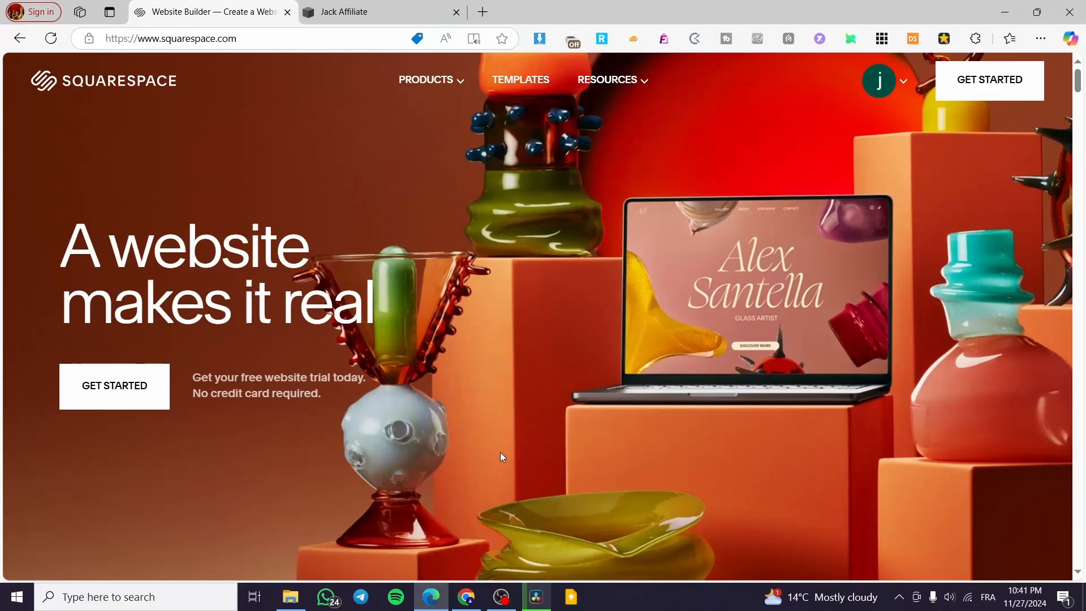
mouse_move(751, 279)
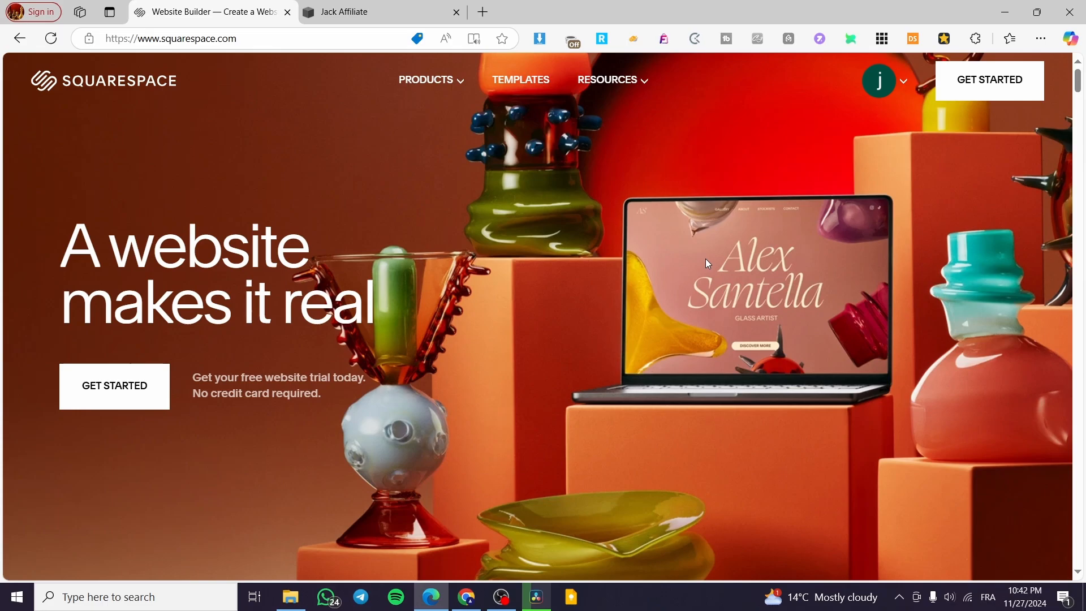
mouse_move(560, 281)
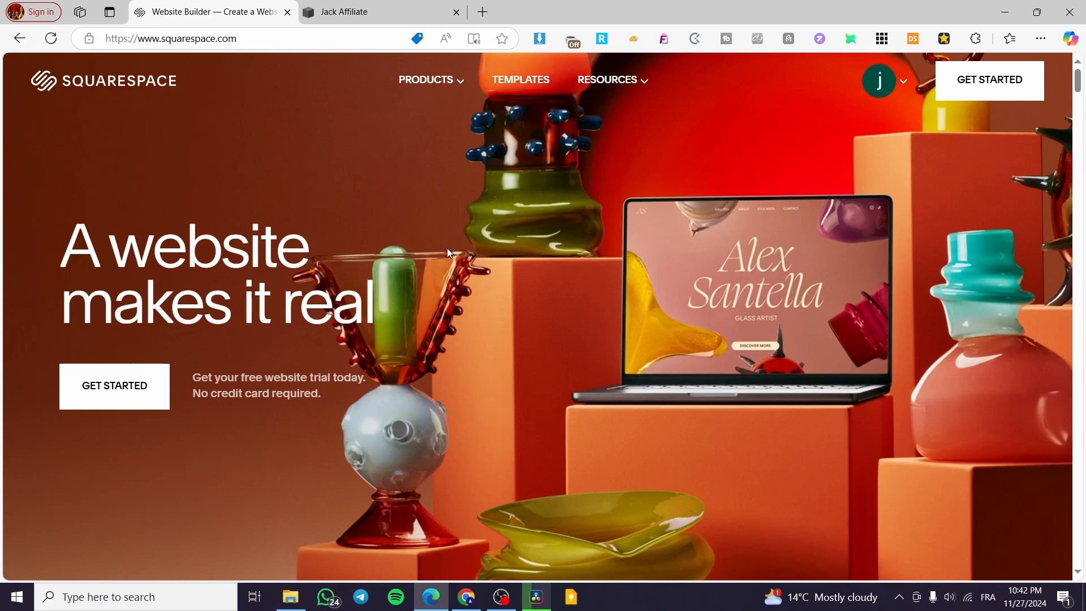
mouse_move(437, 229)
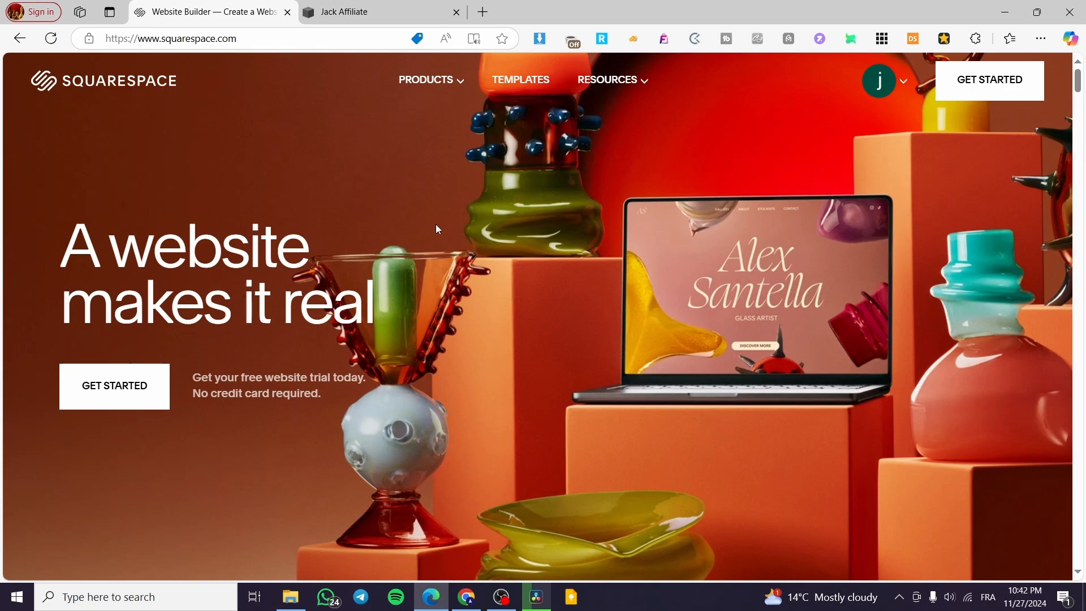
mouse_move(495, 236)
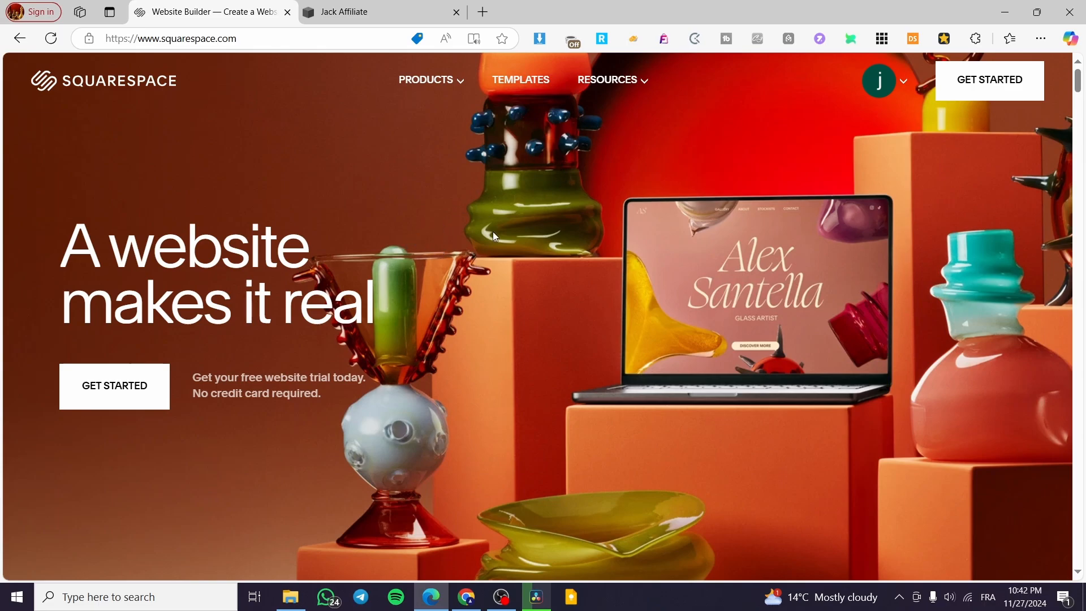
mouse_move(904, 86)
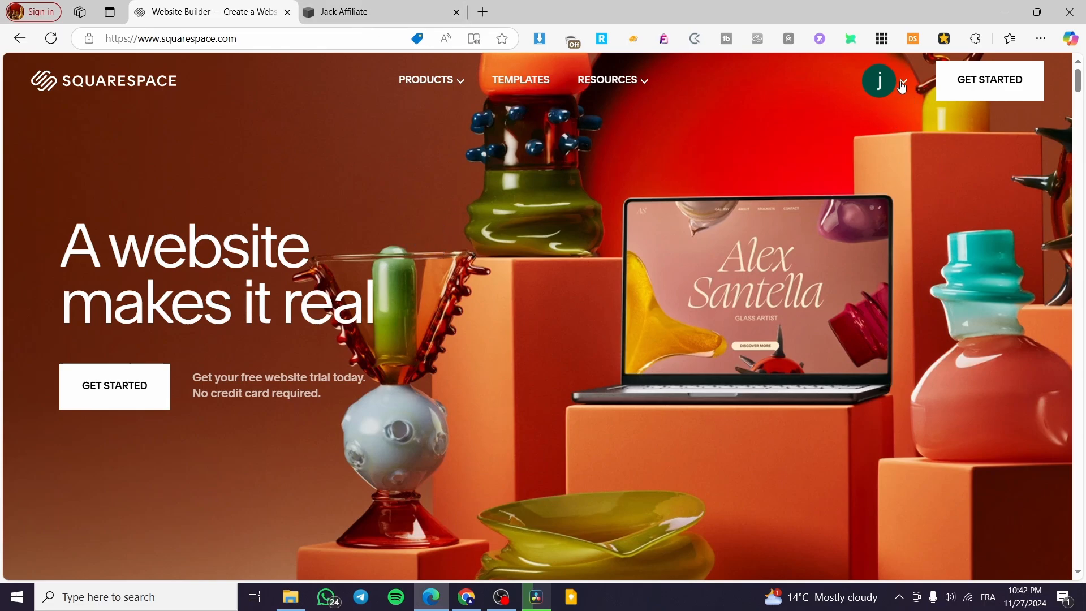
Go to the Account Dashboard from the profile avatar menu.
left_click(879, 81)
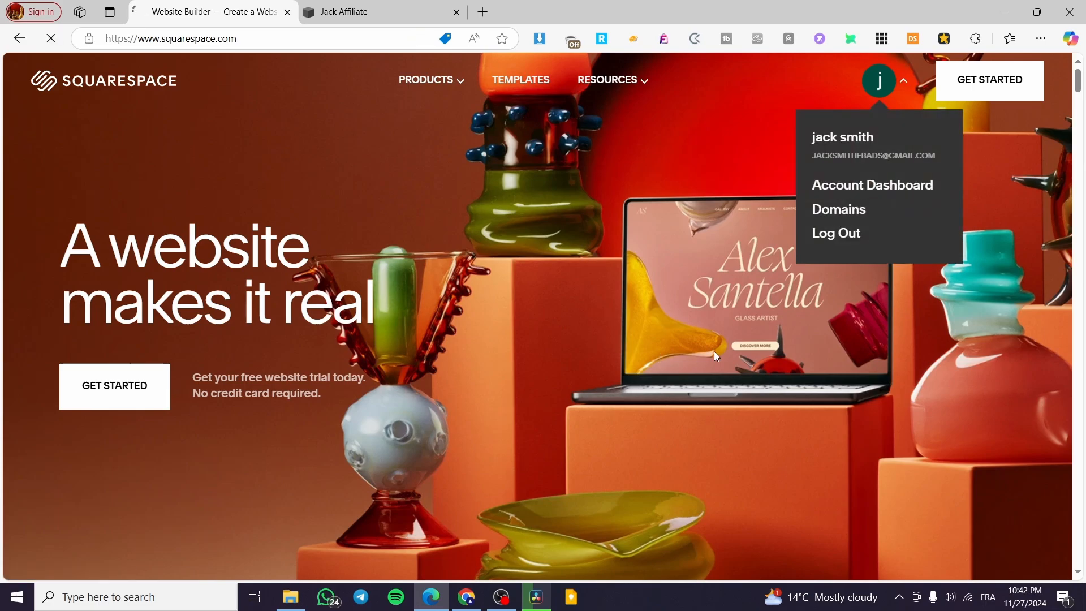
left_click(872, 185)
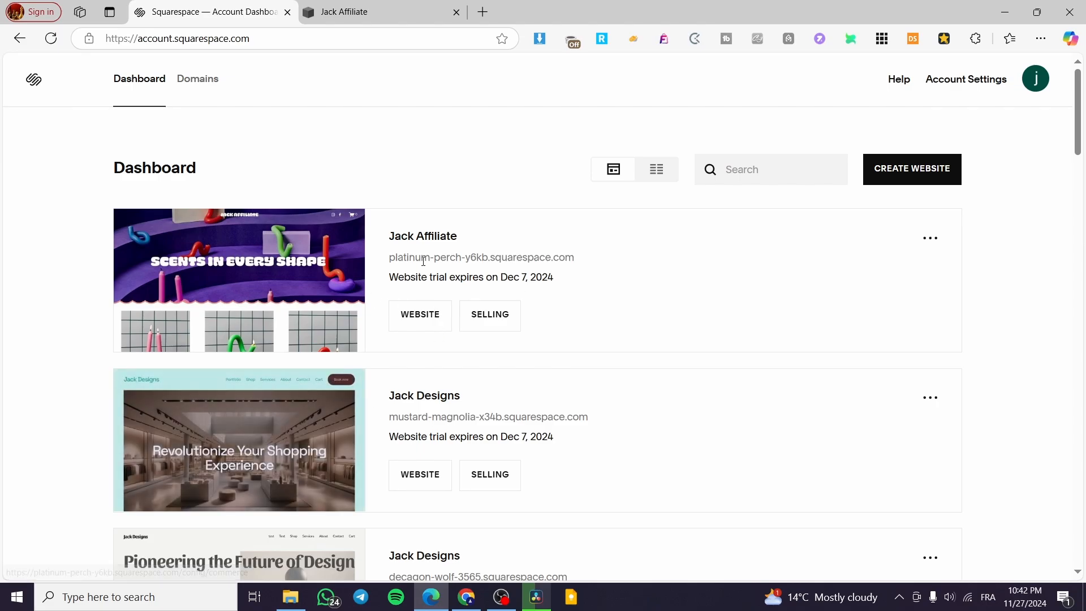
mouse_move(891, 173)
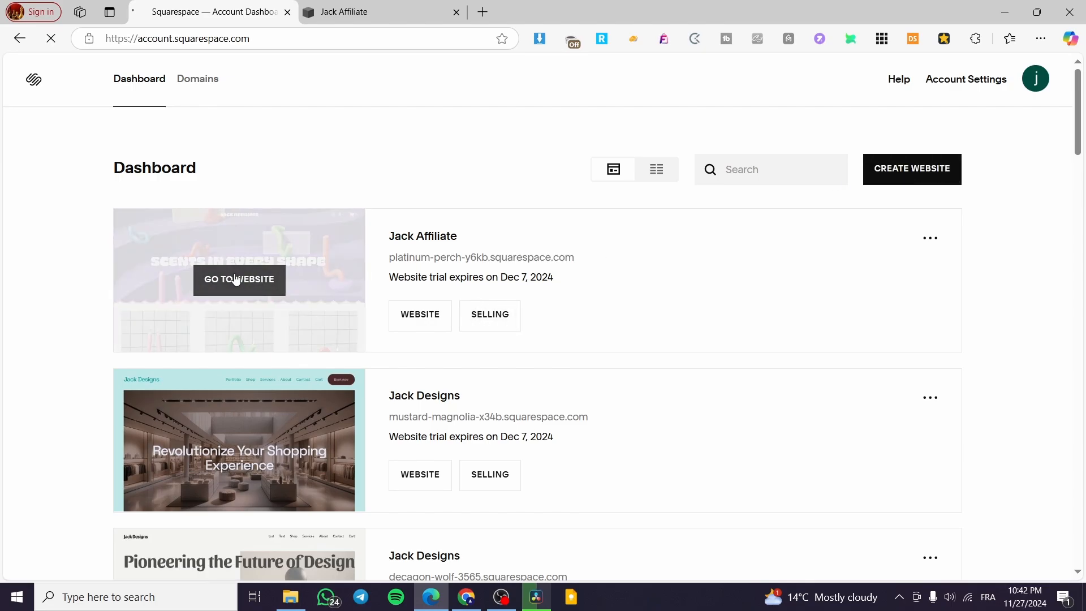
Open the Jack Affiliate site's Website panel and scroll through the Shop page preview.
left_click(239, 279)
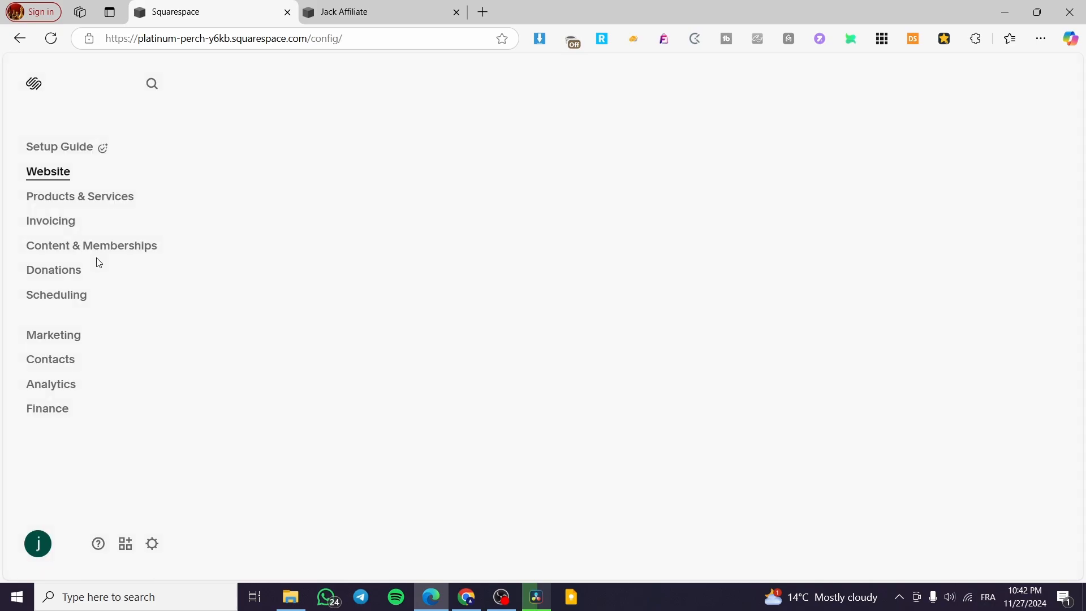
left_click(48, 171)
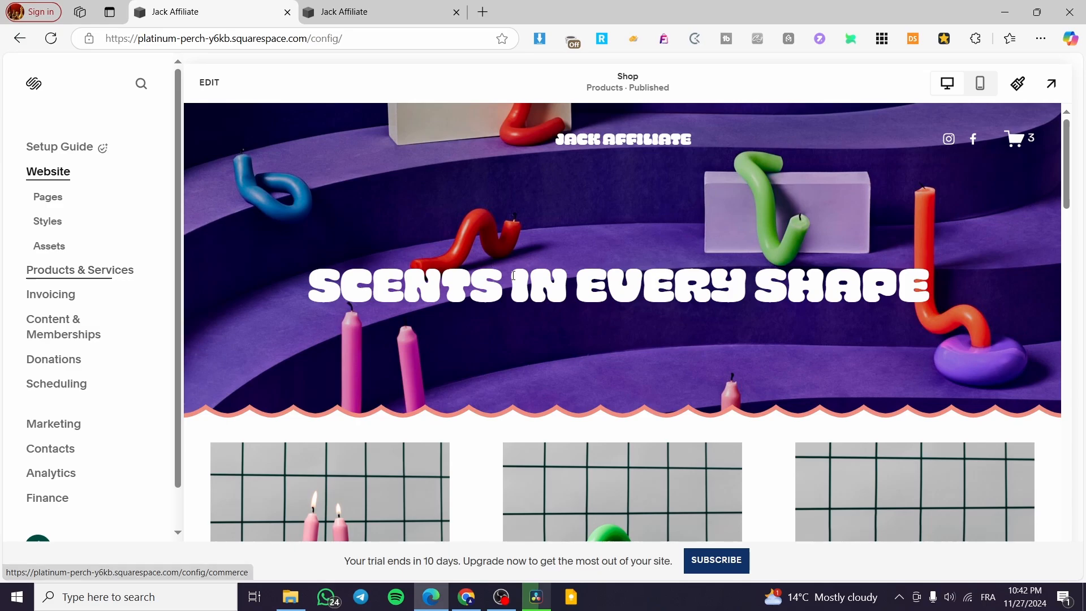
mouse_move(208, 189)
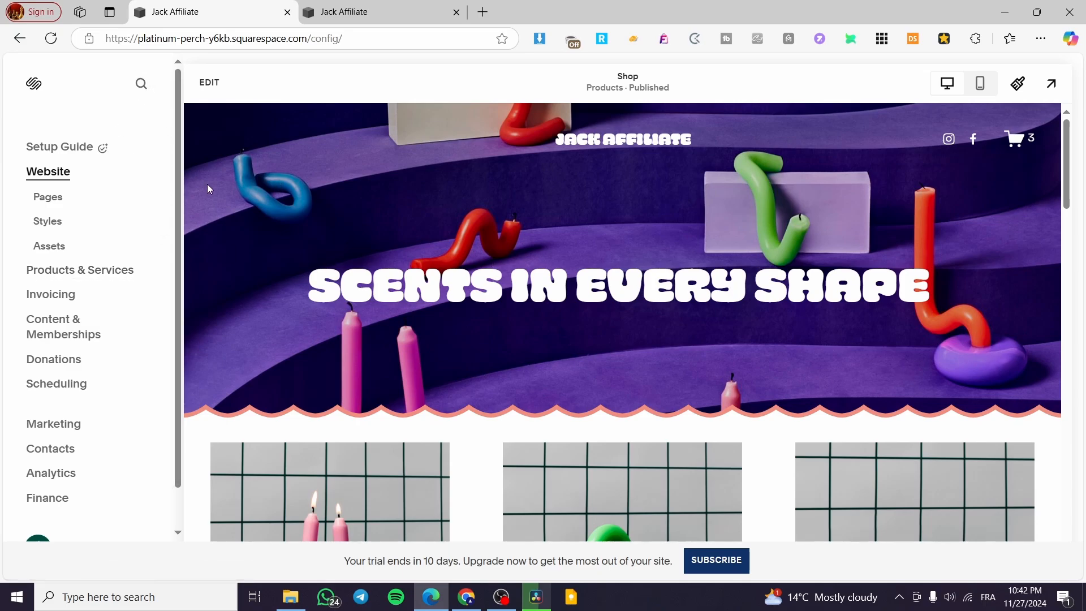
mouse_move(417, 398)
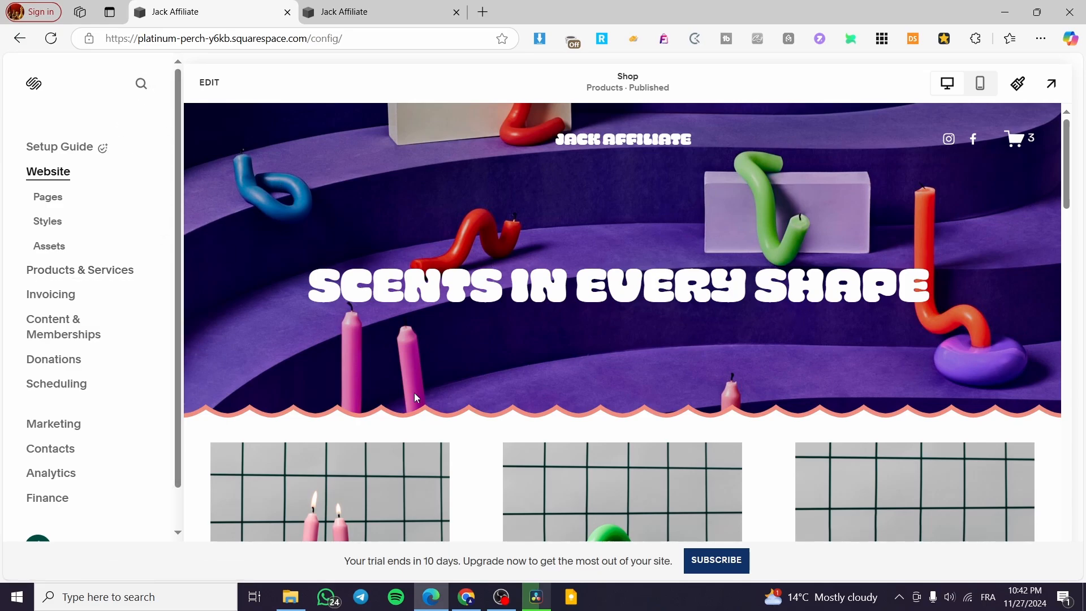
scroll("down", 3)
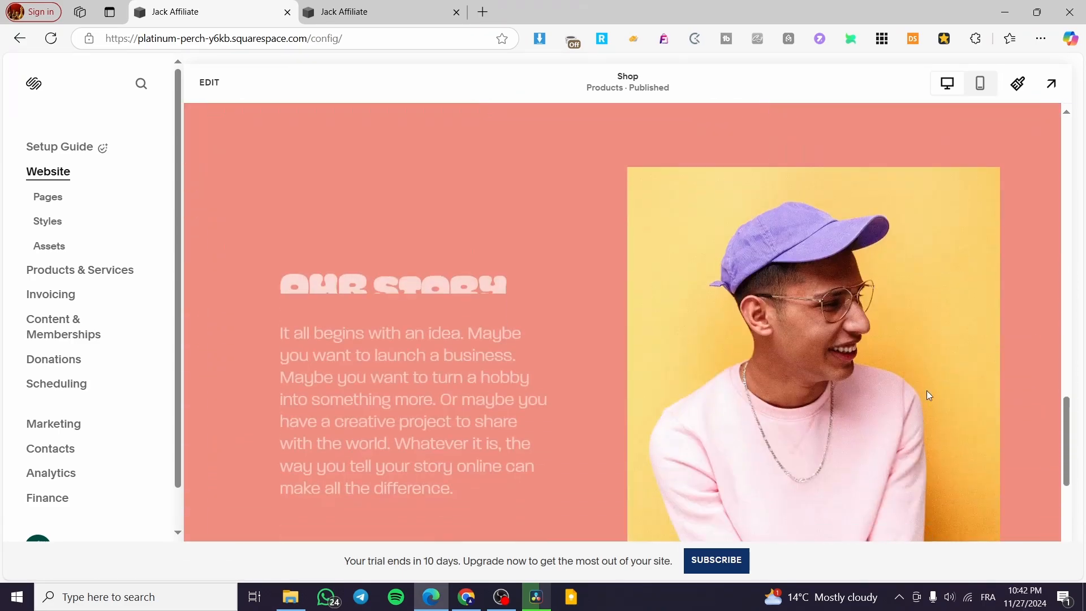
scroll("down", 3)
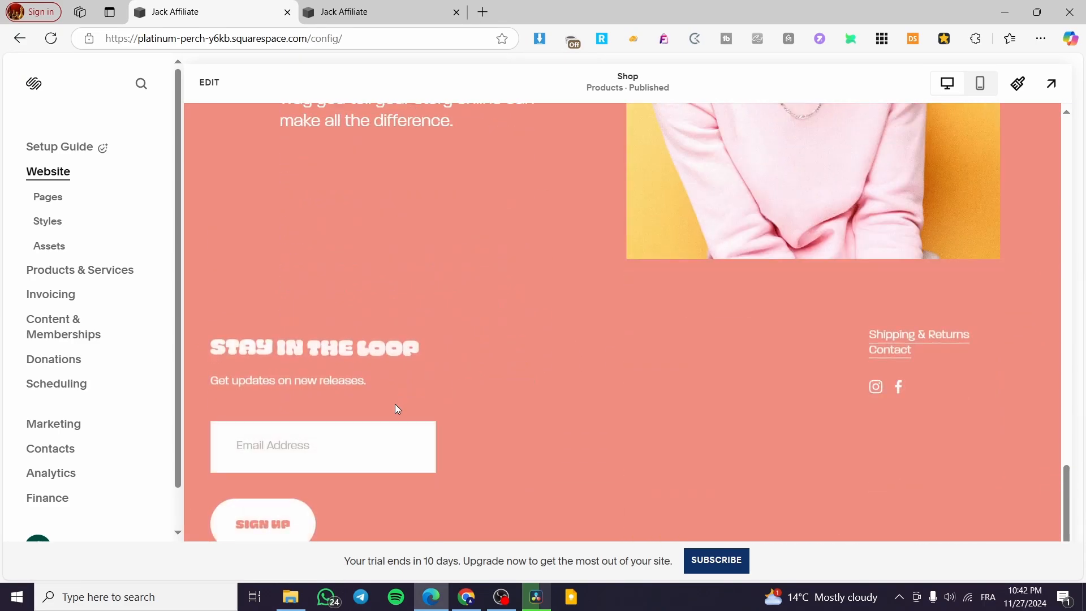
scroll("up", 3)
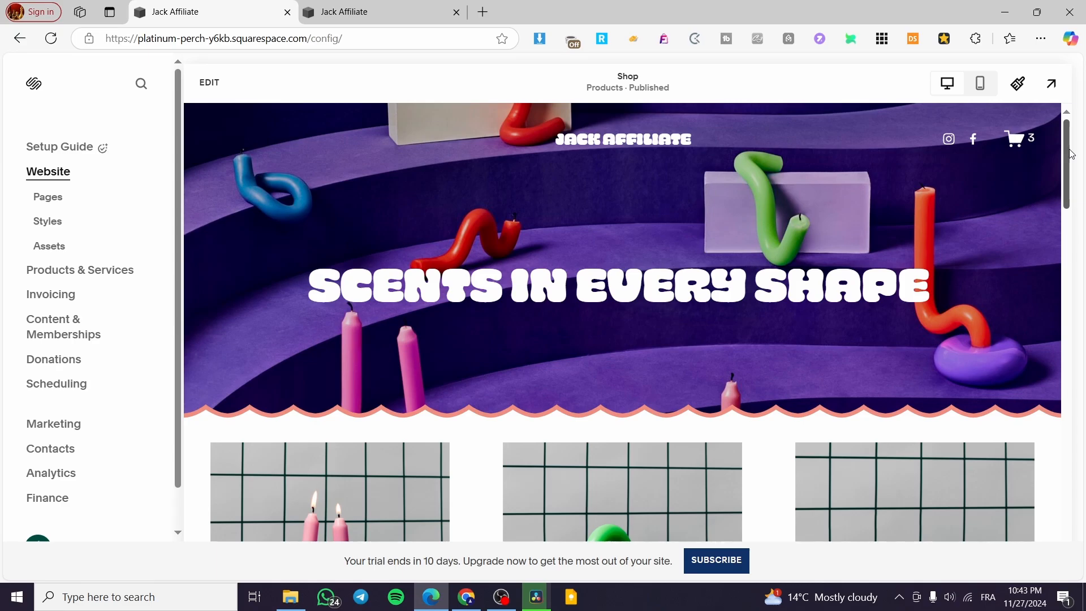
mouse_move(649, 213)
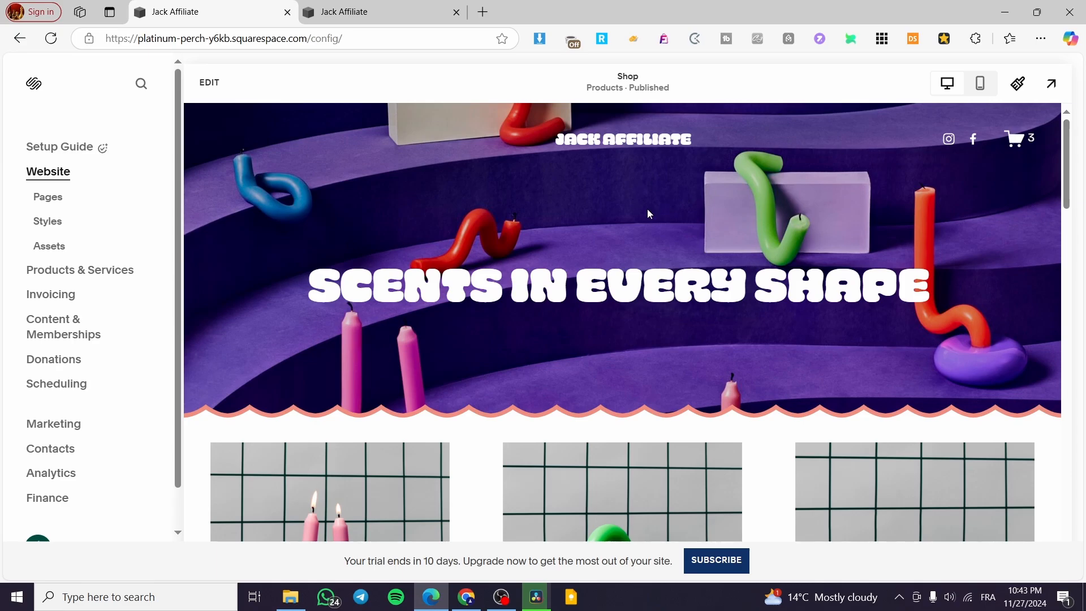
Open Products & Services and show the Create menu's product types.
left_click(80, 270)
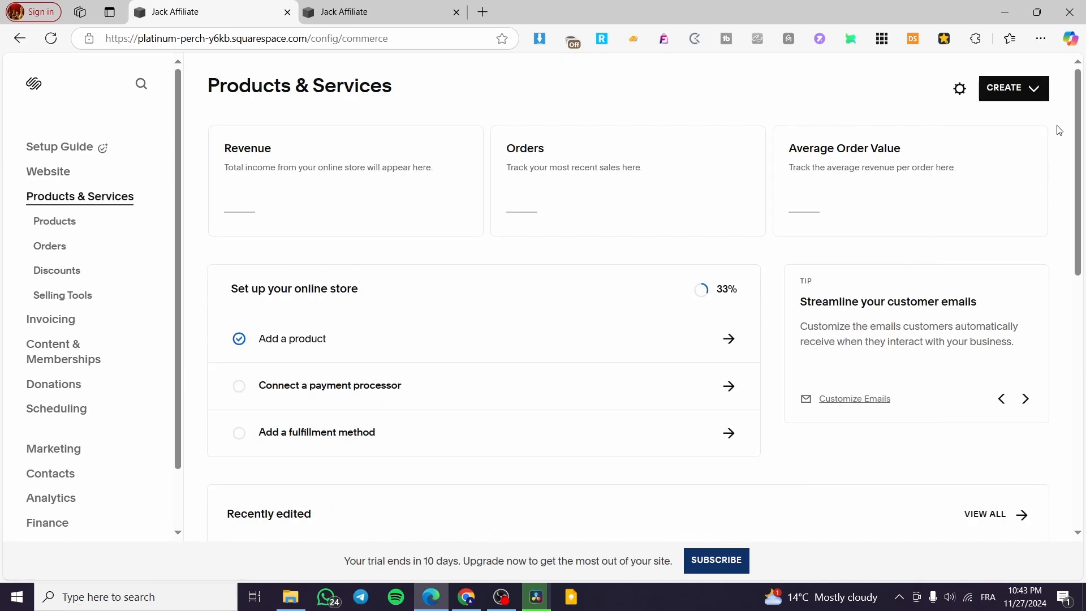
left_click(1013, 89)
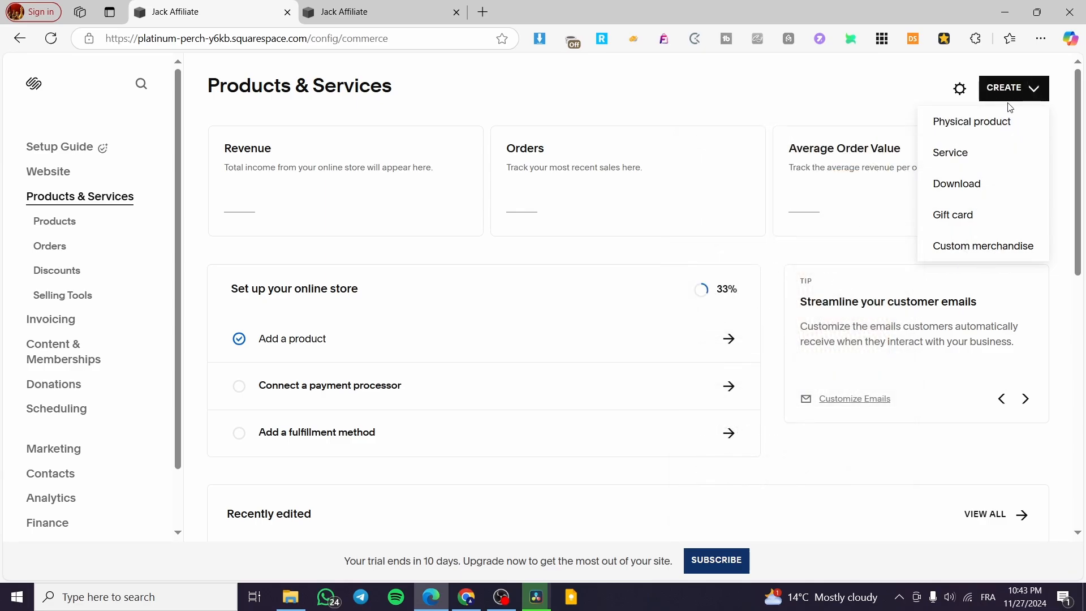
mouse_move(992, 129)
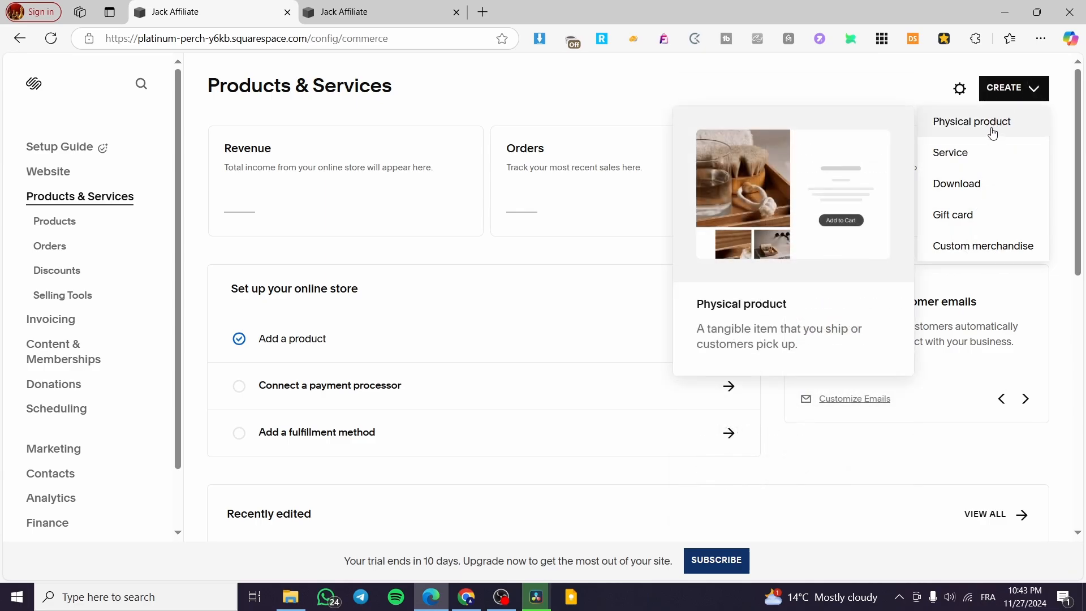
mouse_move(956, 134)
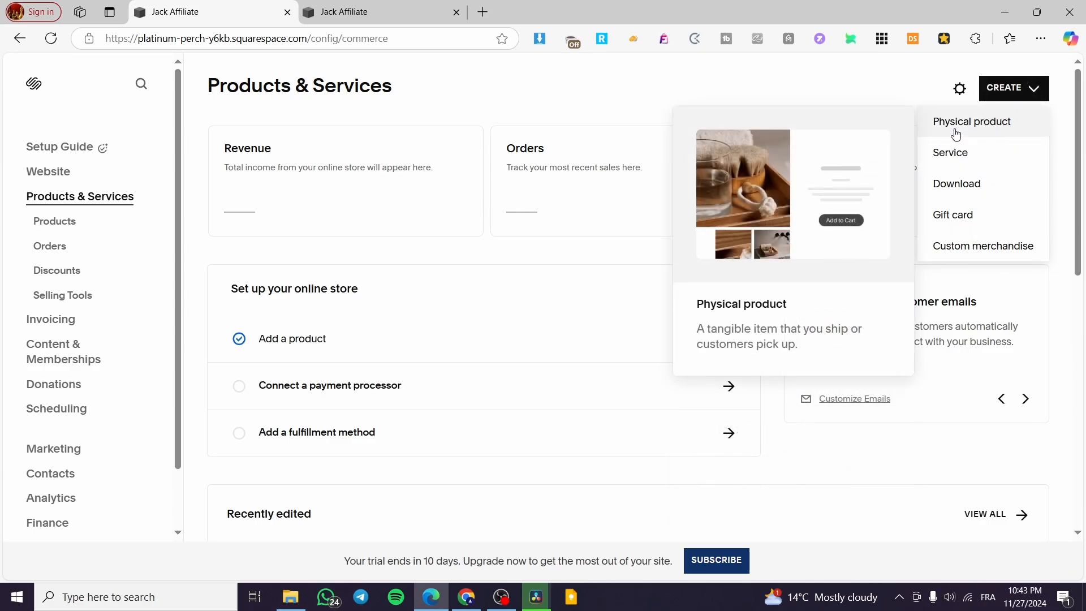
mouse_move(1005, 218)
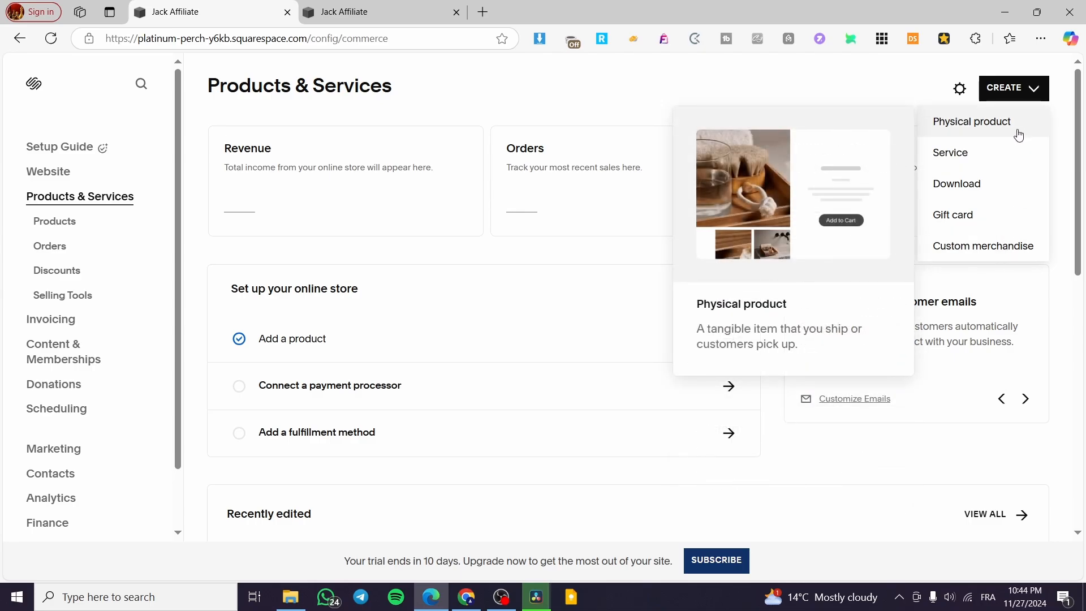
Create a Physical product and enter 'Modern Shoe' as its product name.
left_click(971, 122)
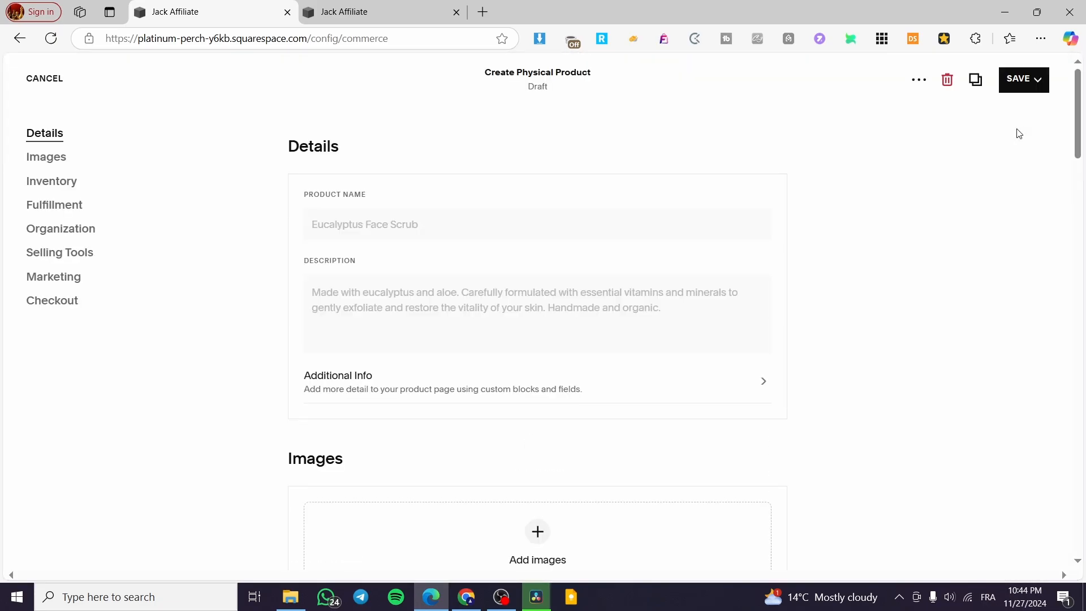
mouse_move(1013, 127)
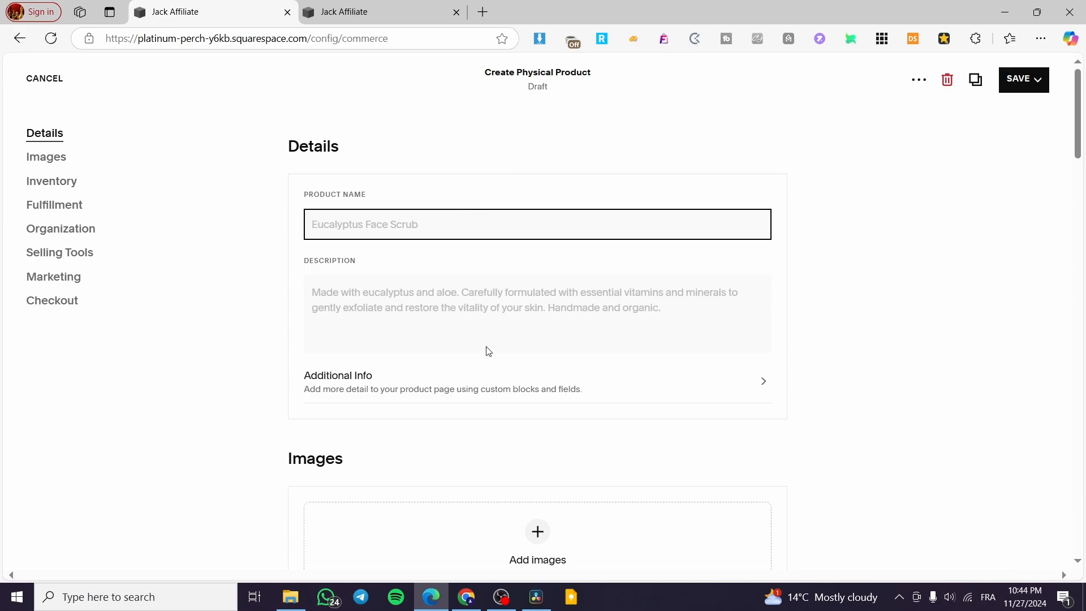
type("Modern Shoe")
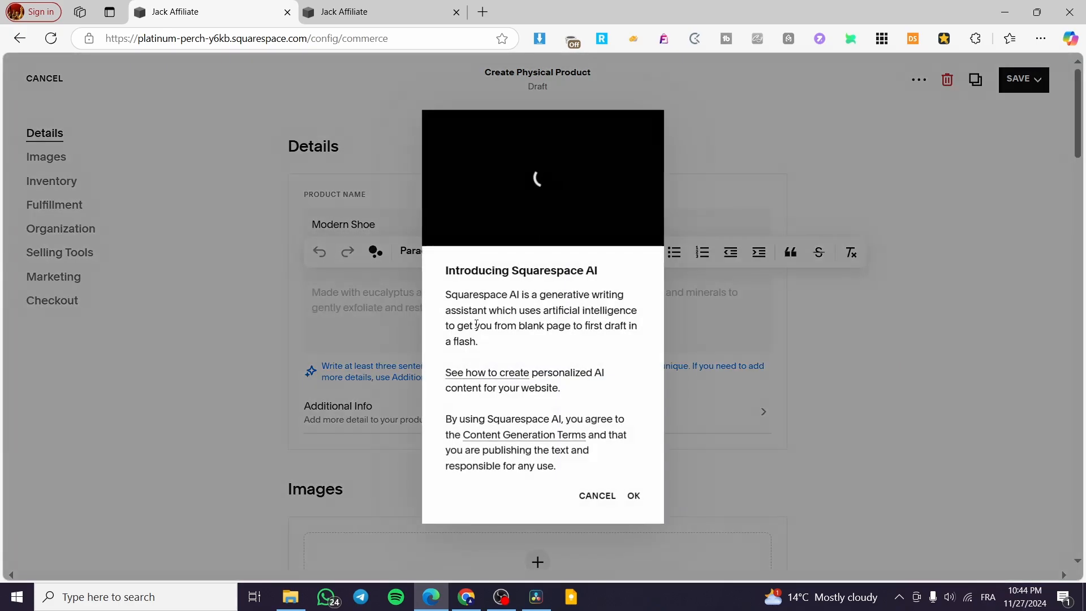
Prompt the AI assistant with 'Modern Shoe description' to generate a three-paragraph description.
left_click(633, 496)
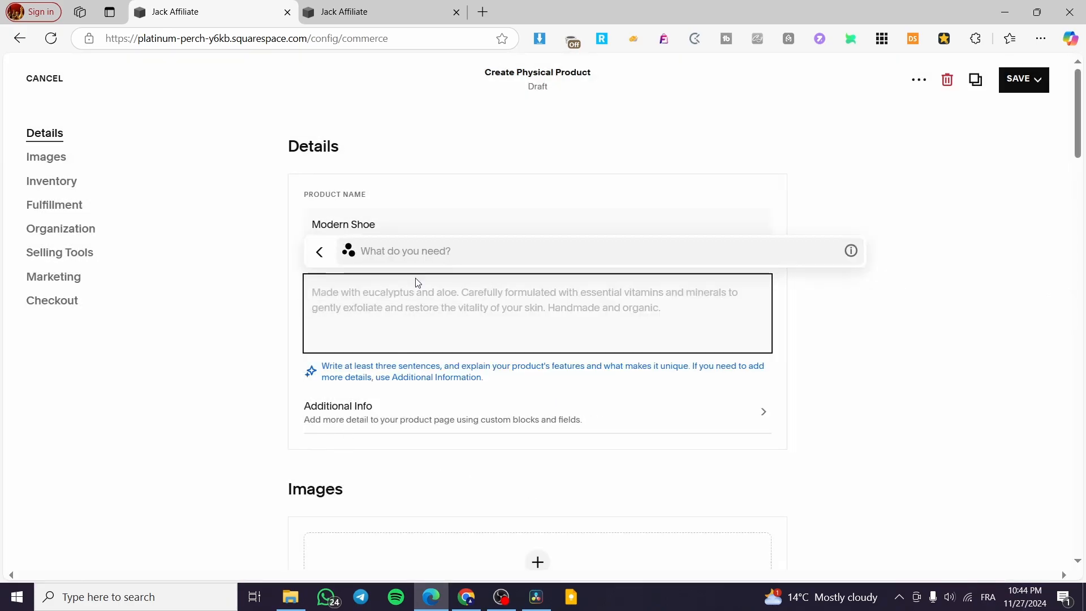
type("Modern Shoe")
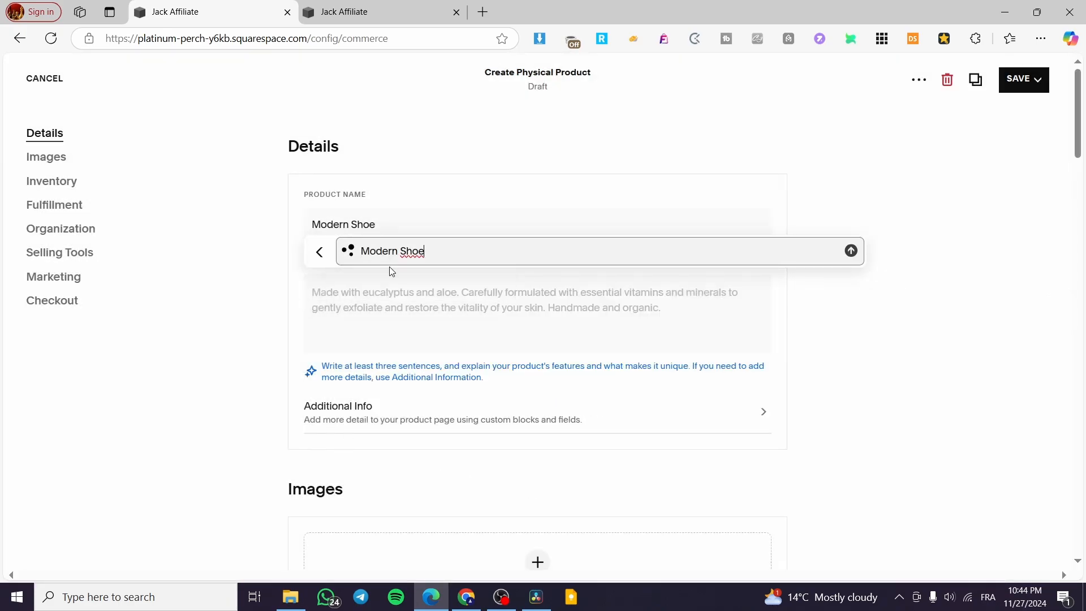
type("des")
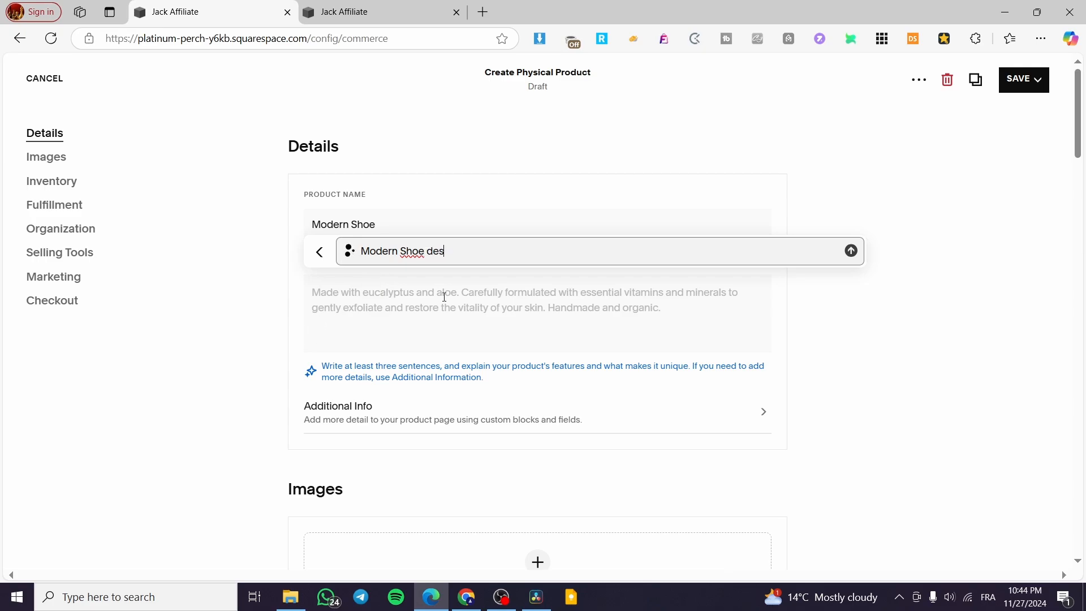
type("cription")
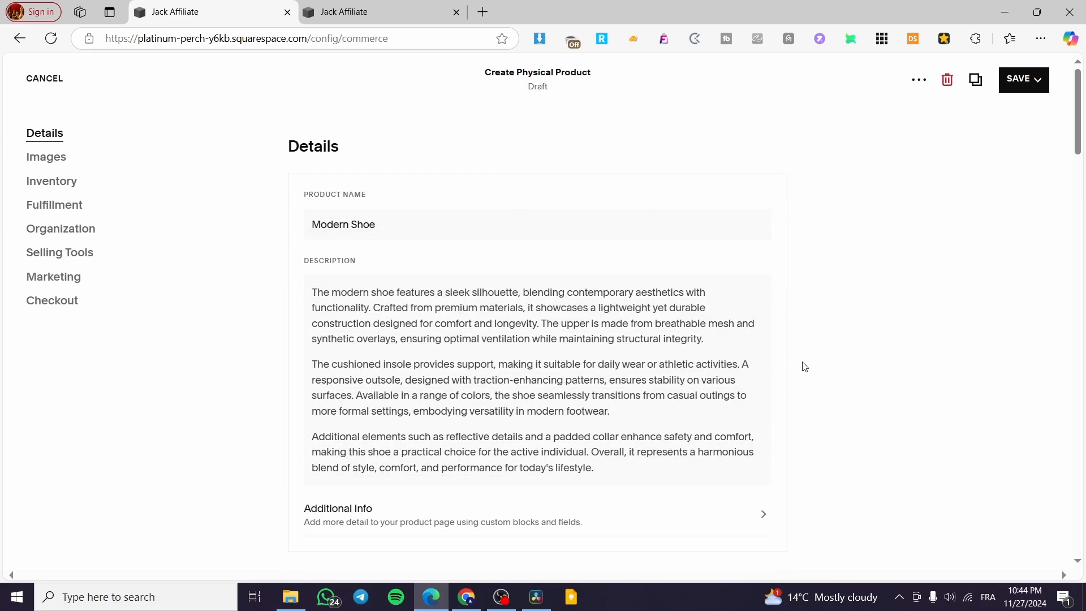
scroll("down", 3)
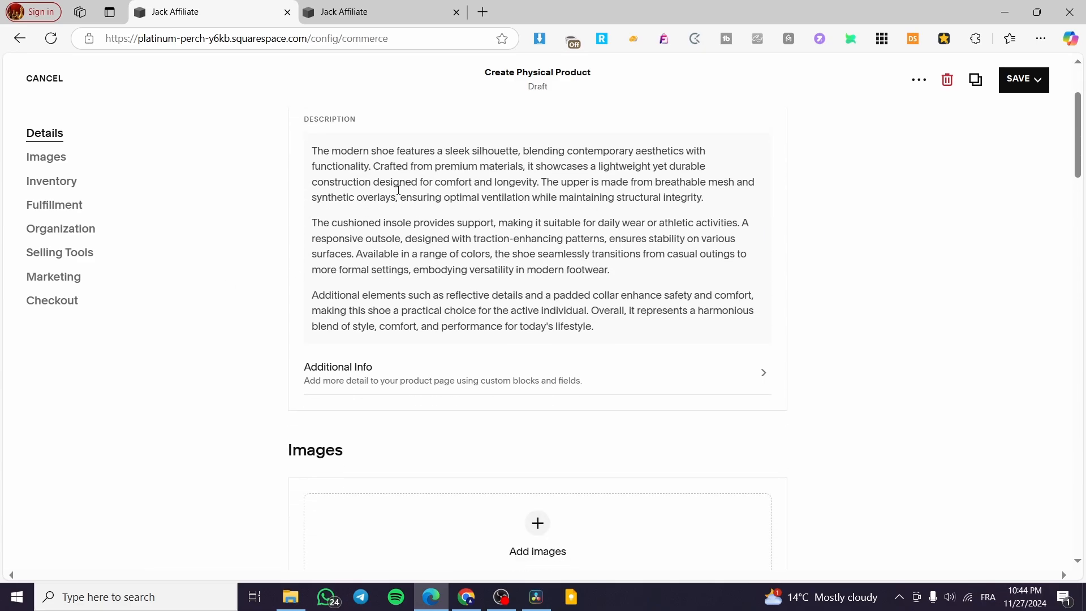
mouse_move(500, 386)
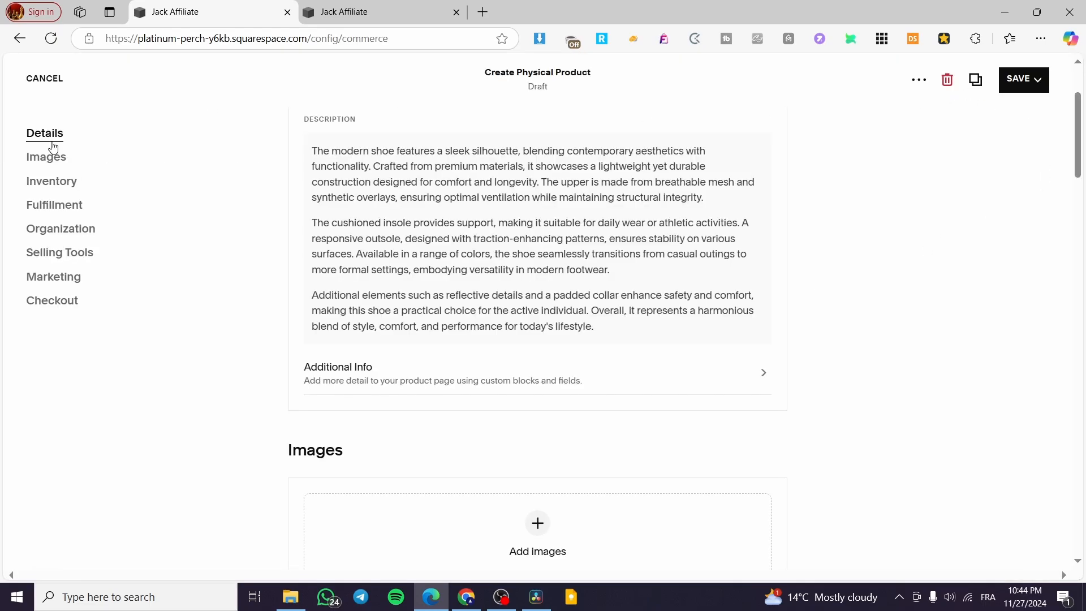
Upload the blue-and-white sneaker PNG from Downloads as the product image.
left_click(537, 523)
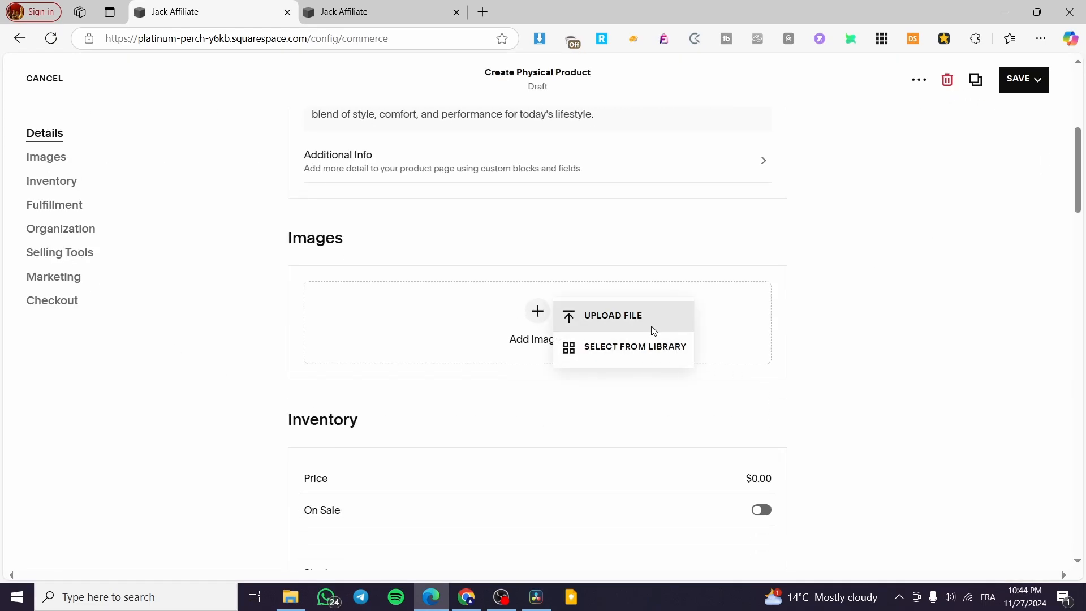
left_click(613, 316)
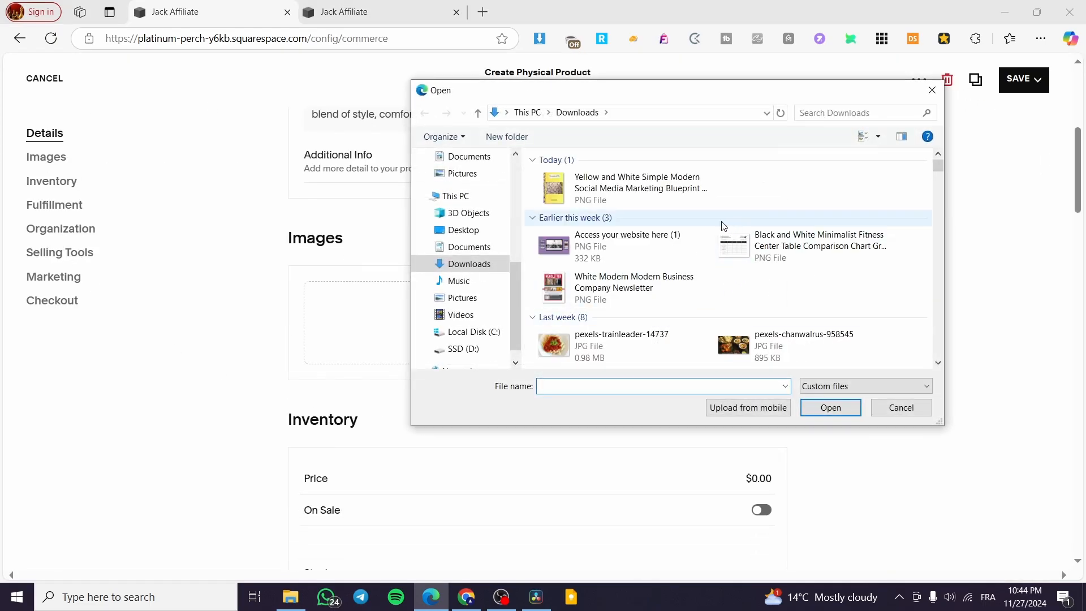
left_click(621, 263)
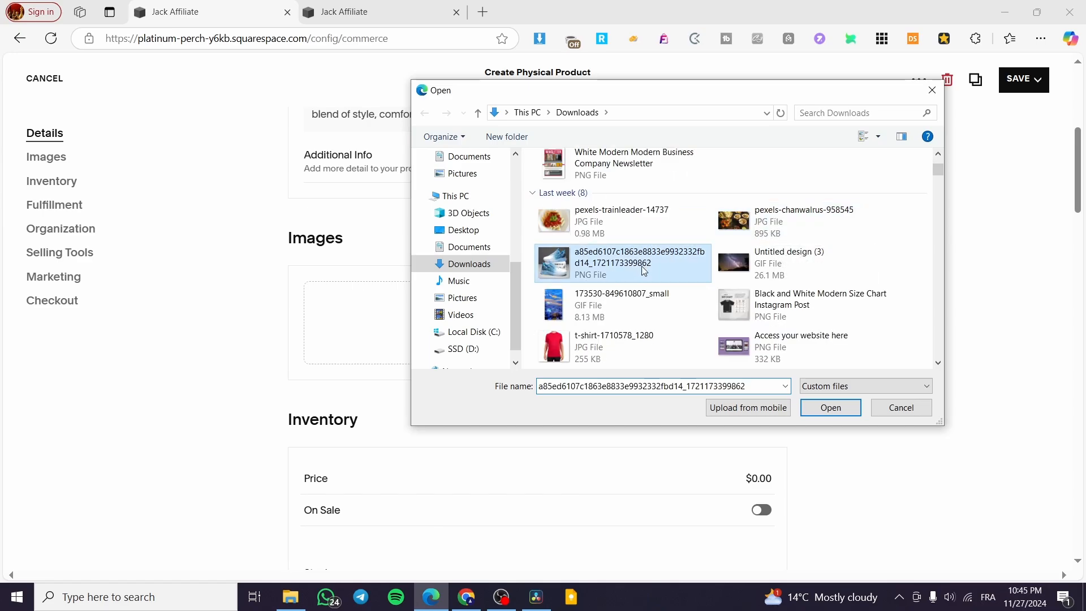
left_click(831, 407)
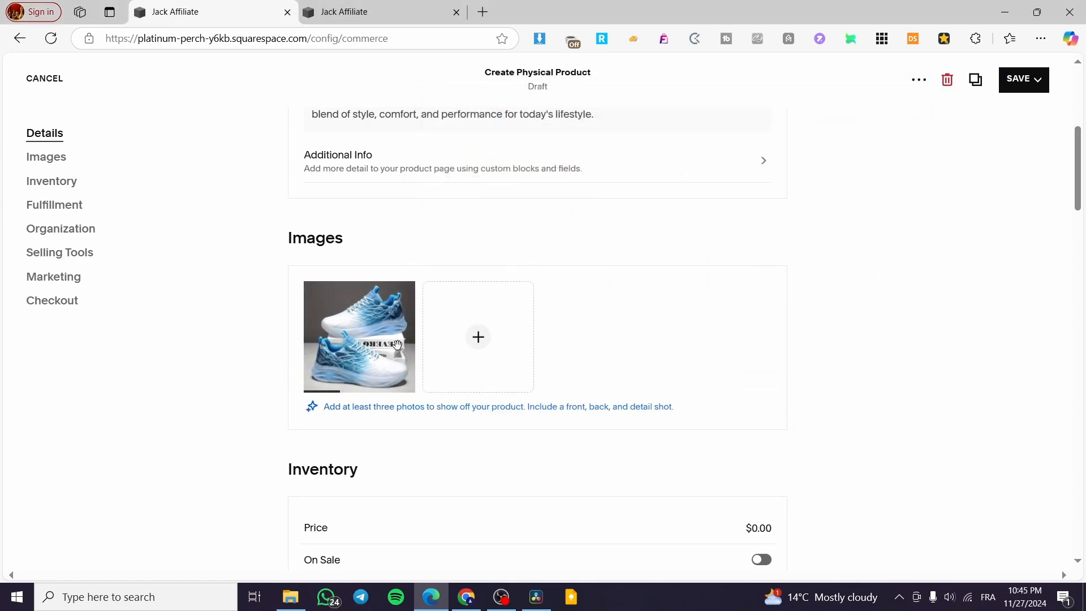
mouse_move(865, 284)
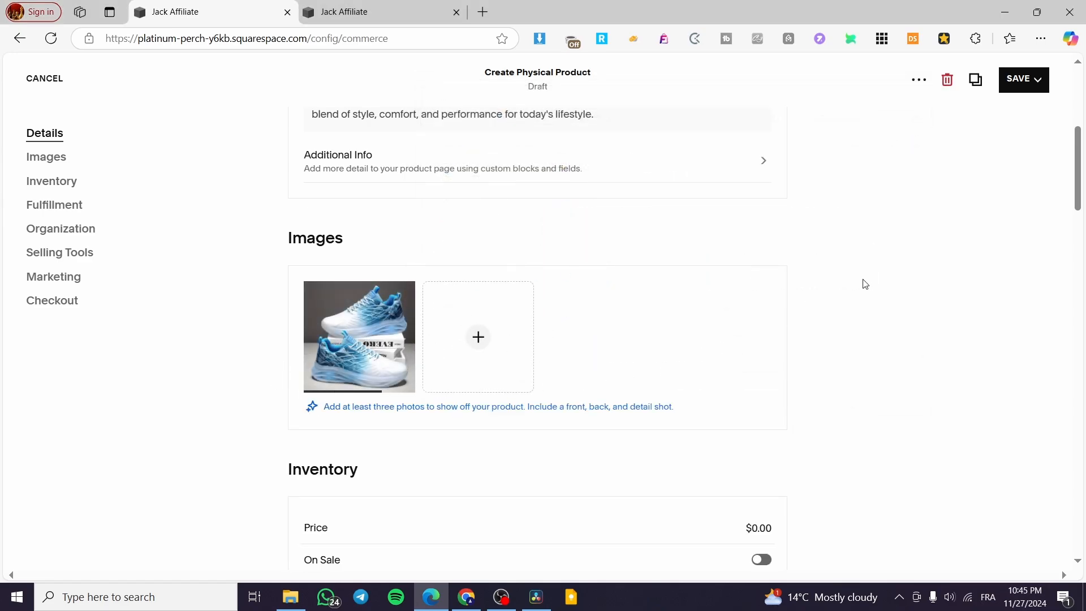
scroll("down", 3)
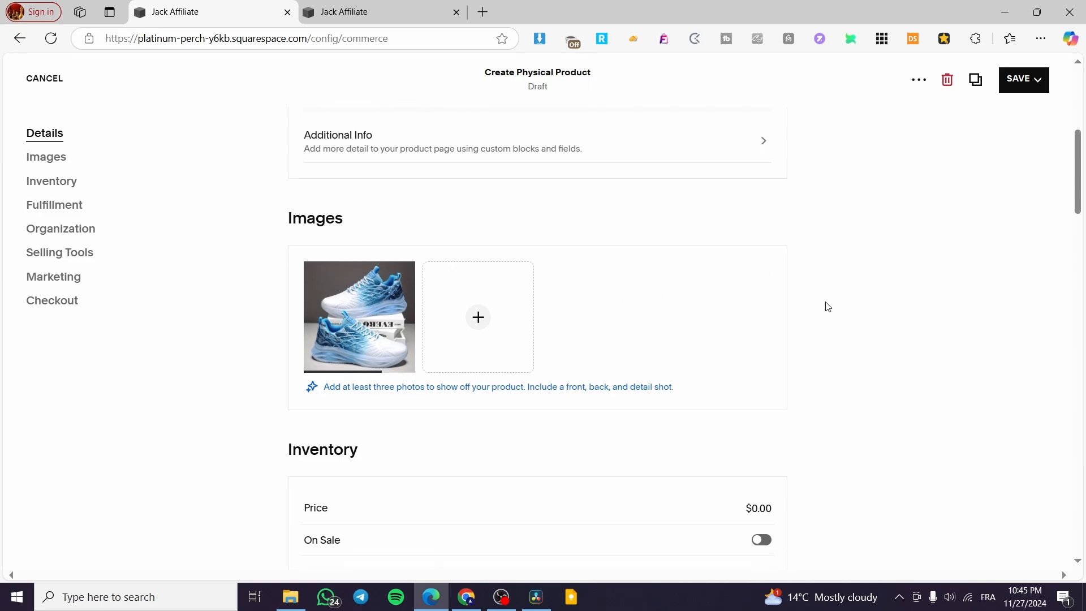
scroll("down", 3)
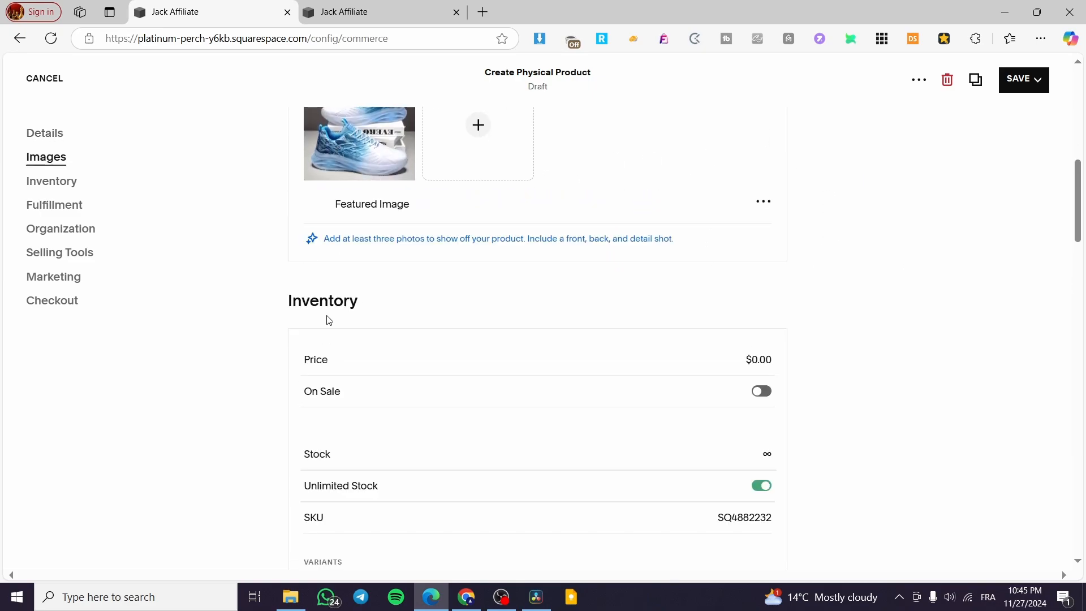
left_click(758, 359)
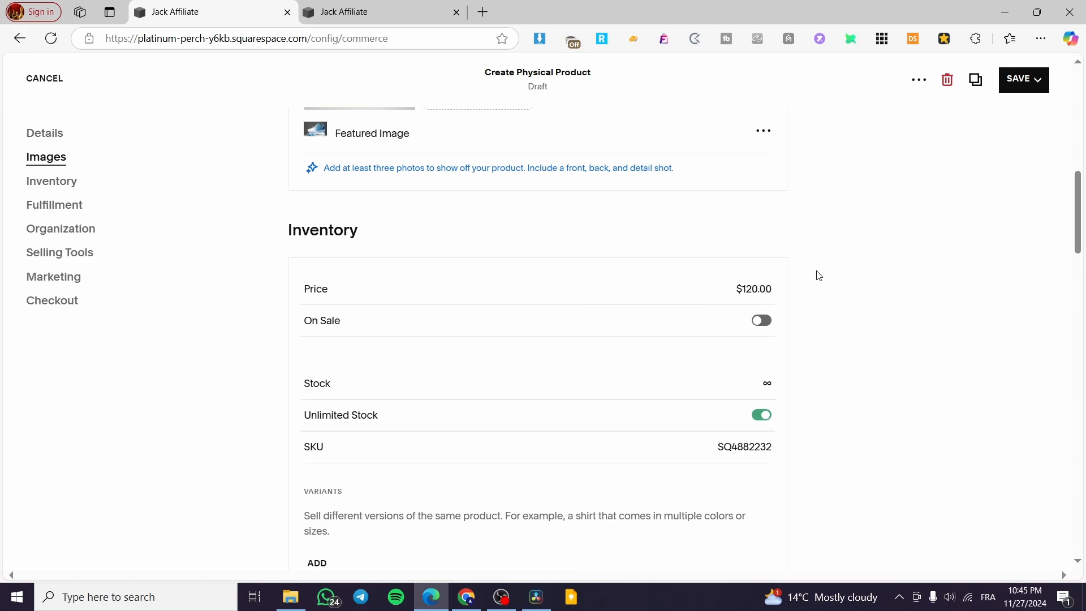
Put the $120 Modern Shoe on sale at $89.99, with stock limited to 500.
left_click(762, 320)
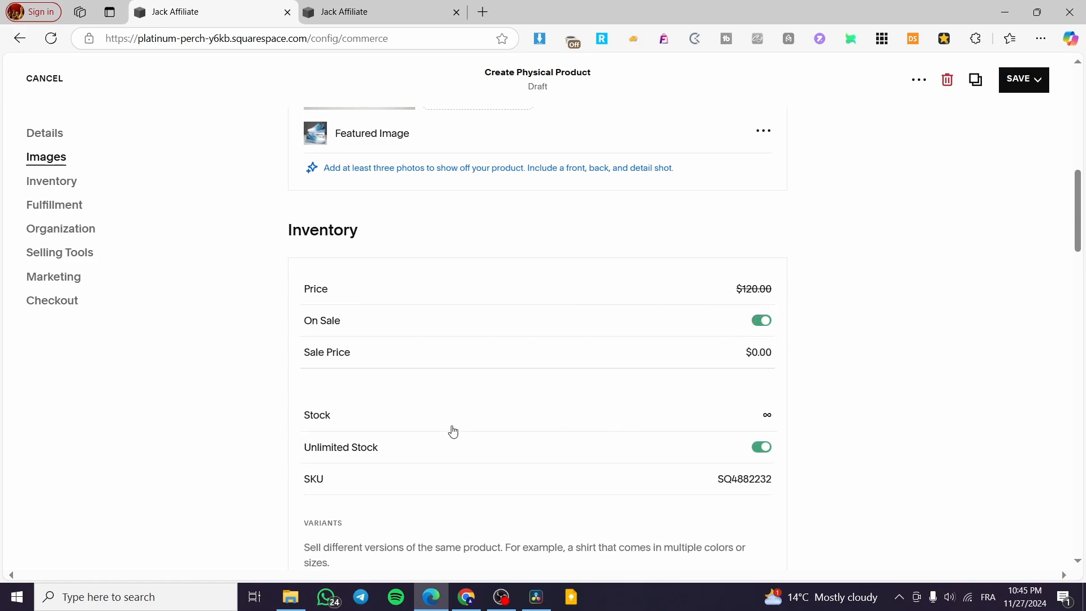
left_click(756, 351)
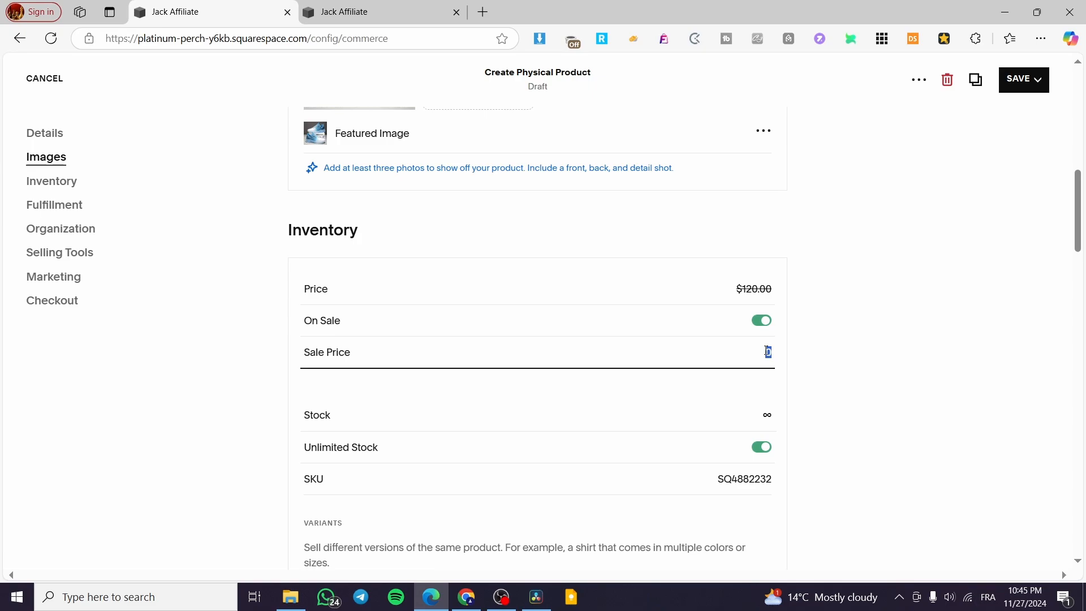
type("890")
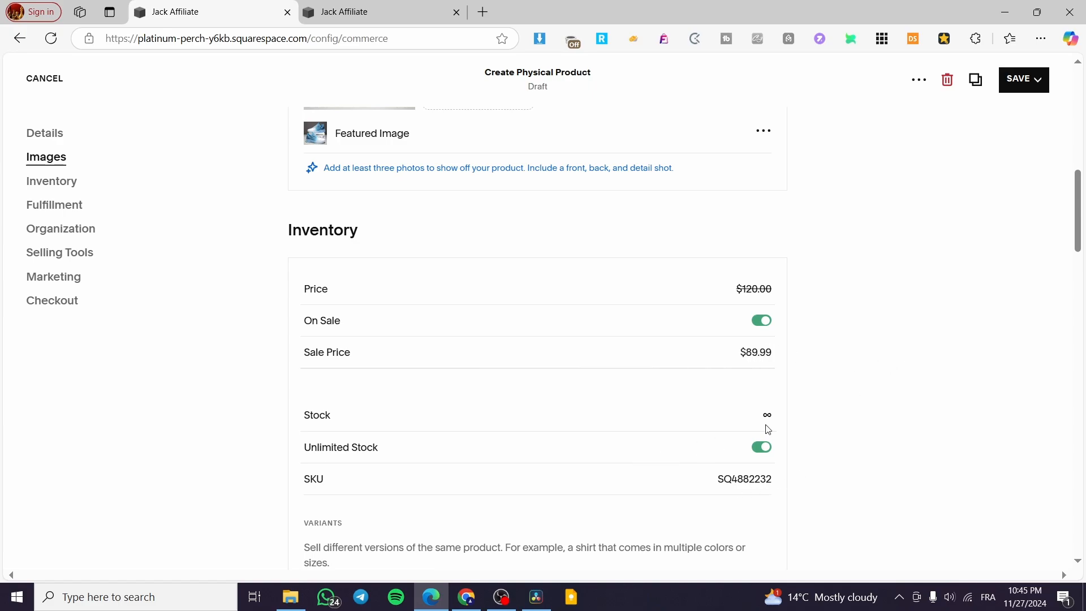
mouse_move(742, 432)
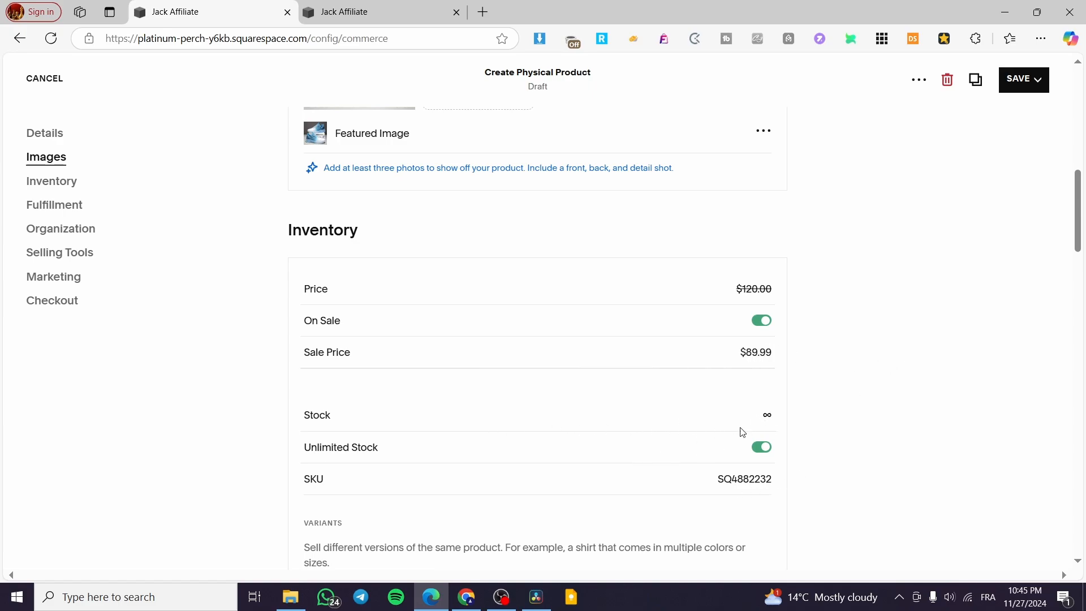
mouse_move(769, 457)
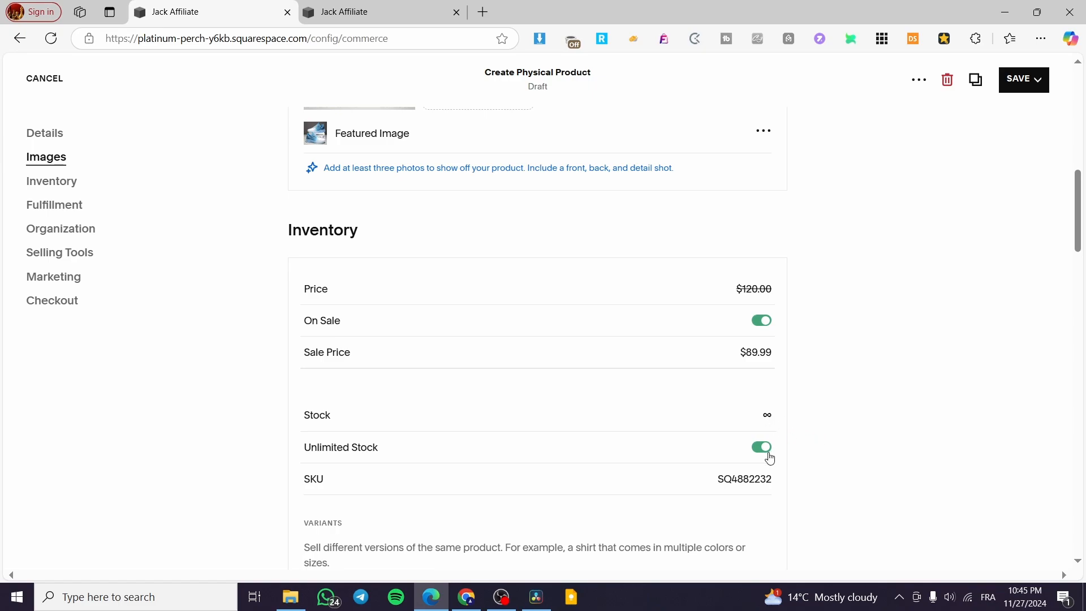
left_click(762, 447)
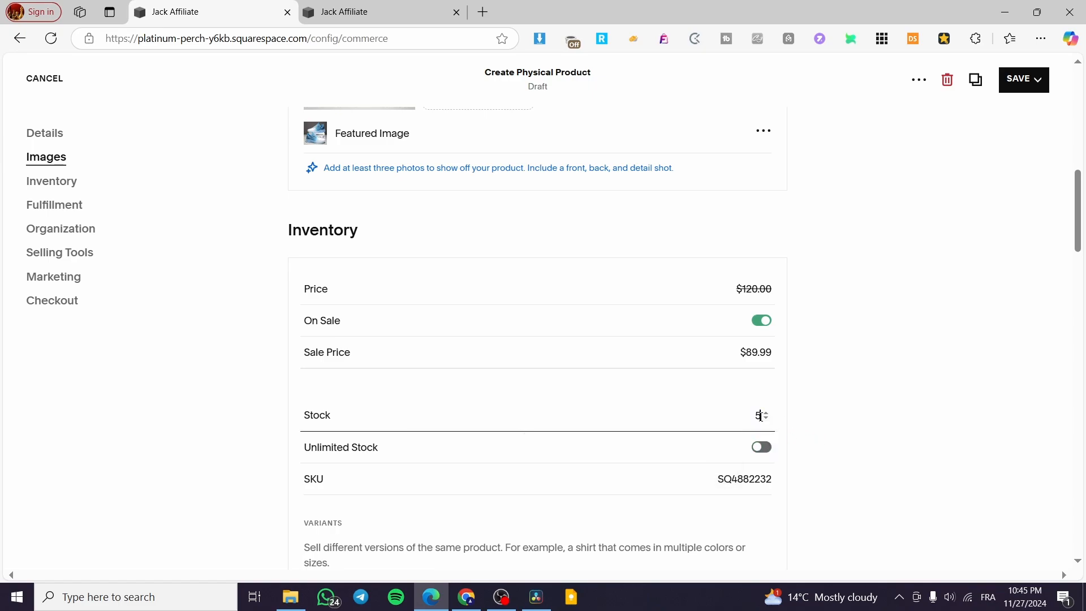
type("500")
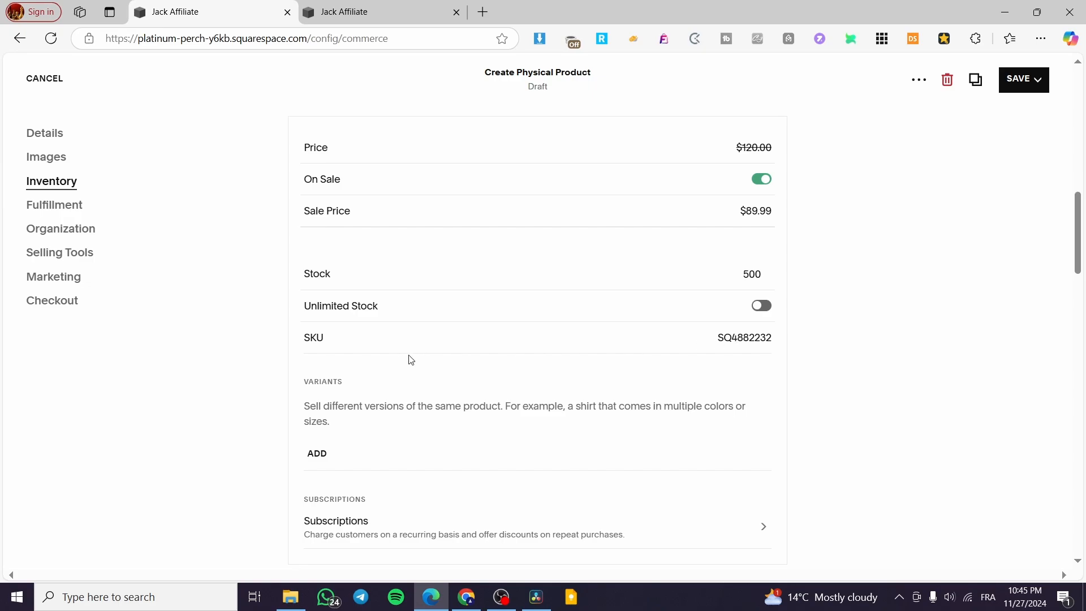
mouse_move(352, 408)
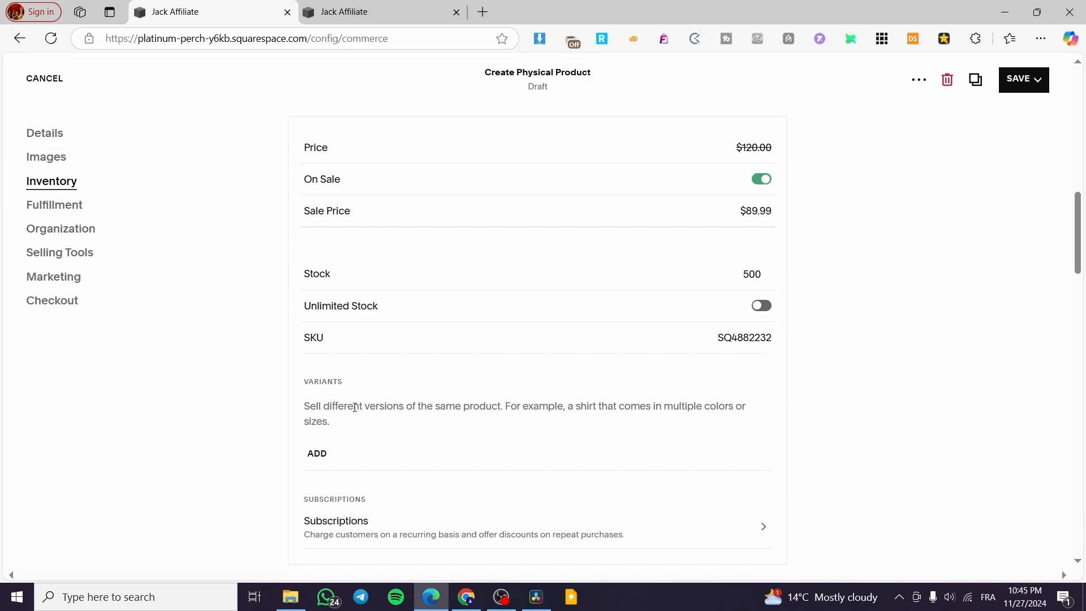
scroll("down", 3)
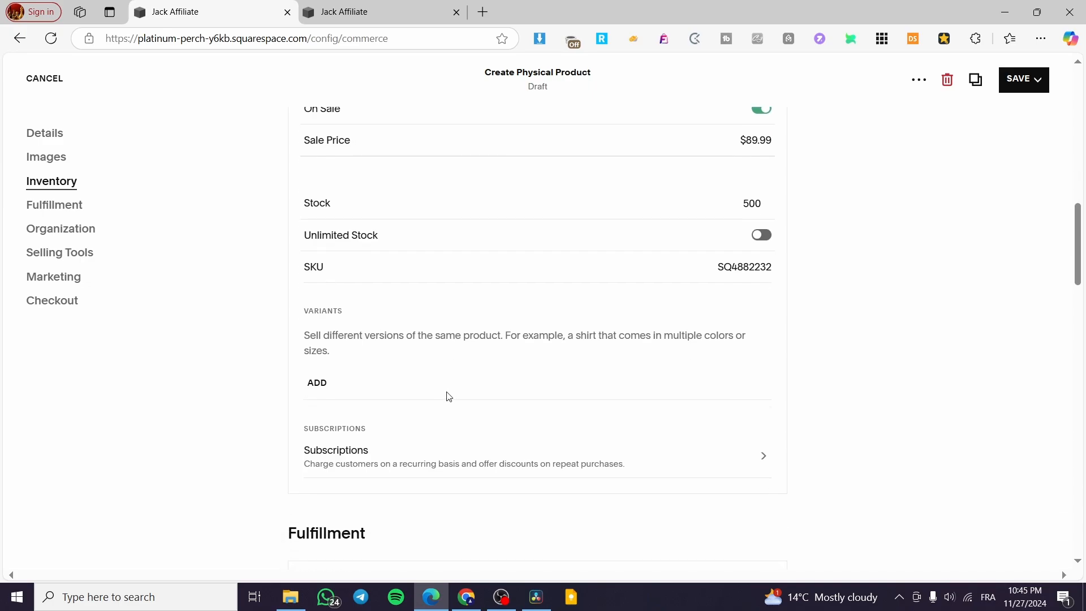
mouse_move(313, 345)
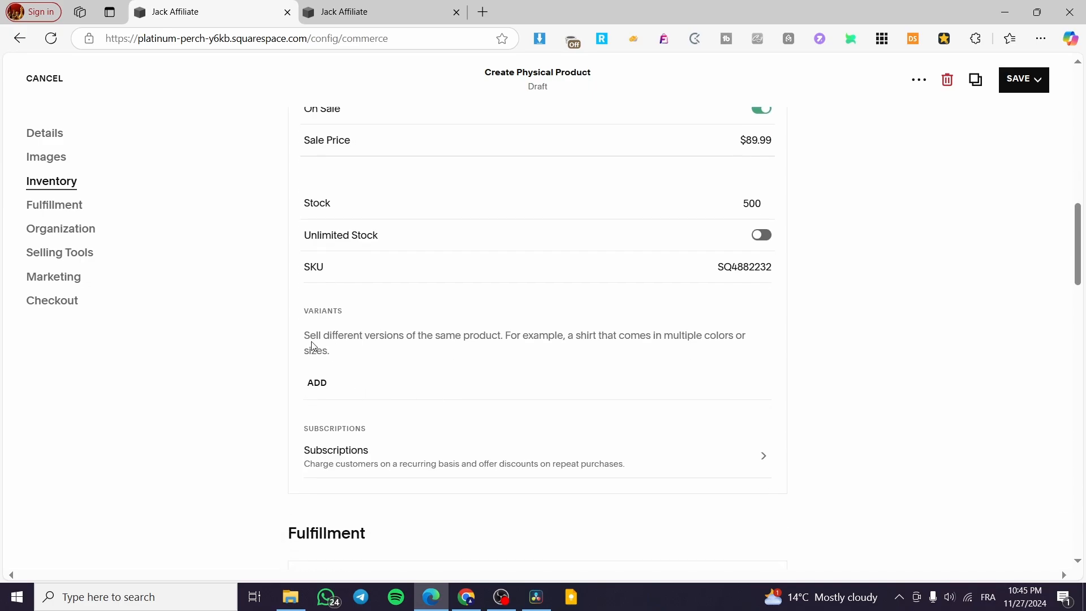
mouse_move(304, 346)
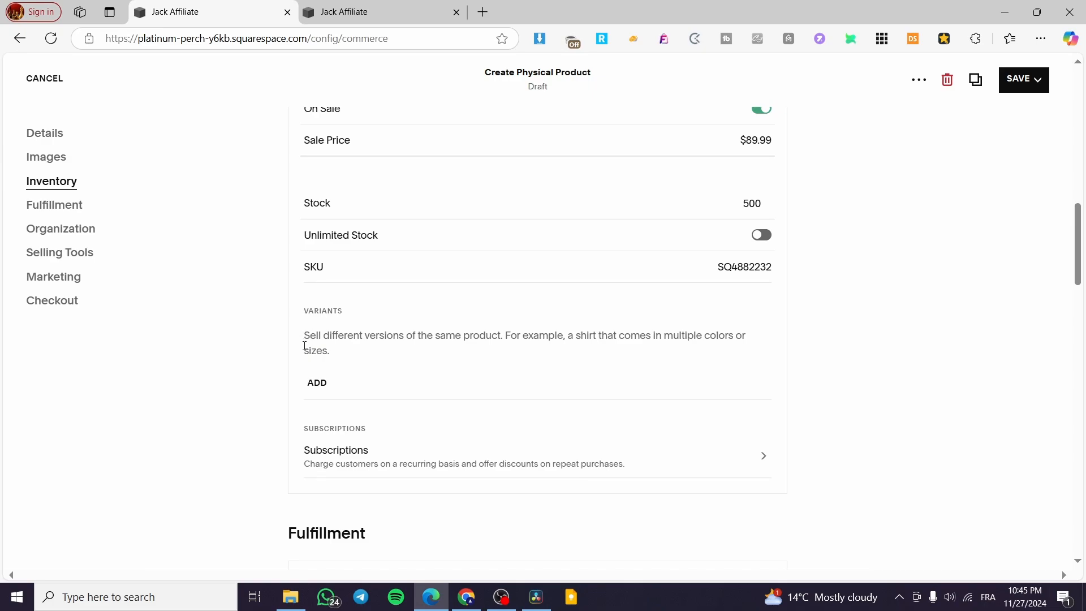
mouse_move(379, 348)
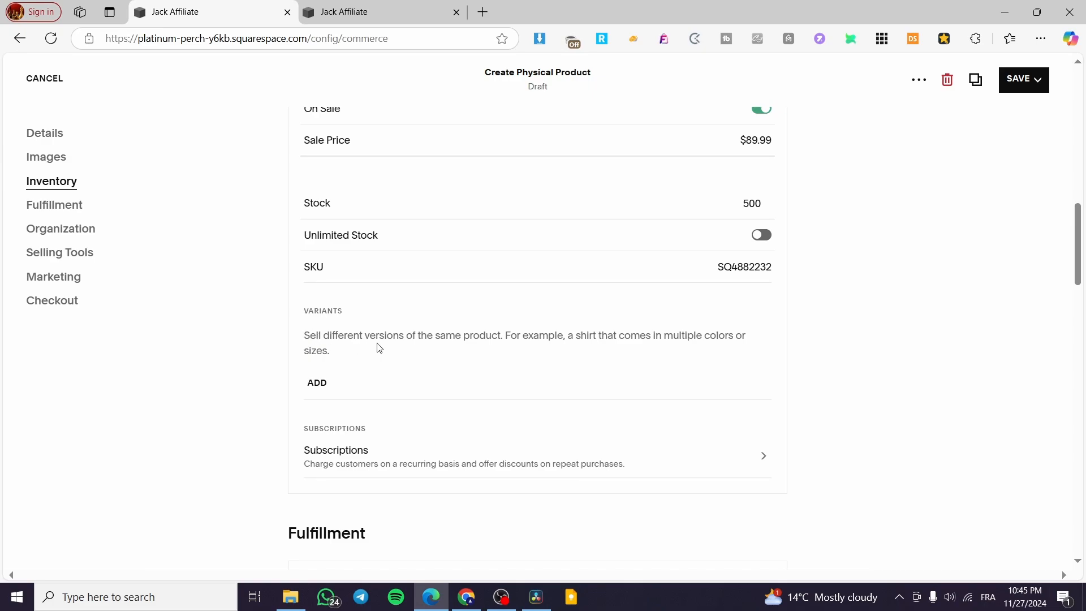
mouse_move(509, 340)
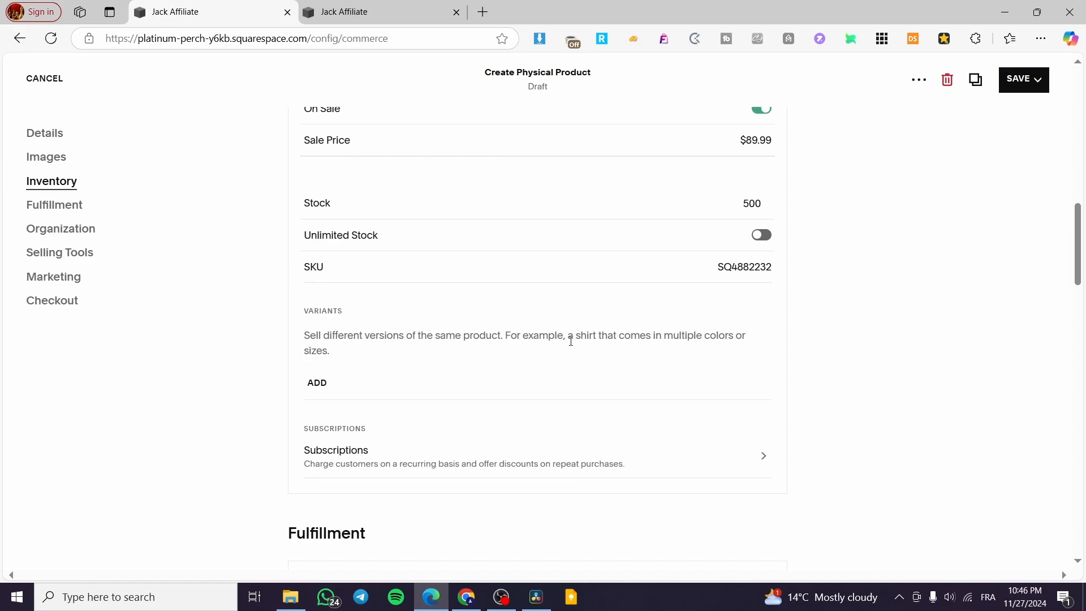
double_click(668, 336)
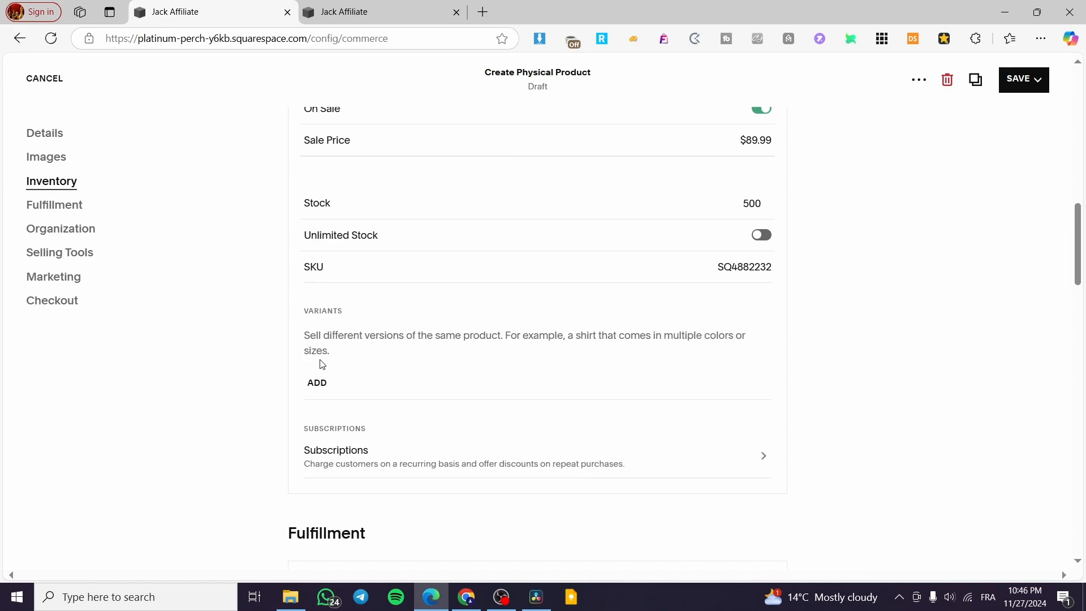
mouse_move(672, 373)
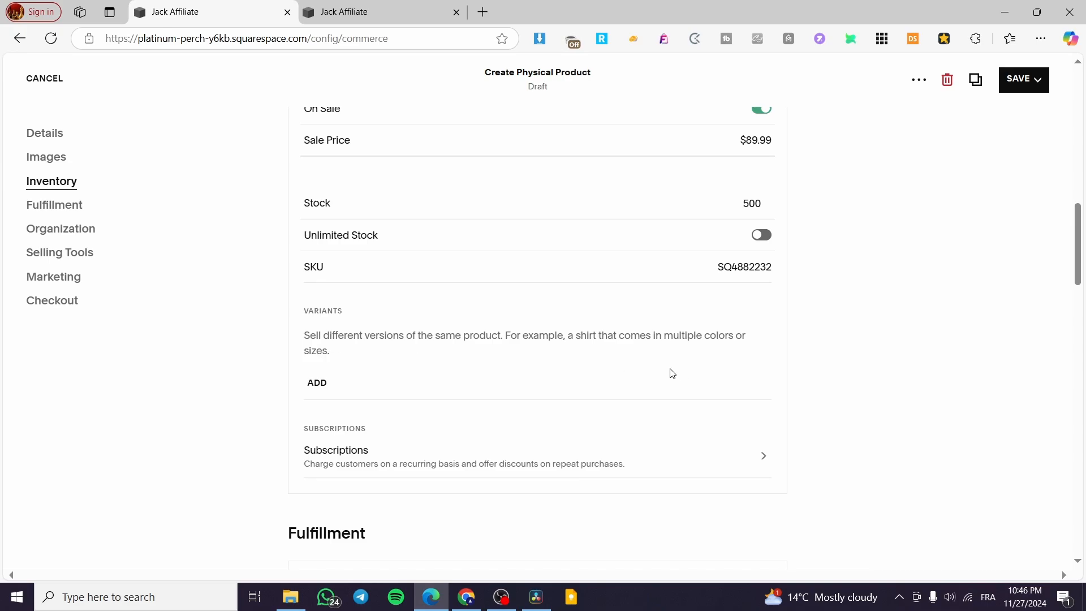
mouse_move(317, 386)
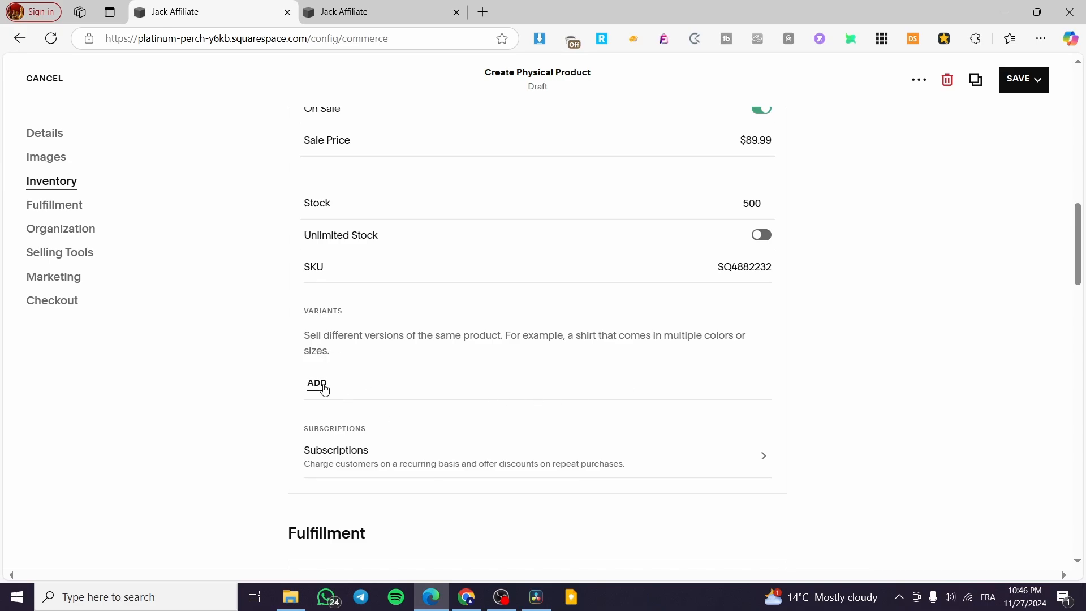
Add variants and set the first option's type to Custom in the options editor.
left_click(316, 383)
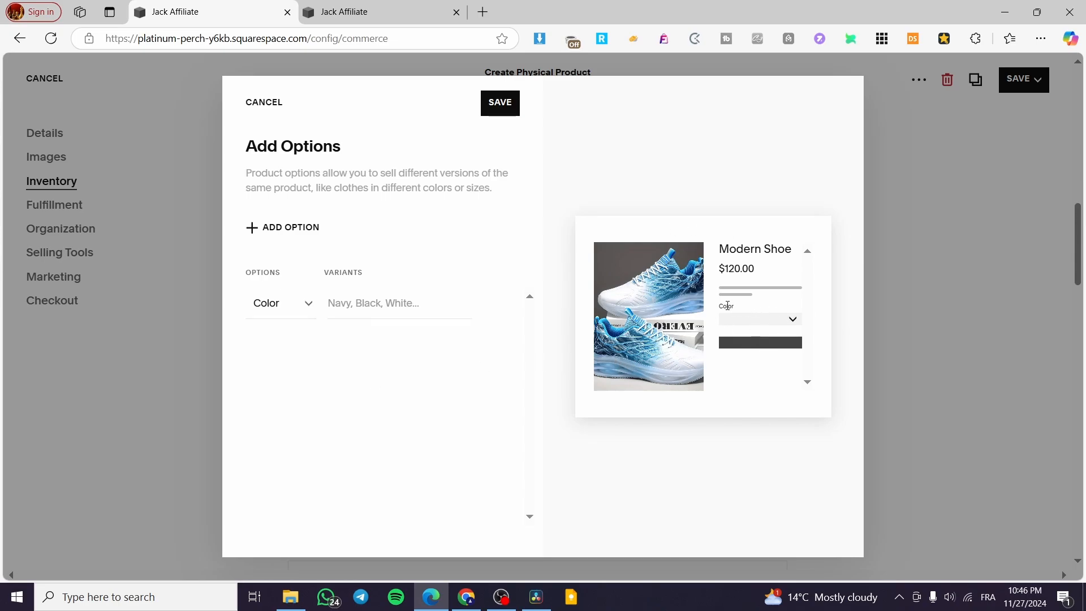
mouse_move(760, 244)
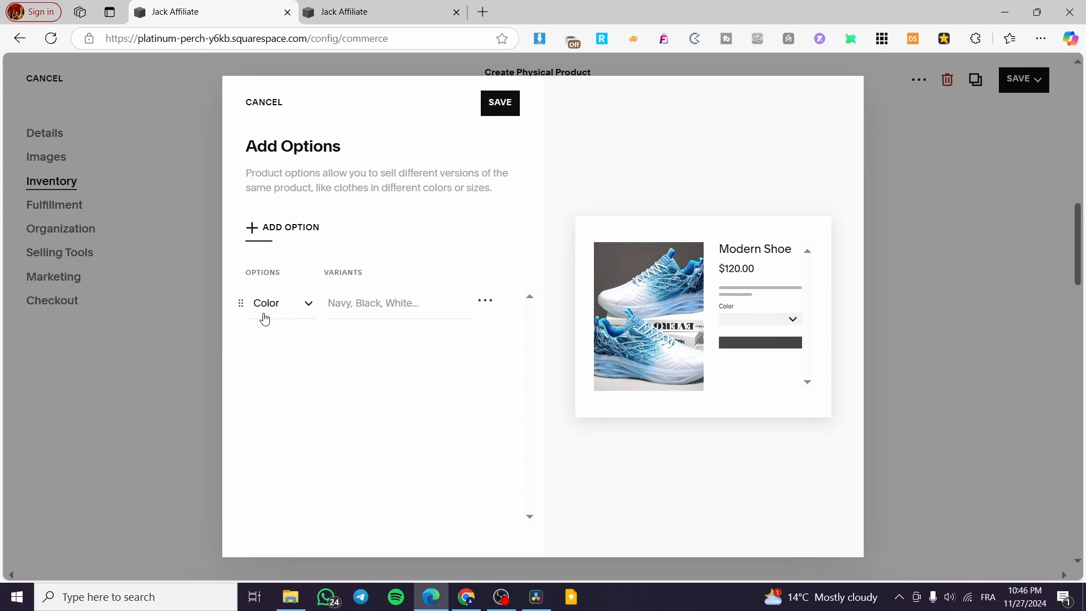
left_click(280, 303)
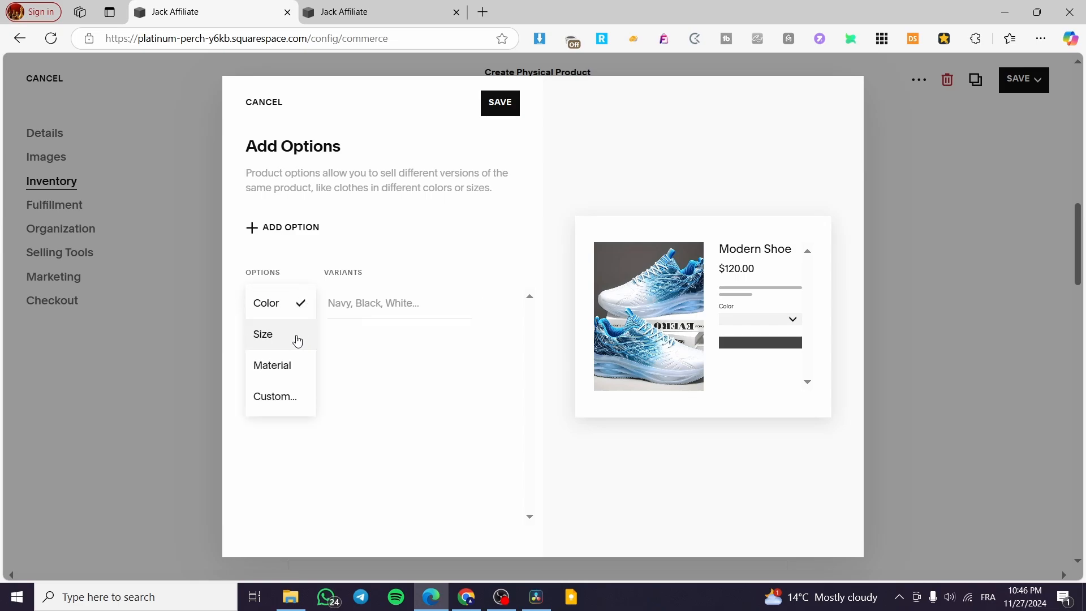
left_click(272, 365)
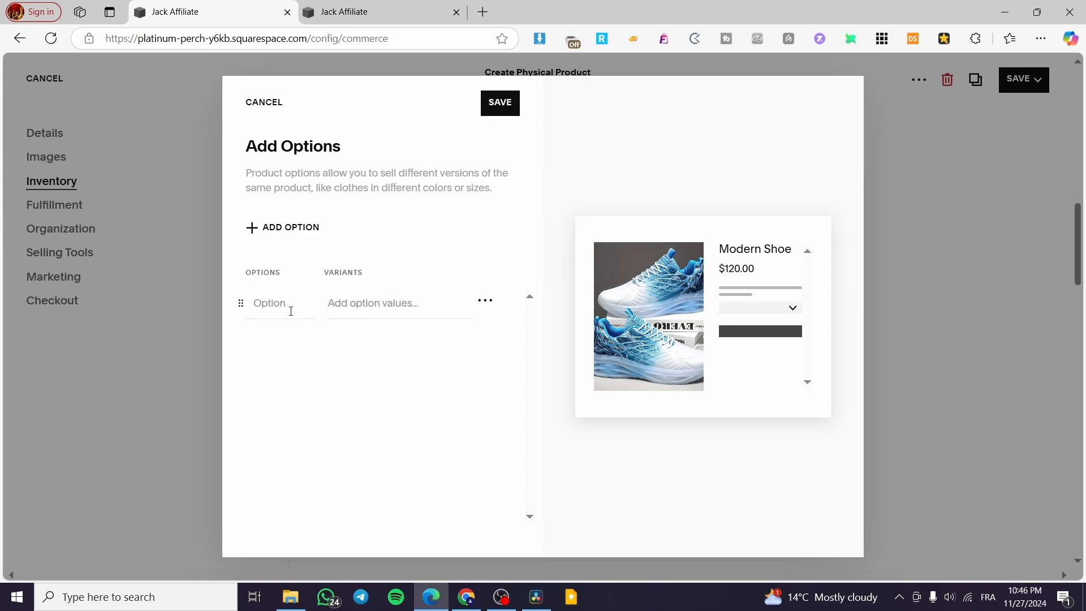
mouse_move(301, 299)
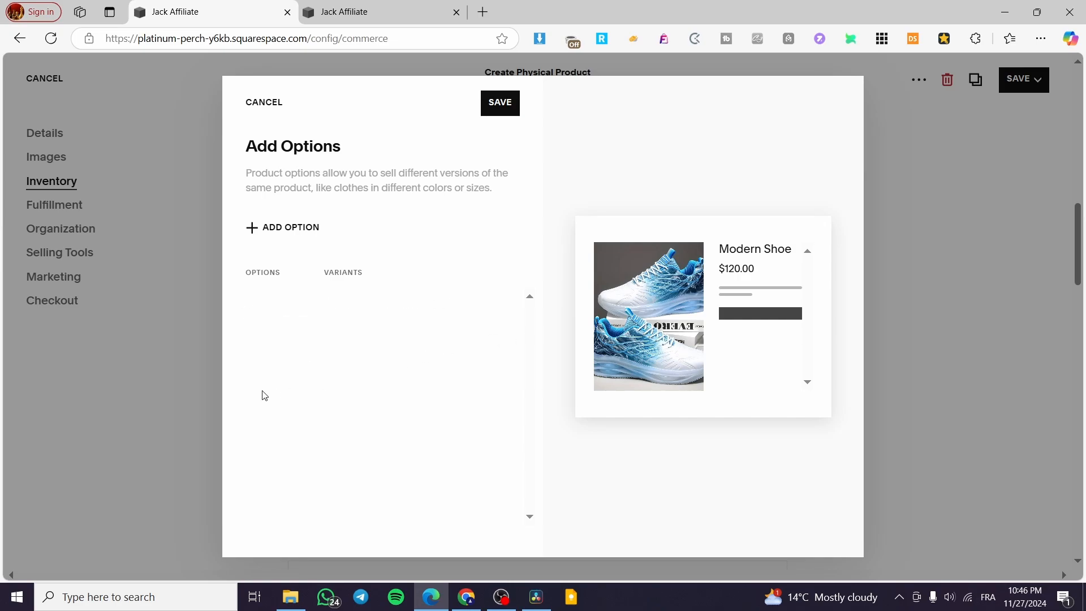
Enter shoe sizes 8, 8.5, 9, 9.5, 10 and 10.5 as Size variants.
left_click(283, 228)
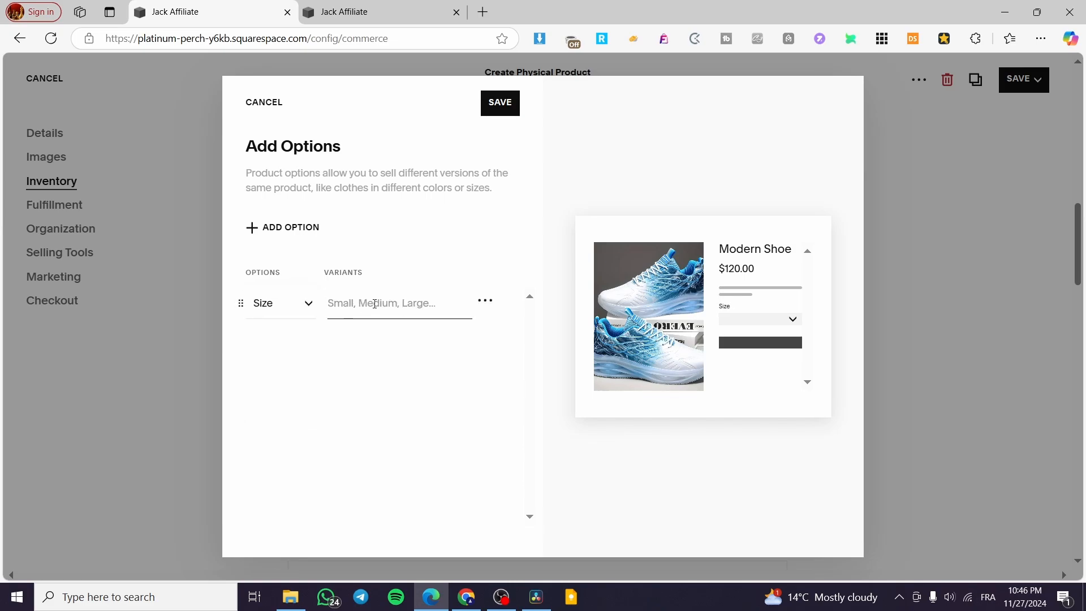
type("8")
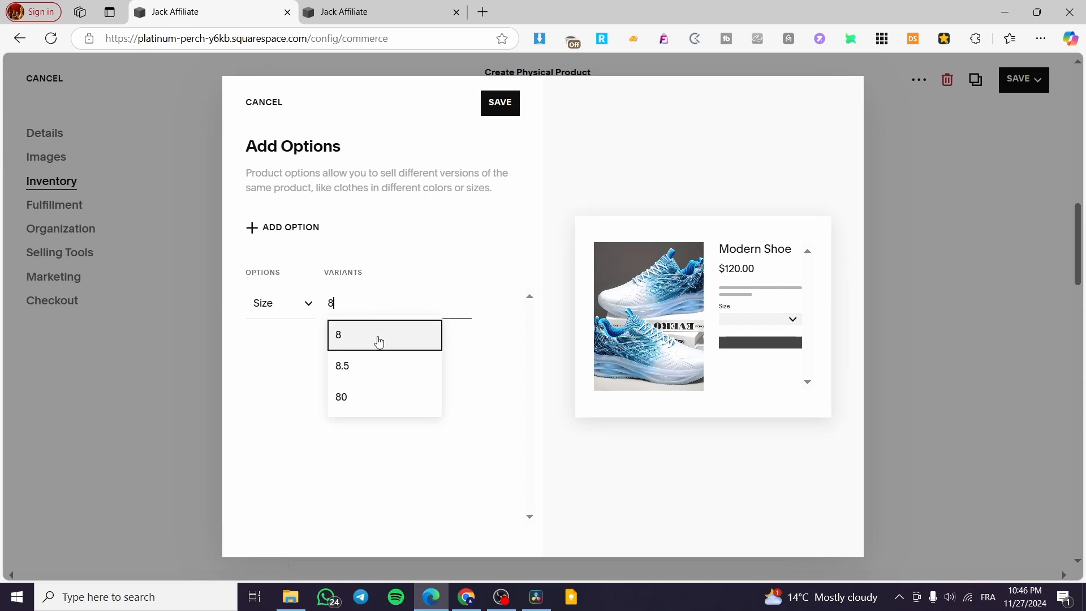
left_click(339, 335)
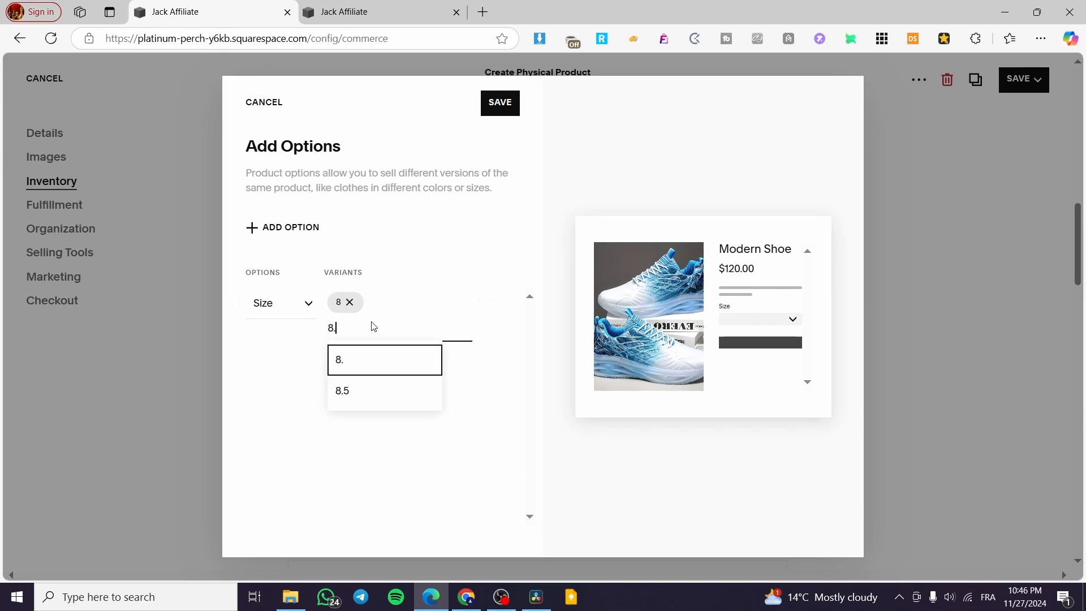
left_click(342, 391)
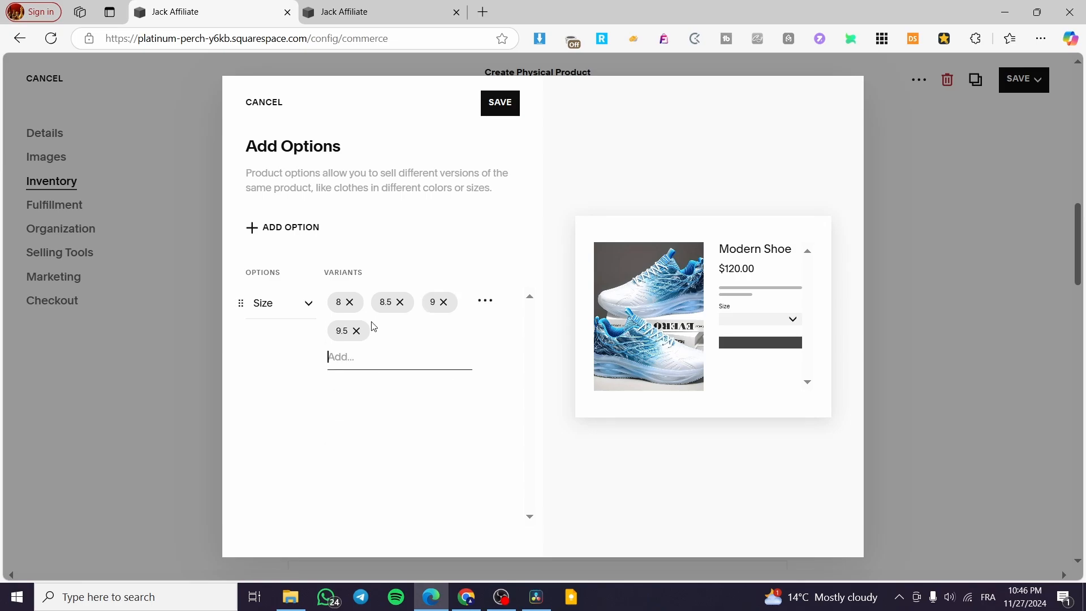
type("10")
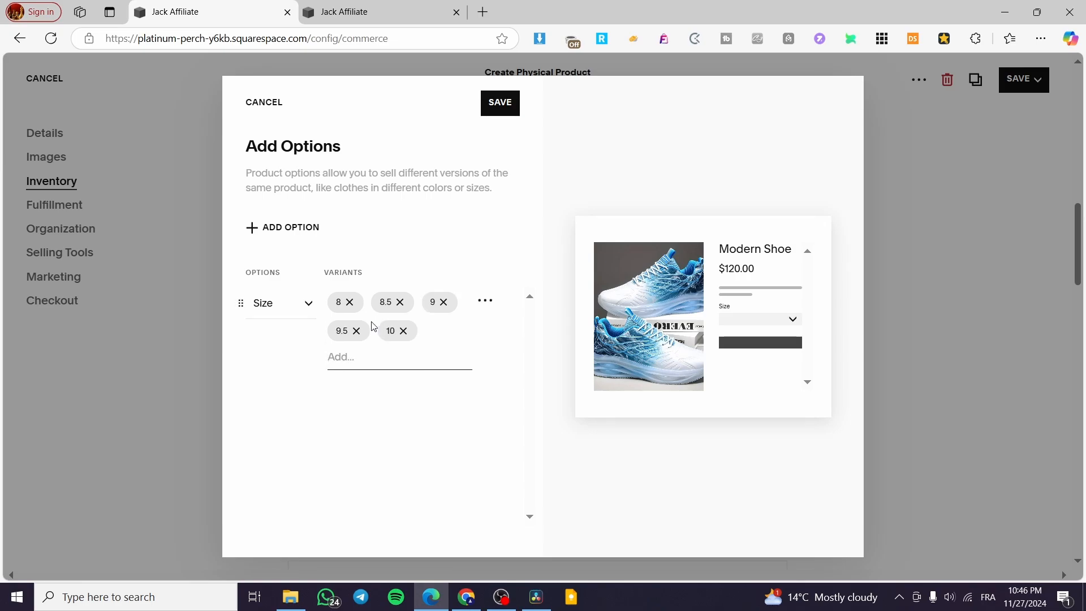
type("10.")
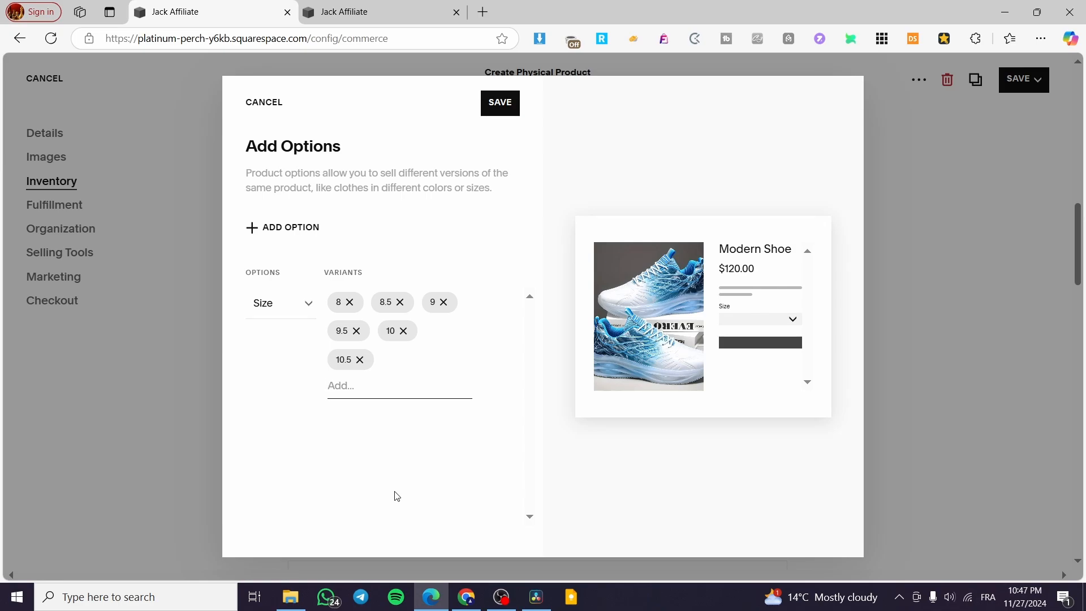
double_click(310, 147)
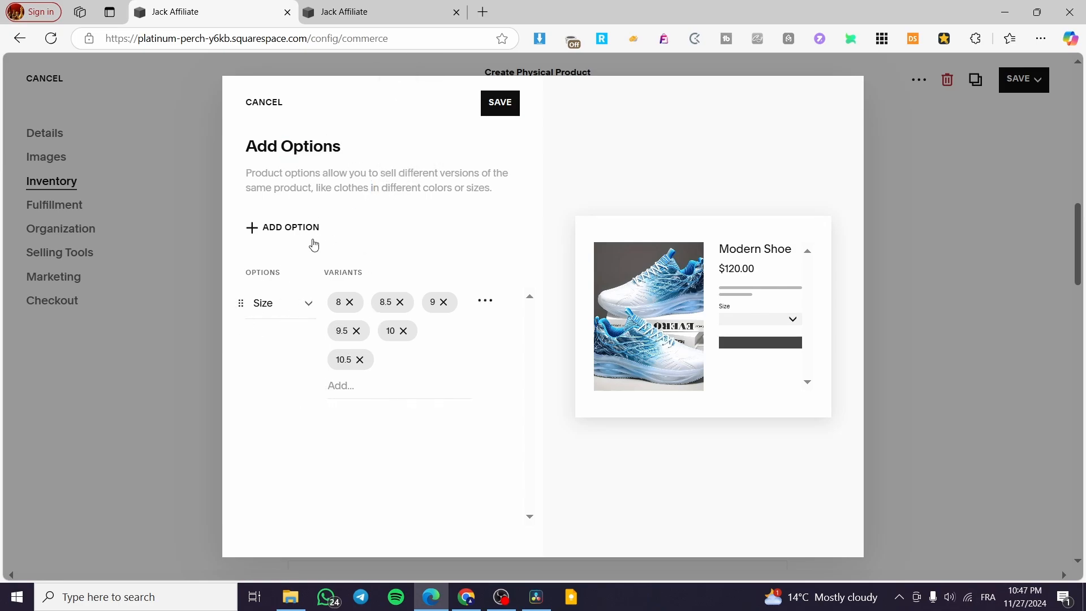
Add a second option, Color, with variants Blue&white and Black&White.
left_click(283, 228)
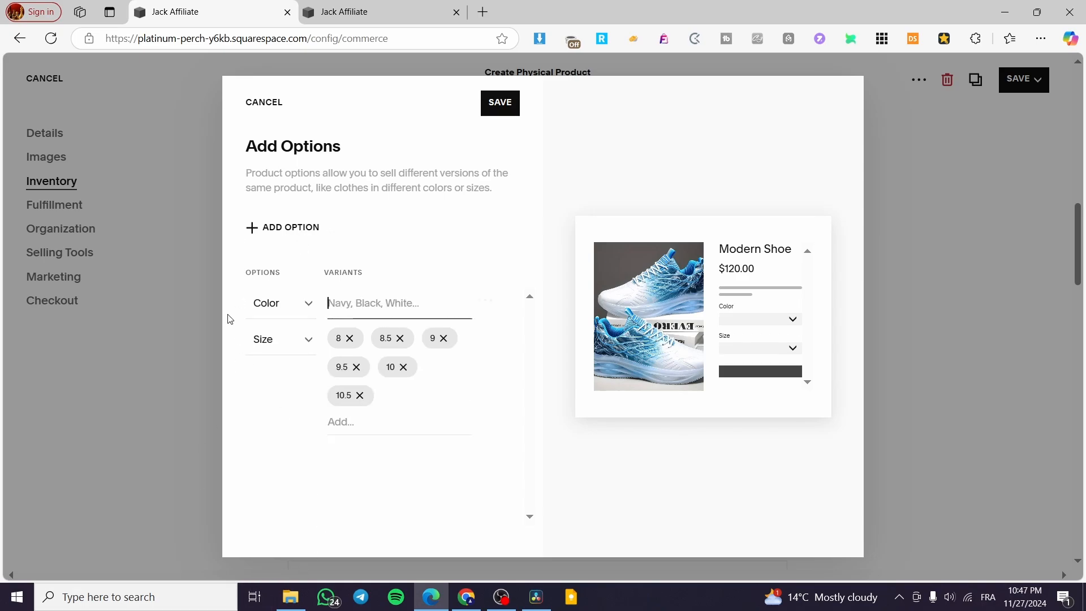
left_click(280, 303)
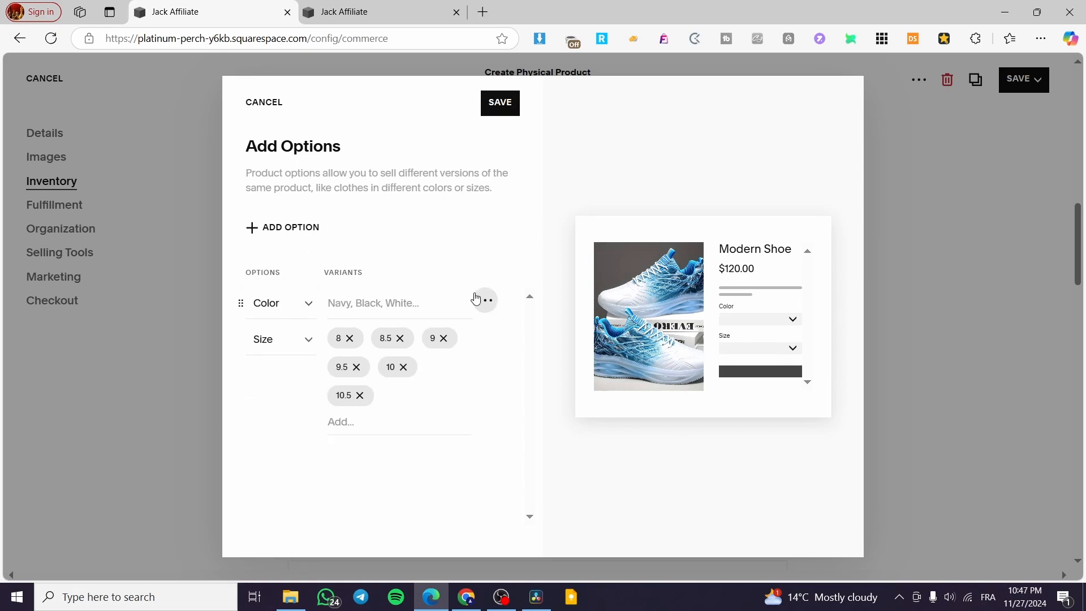
mouse_move(539, 396)
type("B")
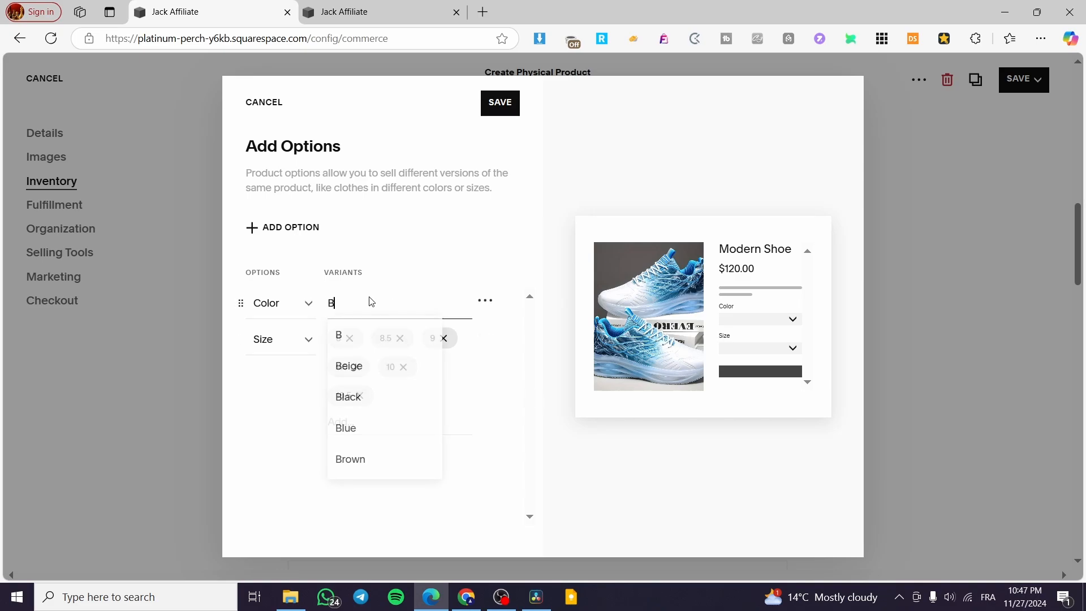
type("lu")
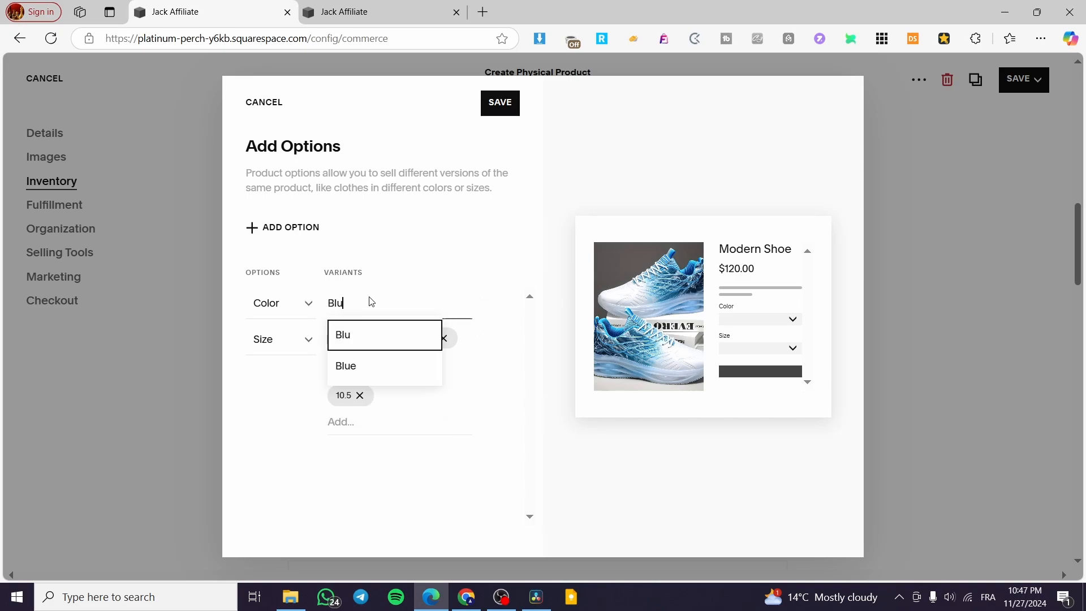
left_click(346, 366)
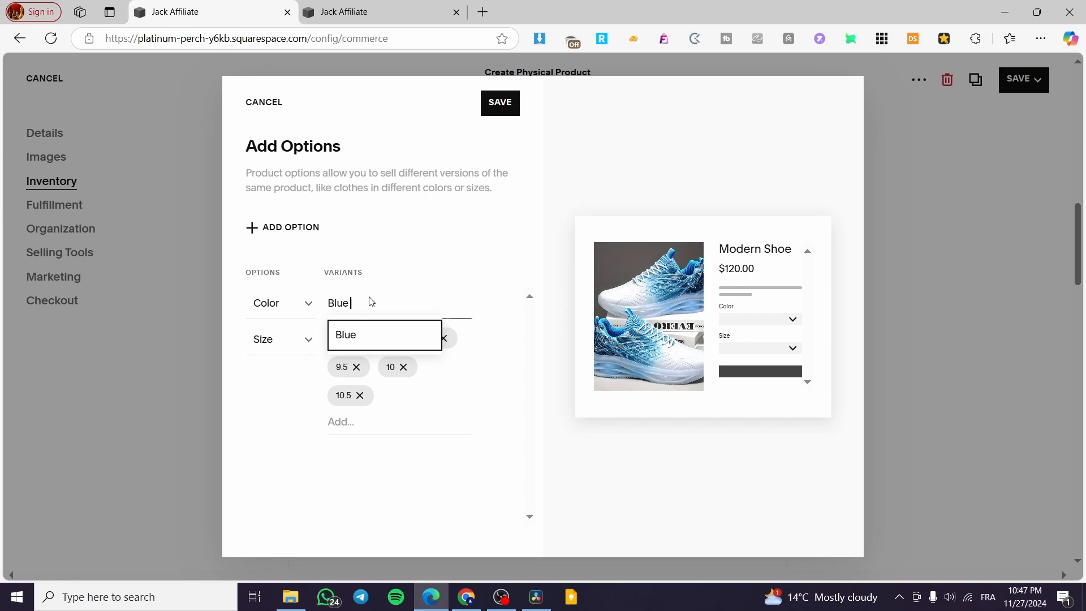
type("&")
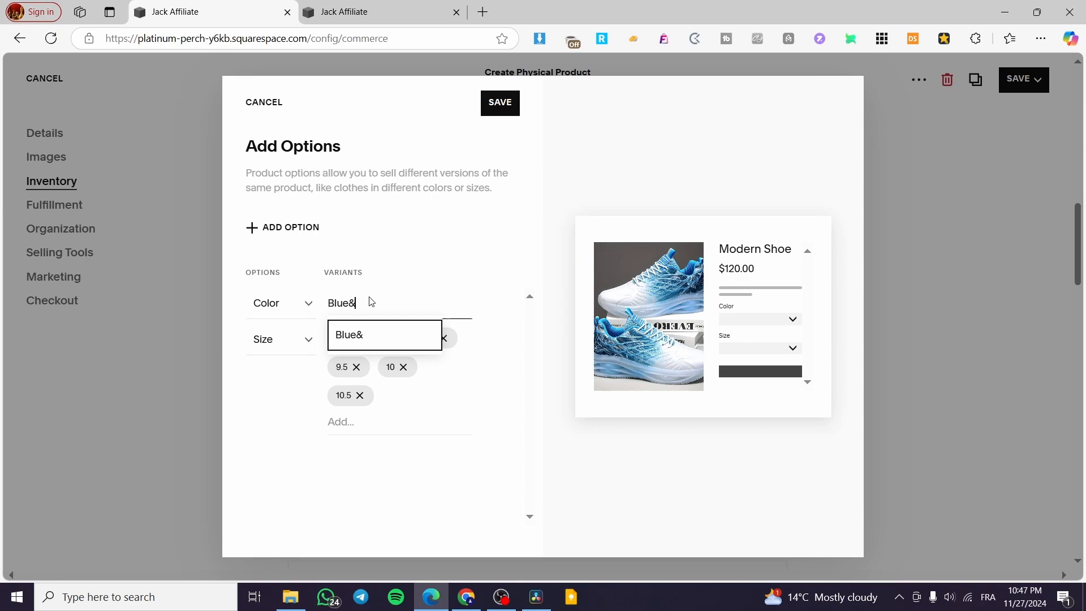
type("white")
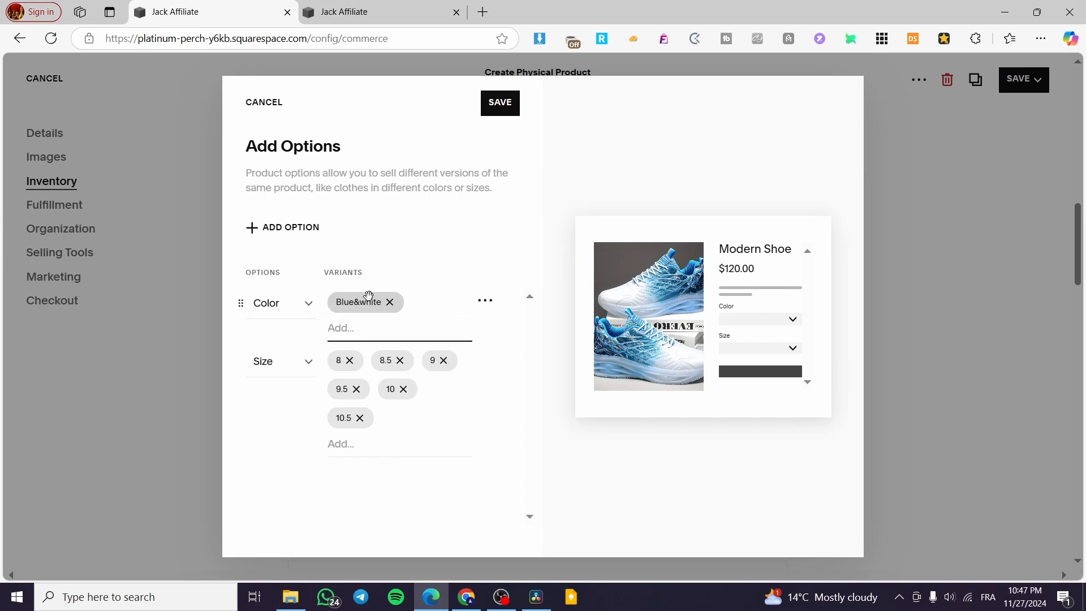
type("Black")
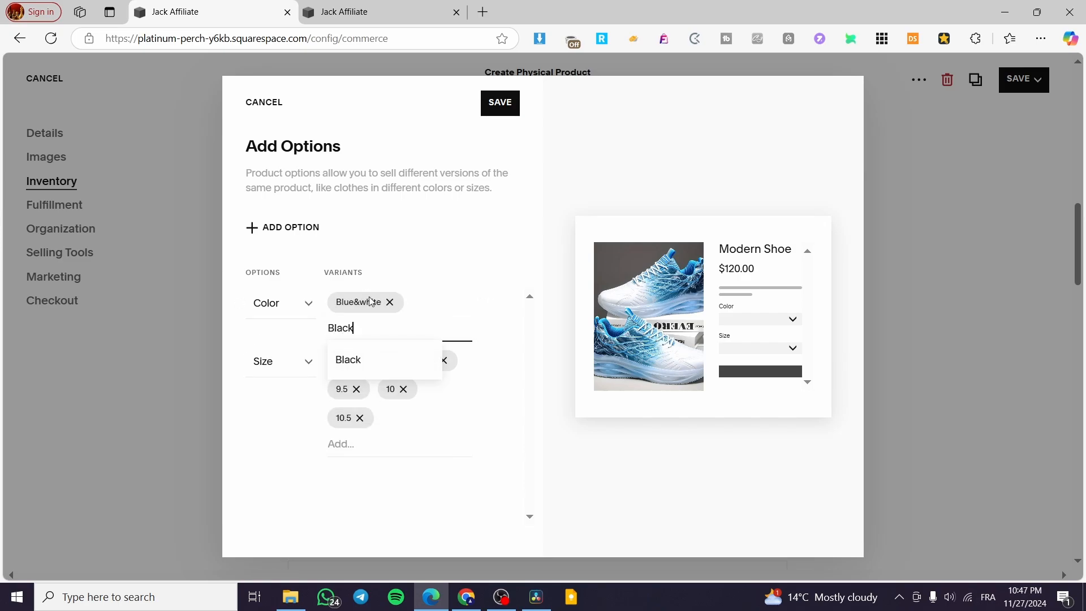
type("&")
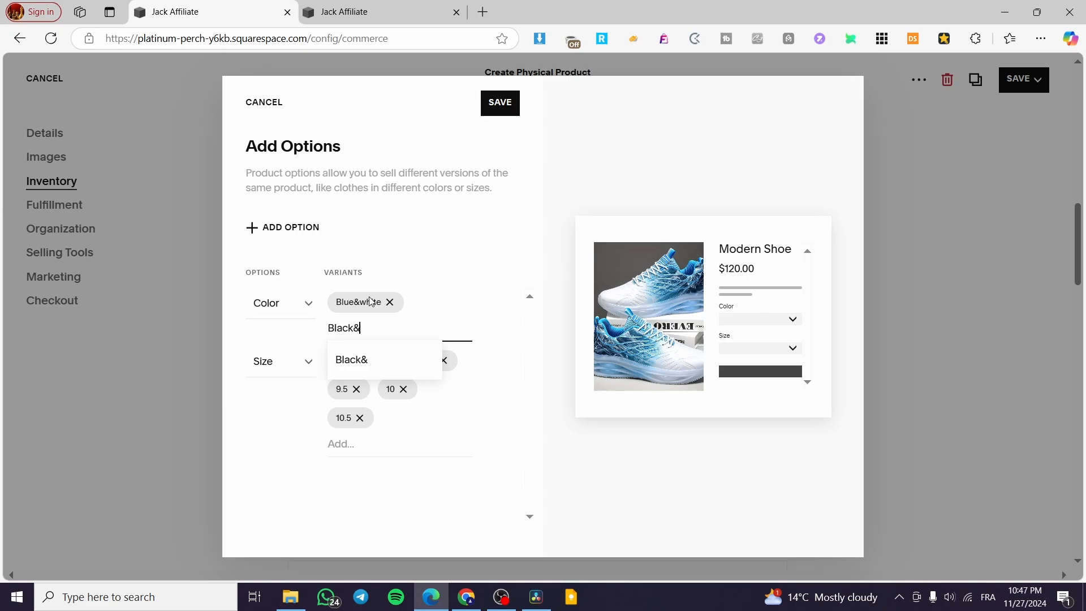
type("White")
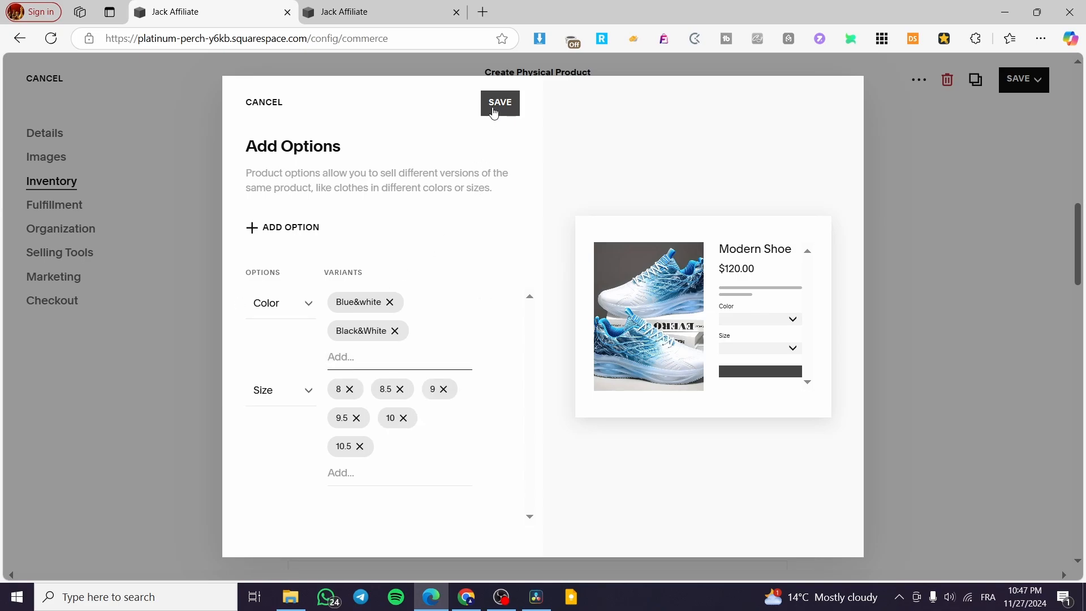
Add a Material option with Leather, then begin entering Fabric as a second material.
left_click(283, 227)
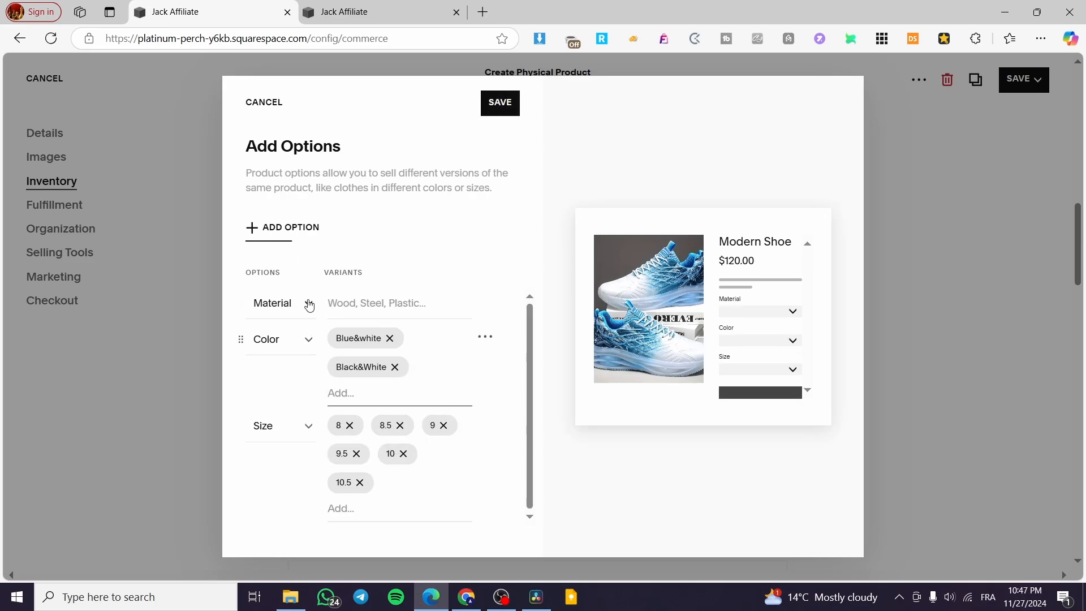
left_click(376, 303)
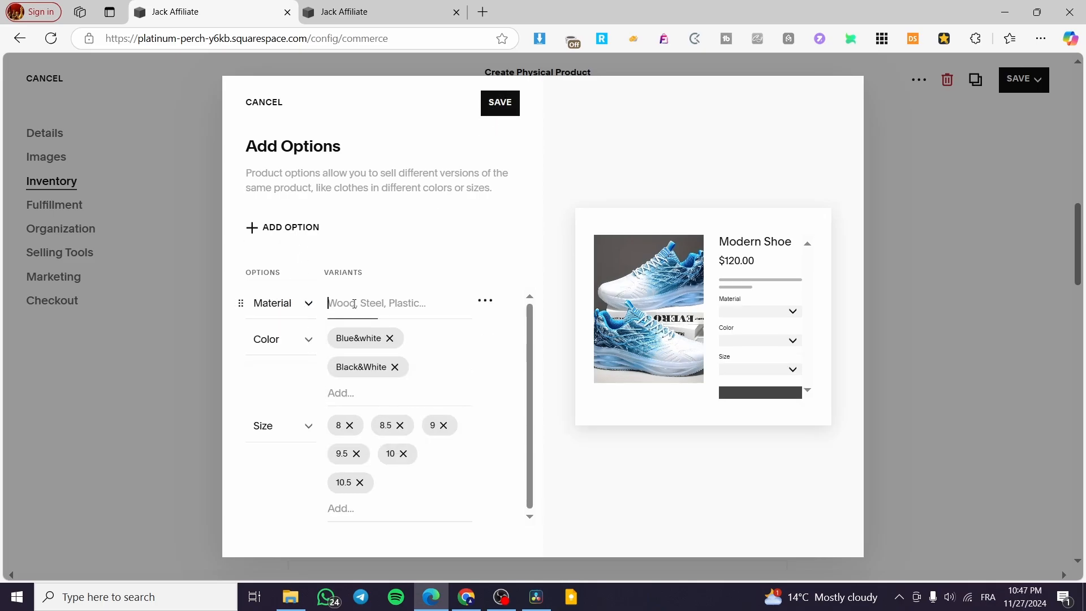
type("Leat")
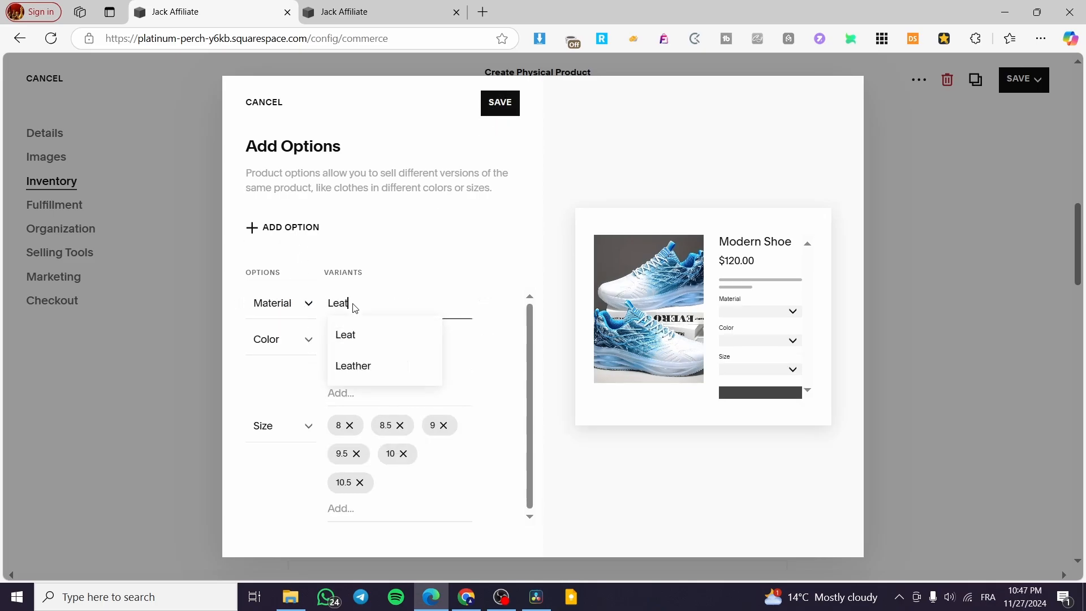
left_click(353, 366)
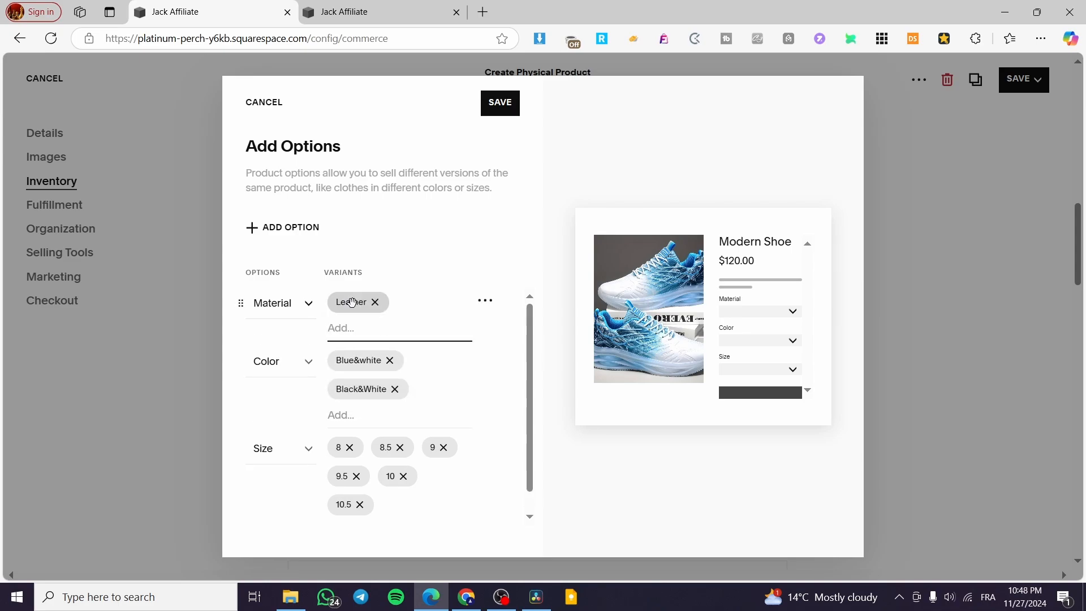
left_click(381, 328)
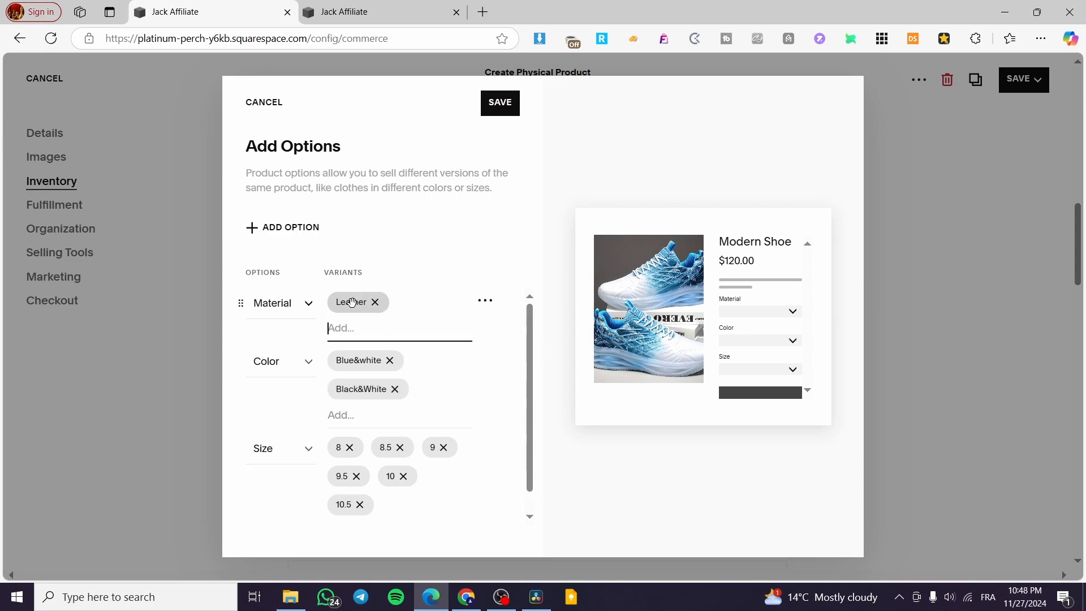
type("Fa")
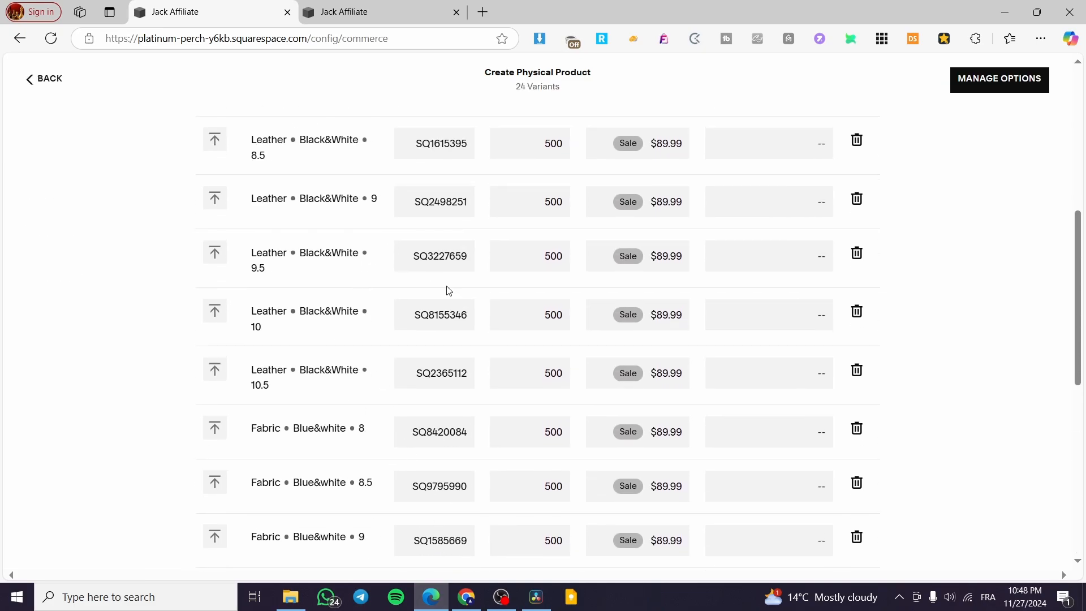
Review the 24-variant table, description and fulfillment sections, then publish Modern Shoe.
scroll("down", 3)
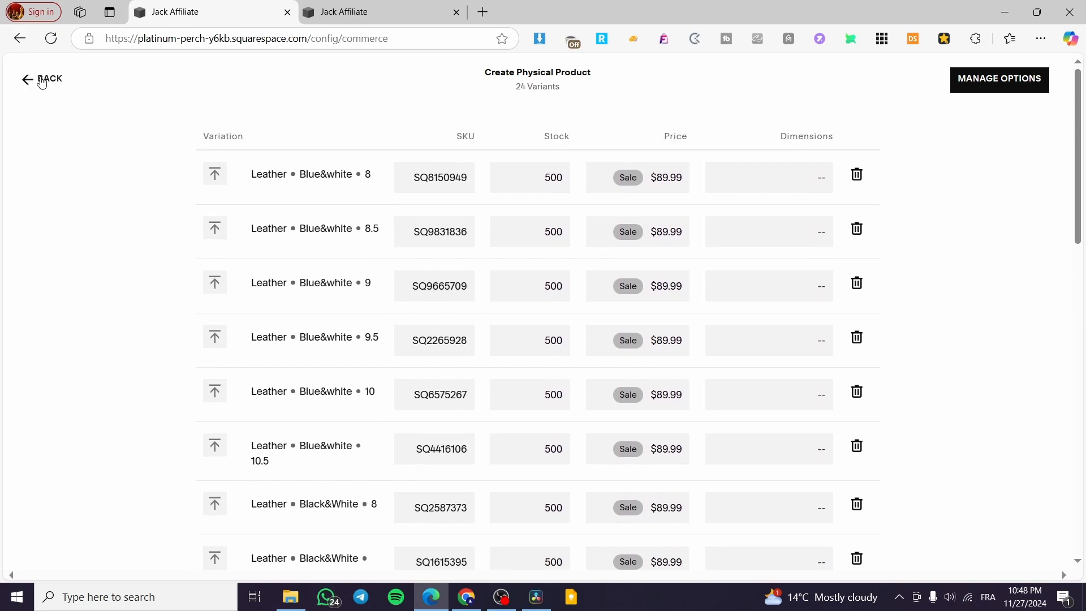
left_click(43, 79)
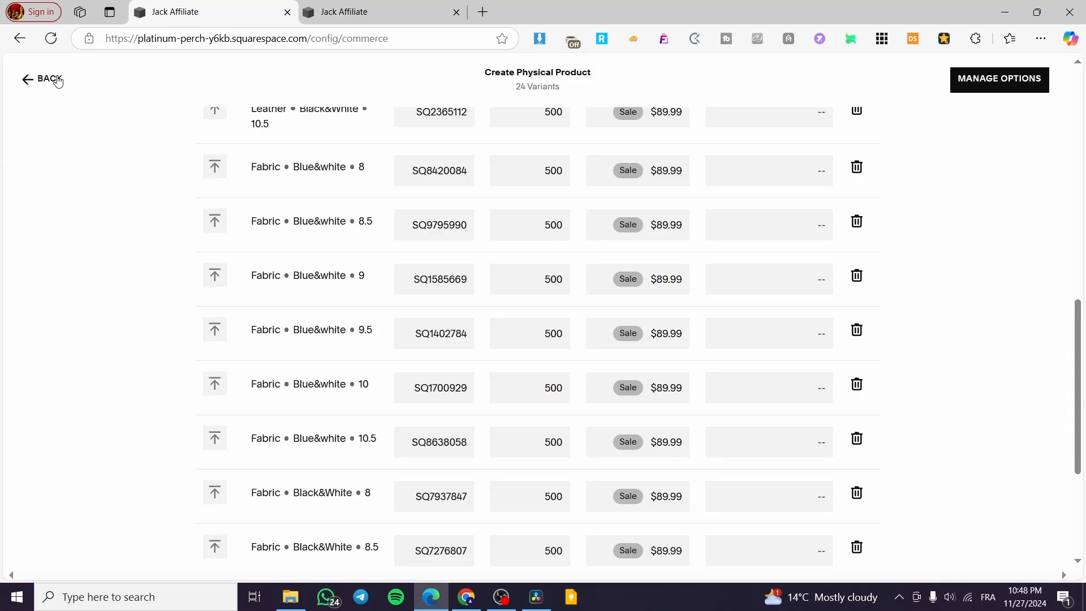
left_click(45, 79)
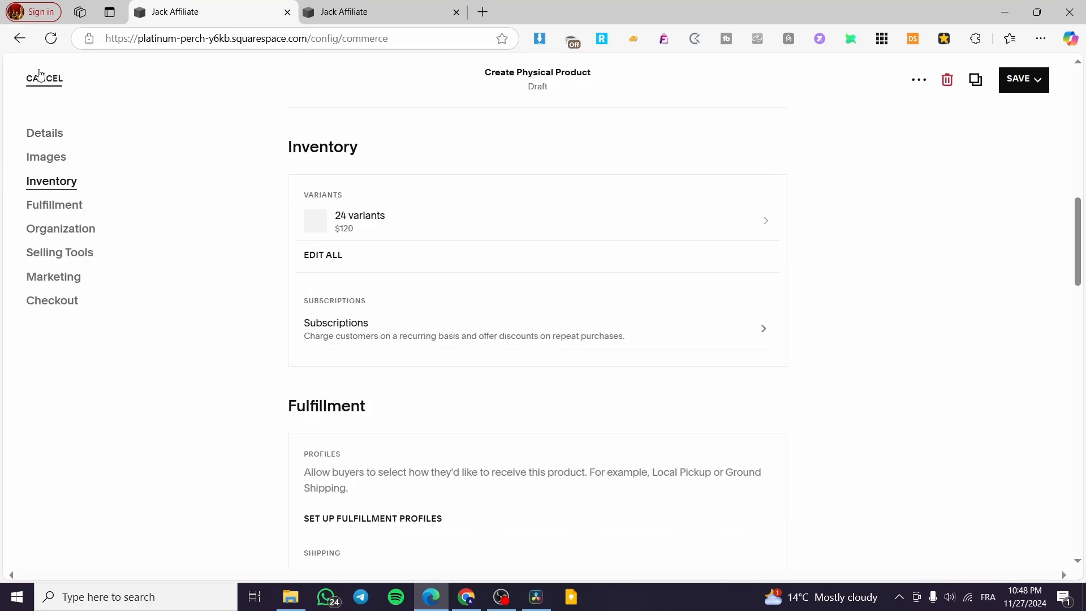
left_click(45, 133)
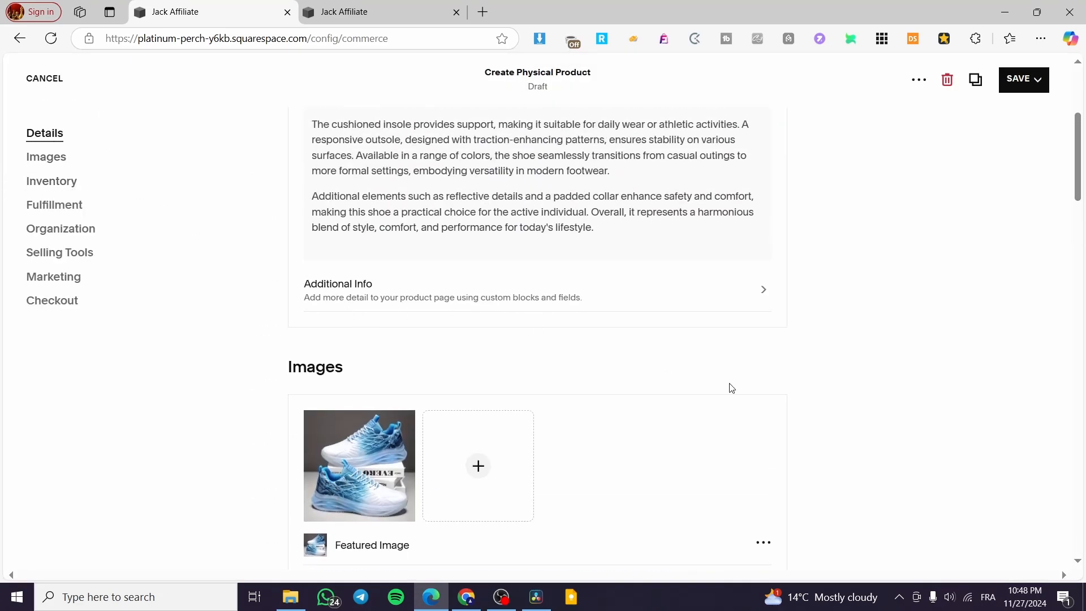
left_click(51, 181)
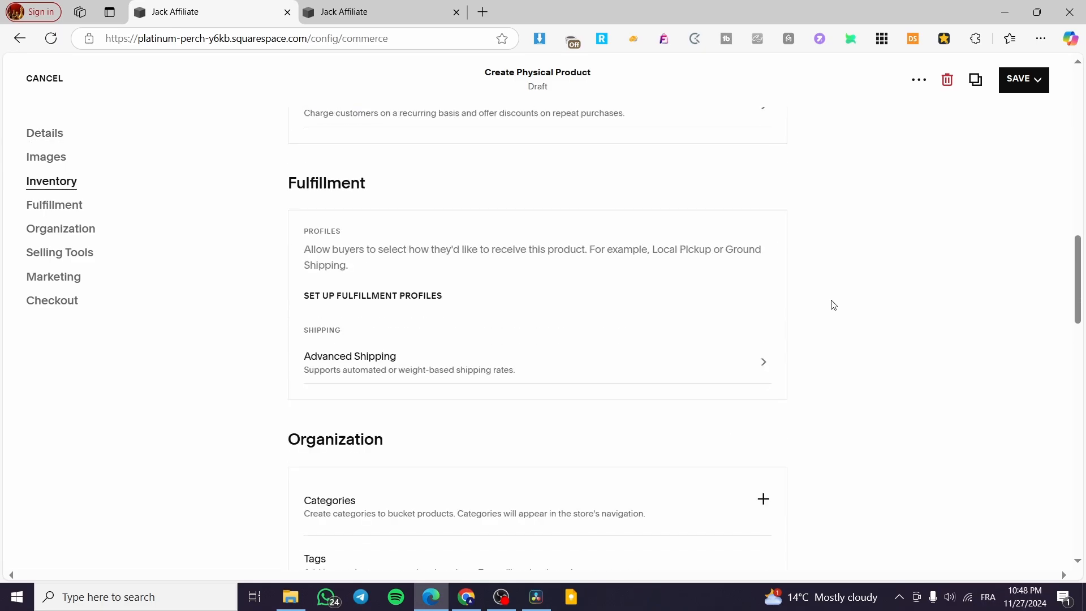
scroll("down", 3)
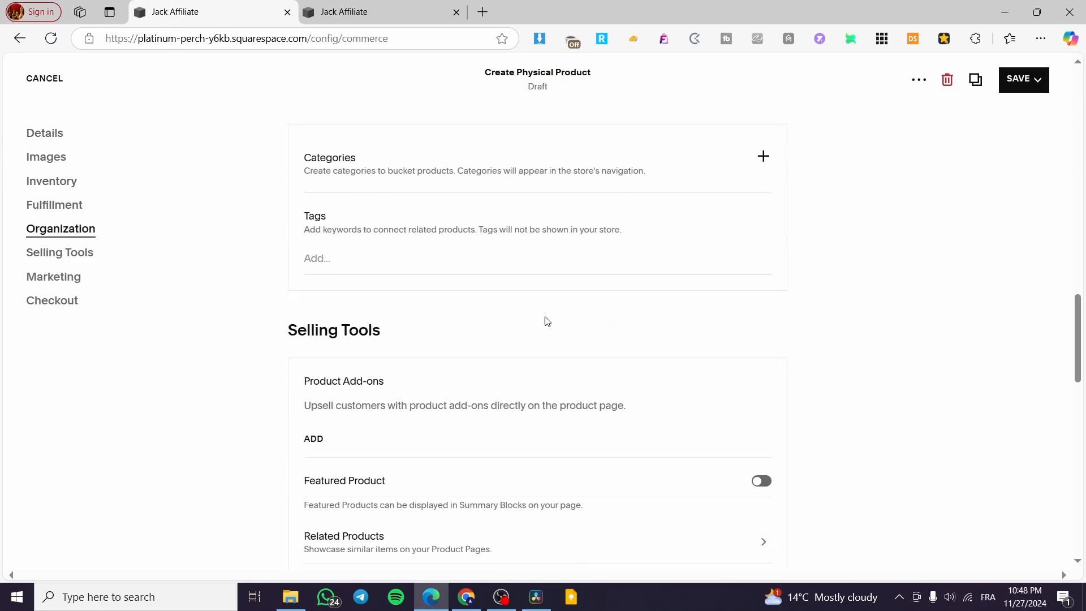
left_click(1038, 79)
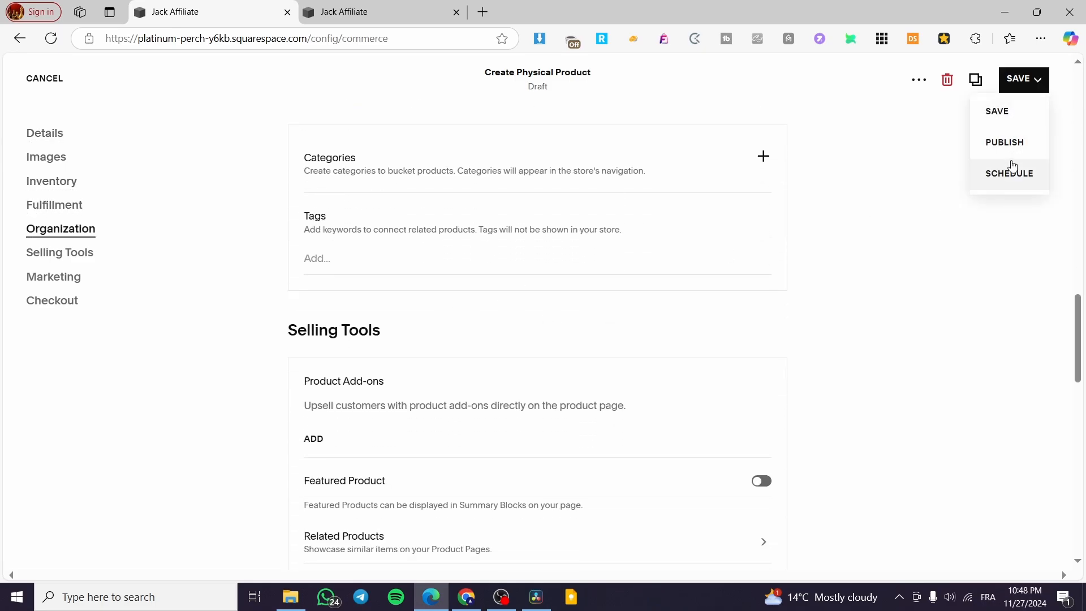
left_click(997, 111)
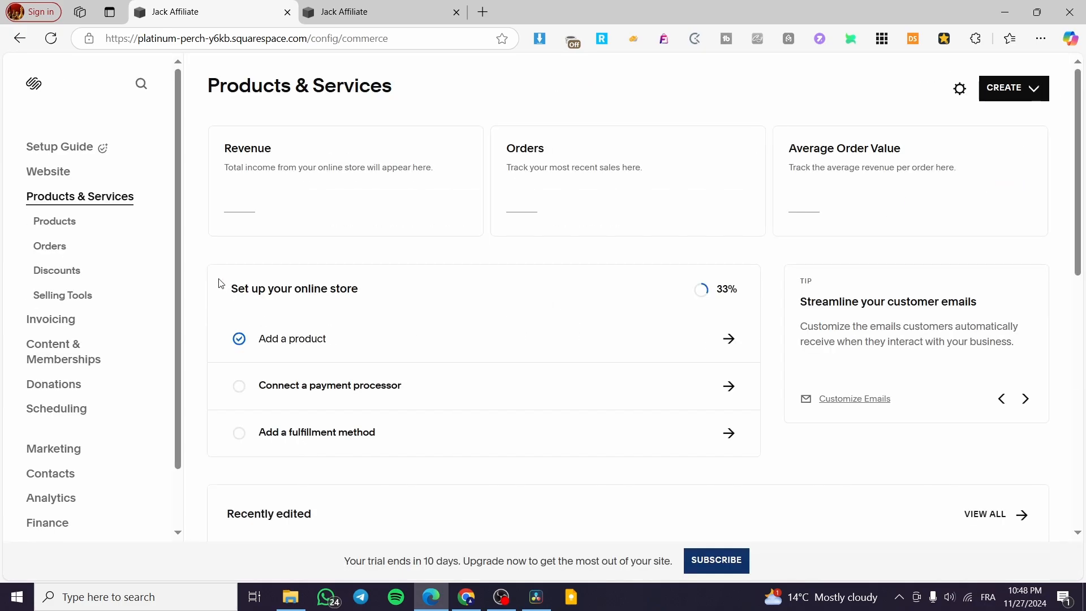
Go to Pages, open the Shop page and show its product items.
left_click(49, 171)
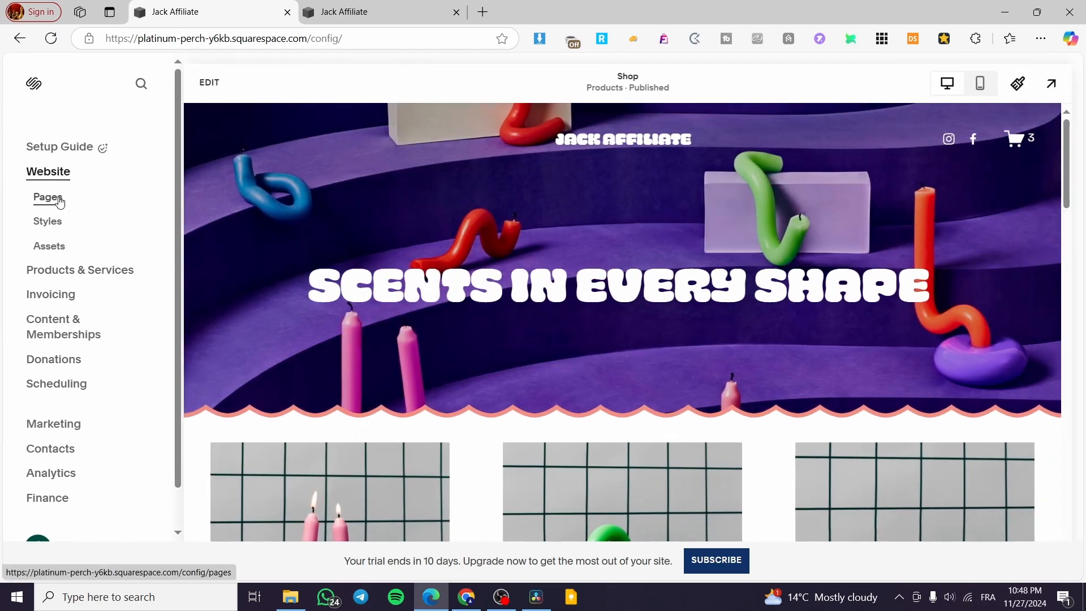
scroll("down", 3)
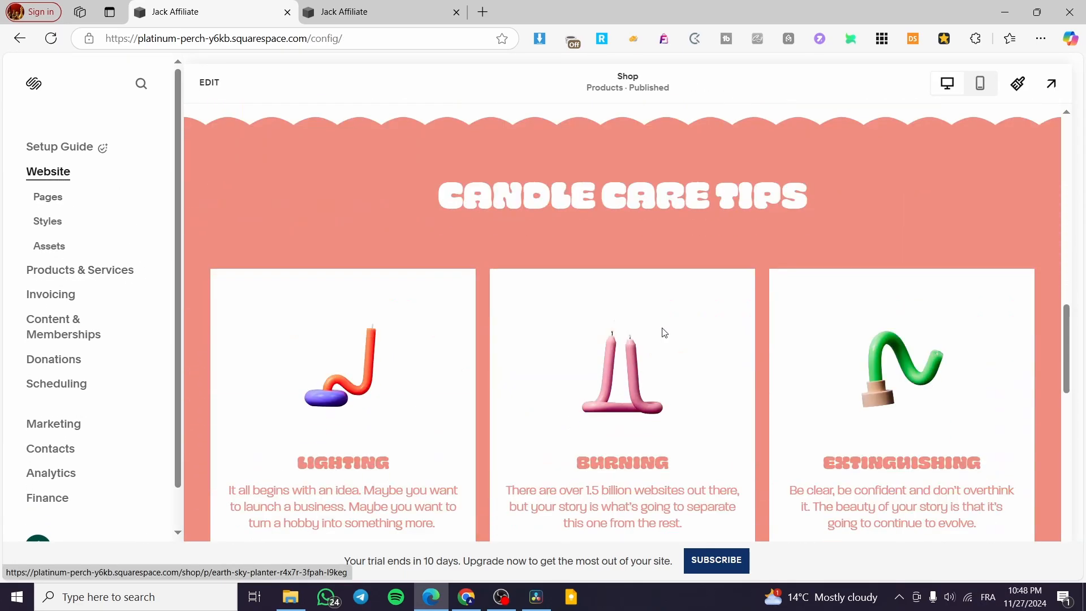
scroll("down", 3)
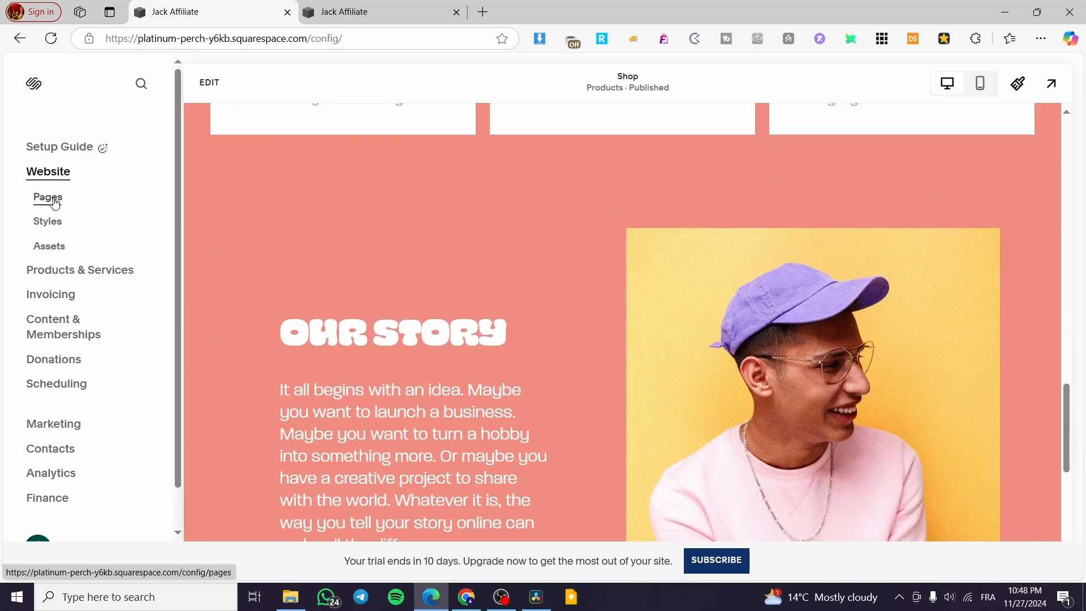
left_click(47, 197)
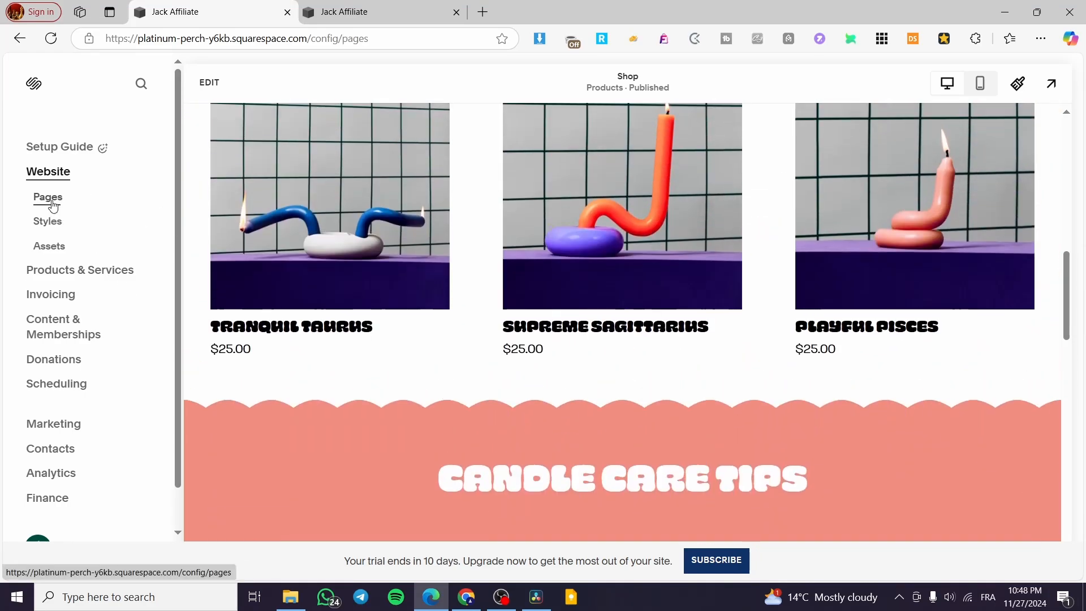
left_click(48, 197)
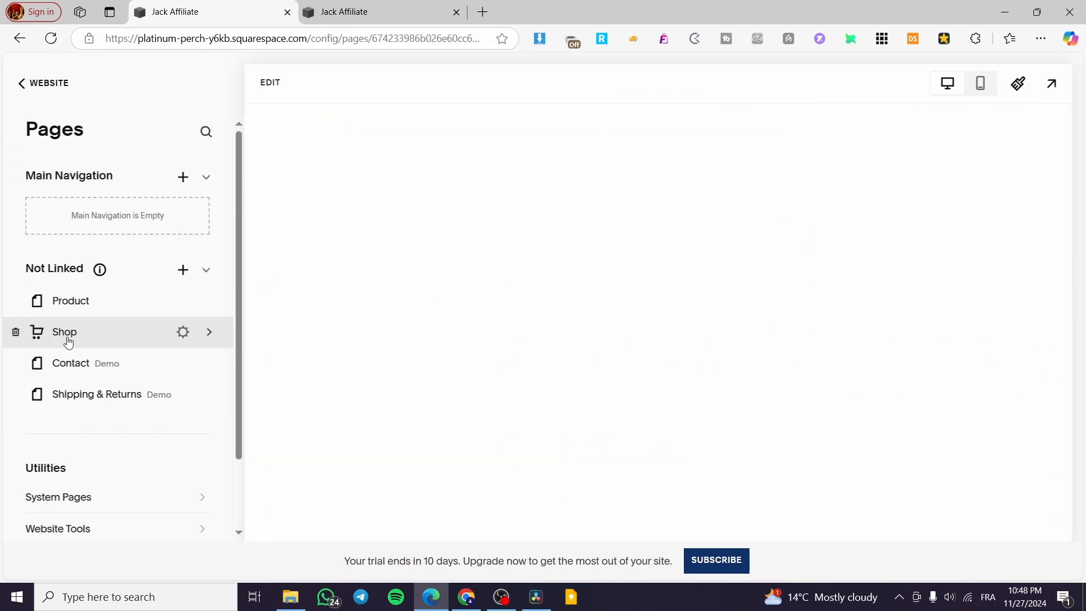
left_click(63, 332)
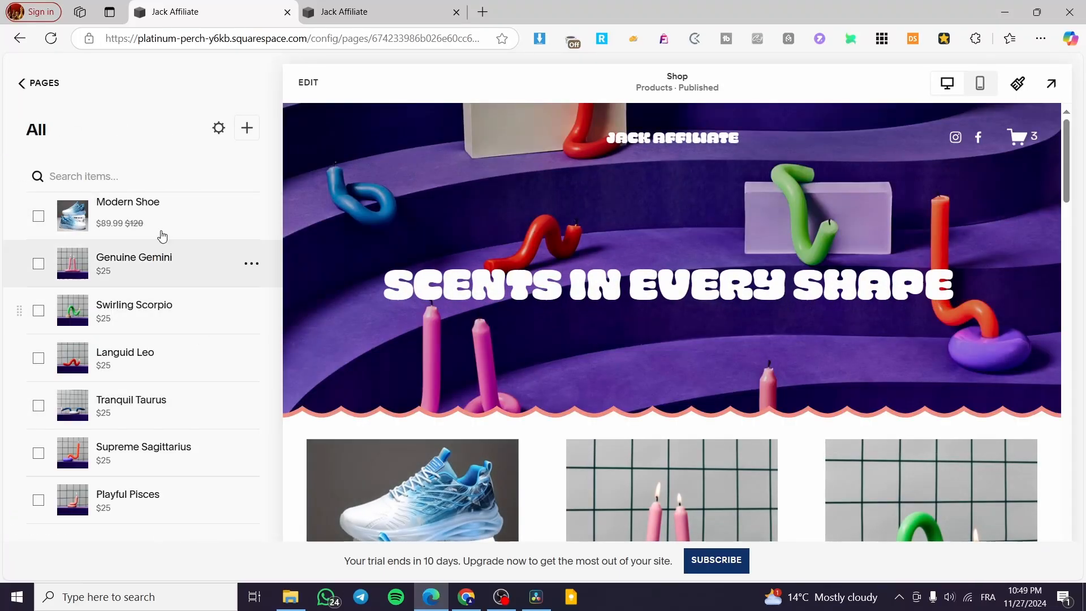
scroll("down", 3)
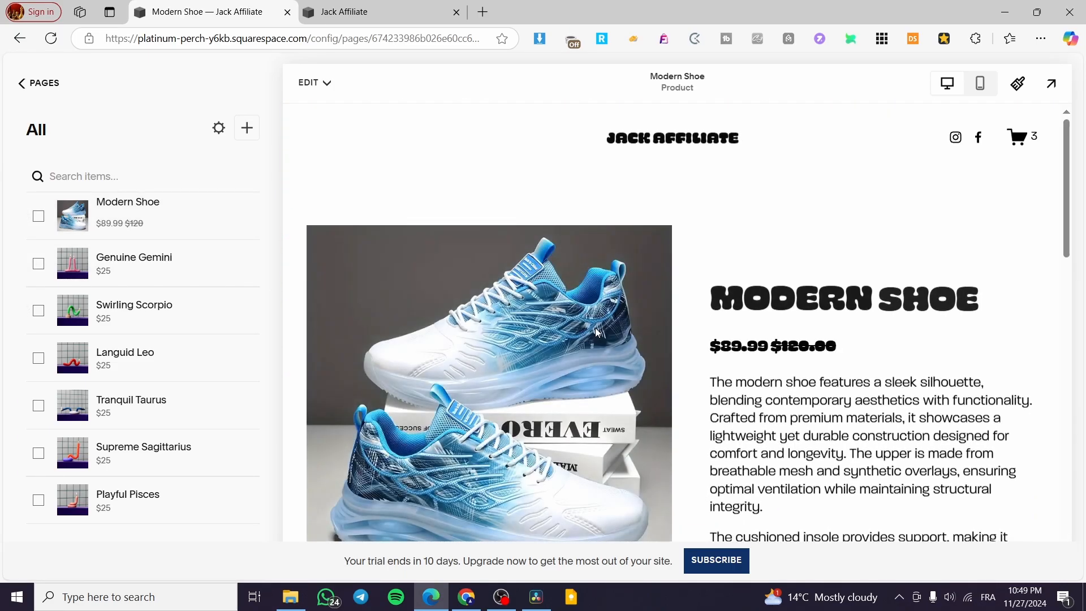
On the Modern Shoe page, choose Fabric material and size 8.5.
scroll("down", 3)
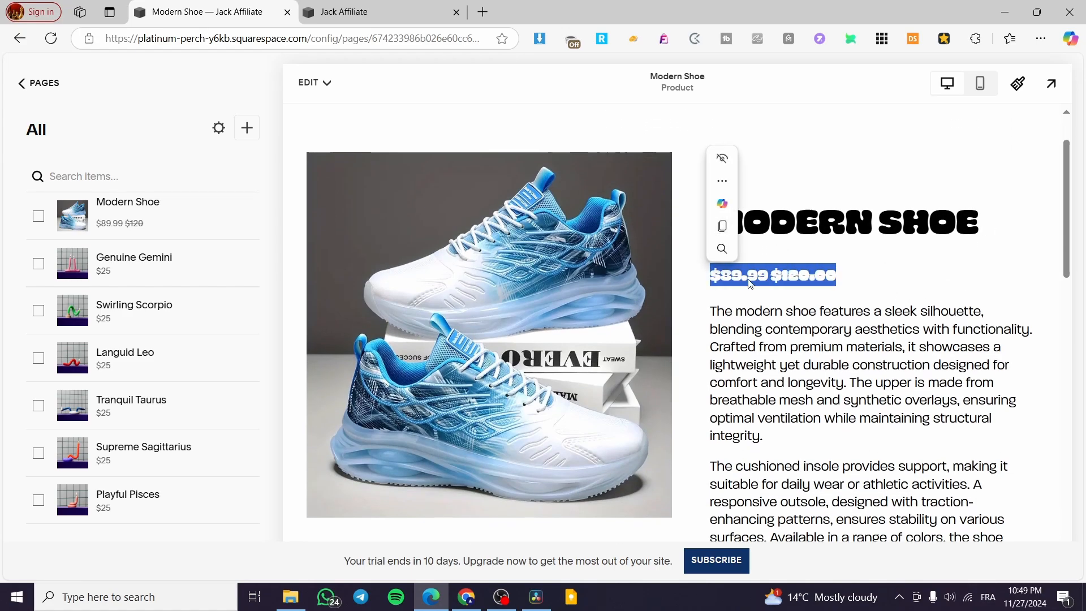
scroll("down", 3)
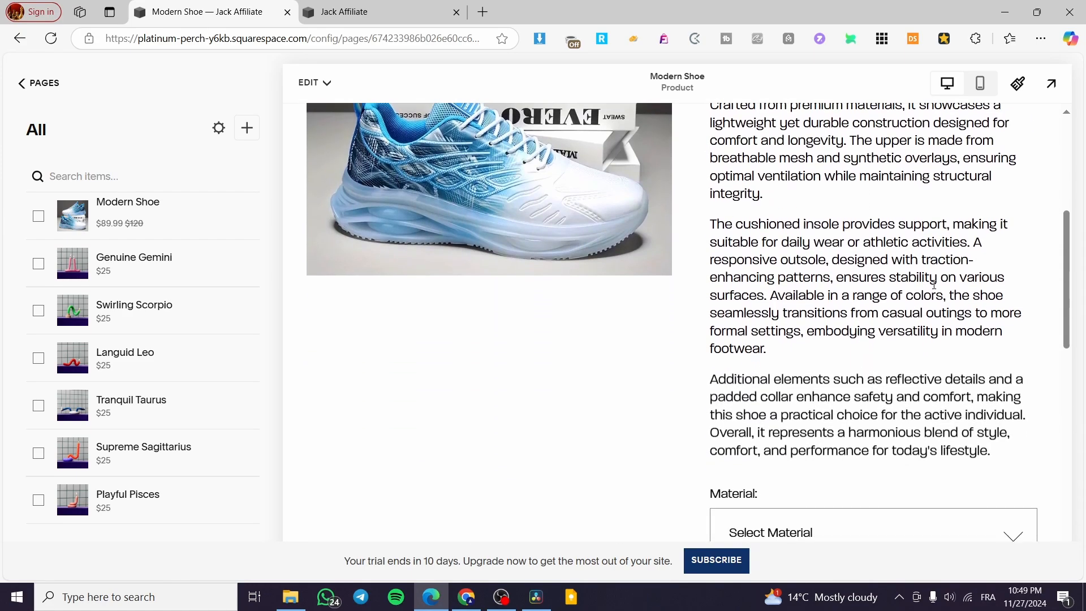
scroll("down", 3)
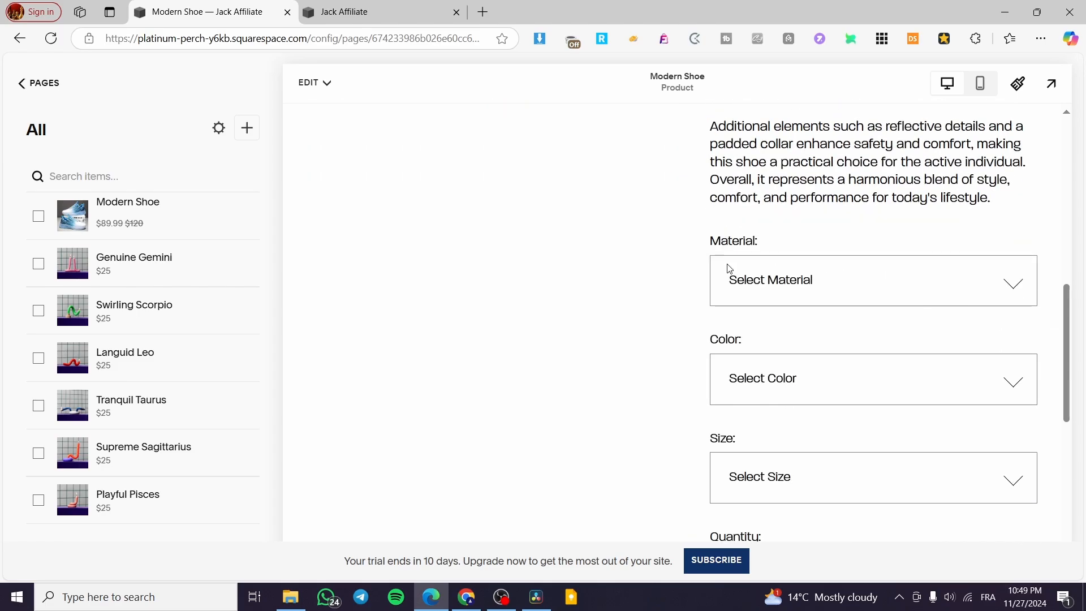
left_click(873, 280)
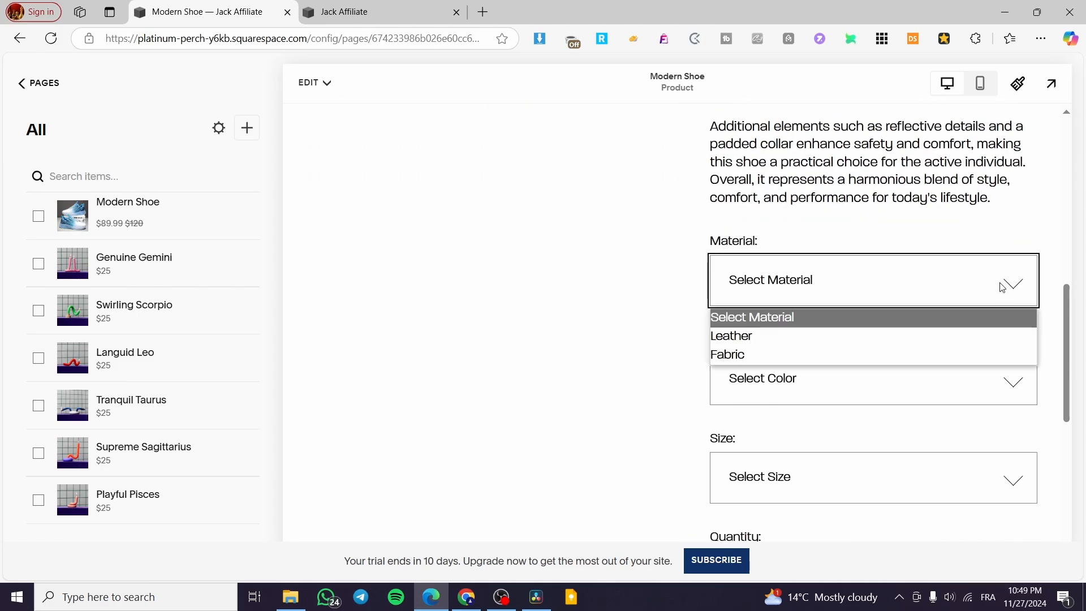
left_click(727, 354)
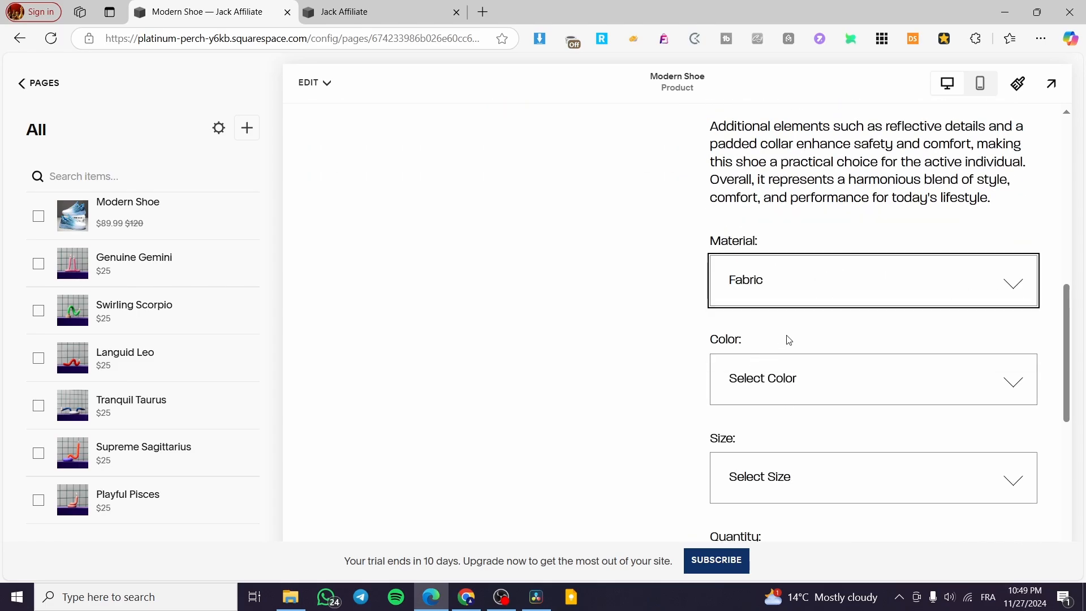
left_click(874, 378)
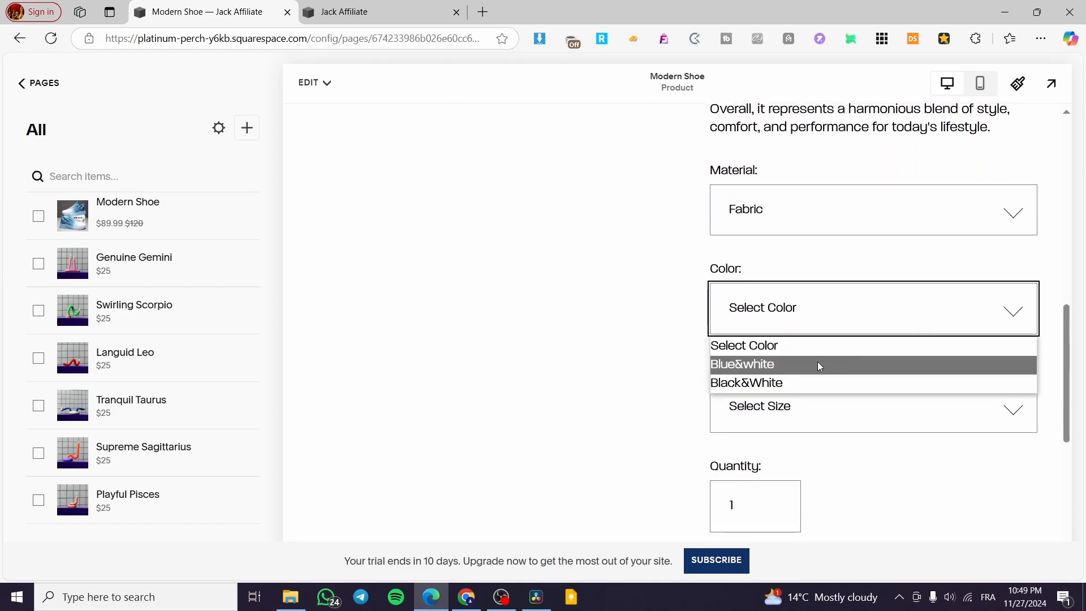
left_click(873, 406)
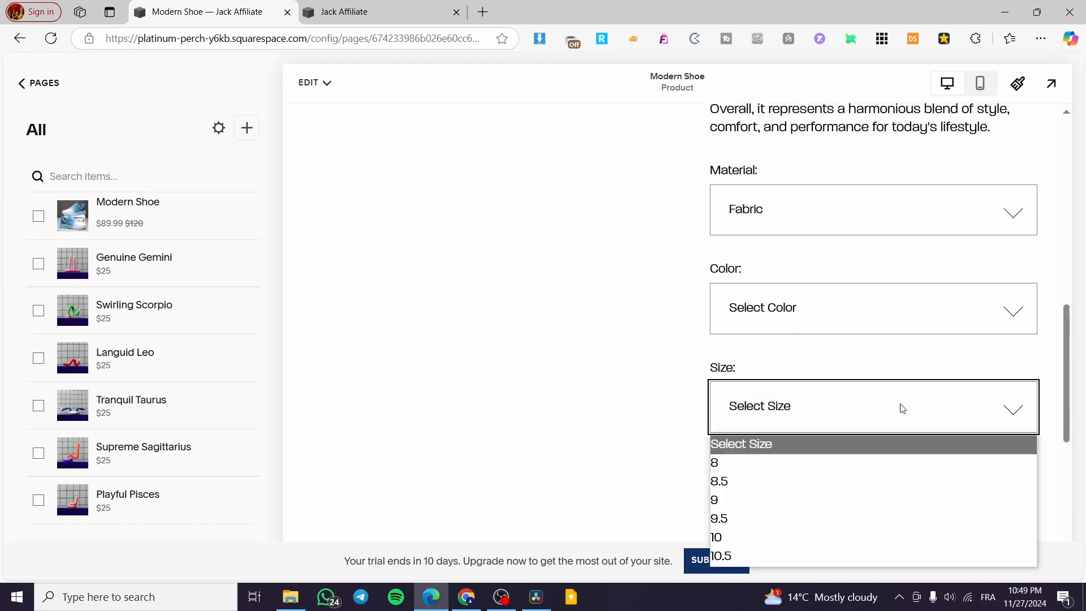
scroll("down", 3)
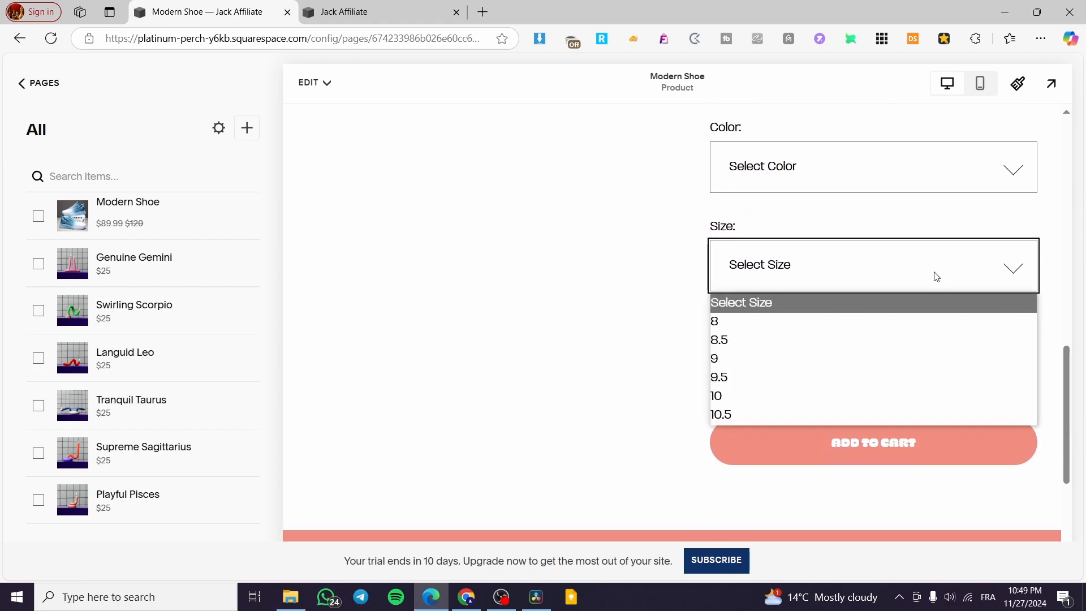
mouse_move(889, 323)
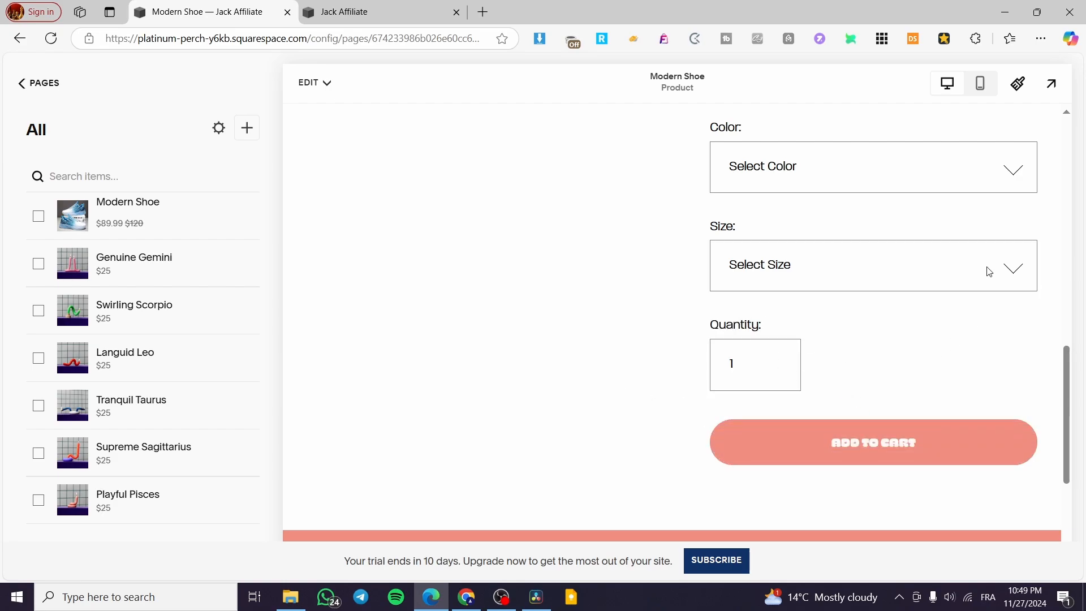
left_click(873, 265)
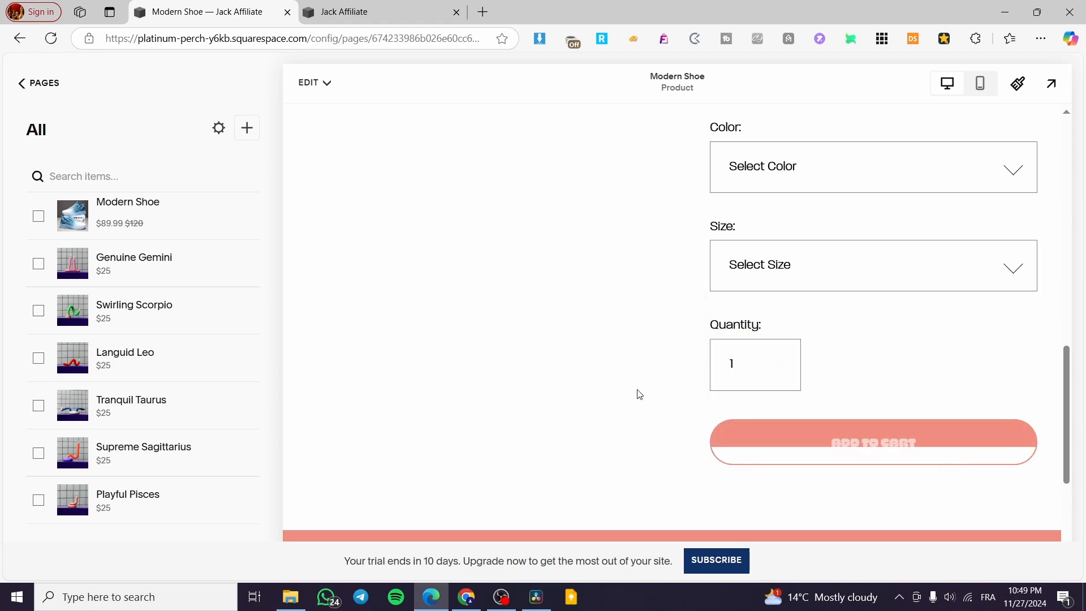
Dismiss the missing-options alert, pick Blue&white, and add the shoe to the cart.
left_click(873, 443)
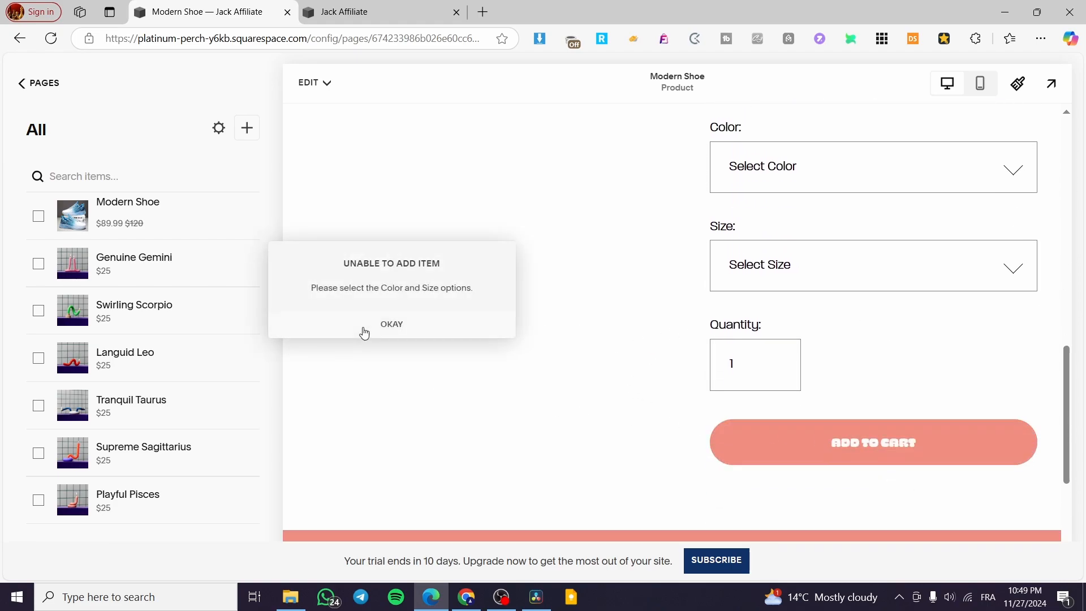
mouse_move(409, 333)
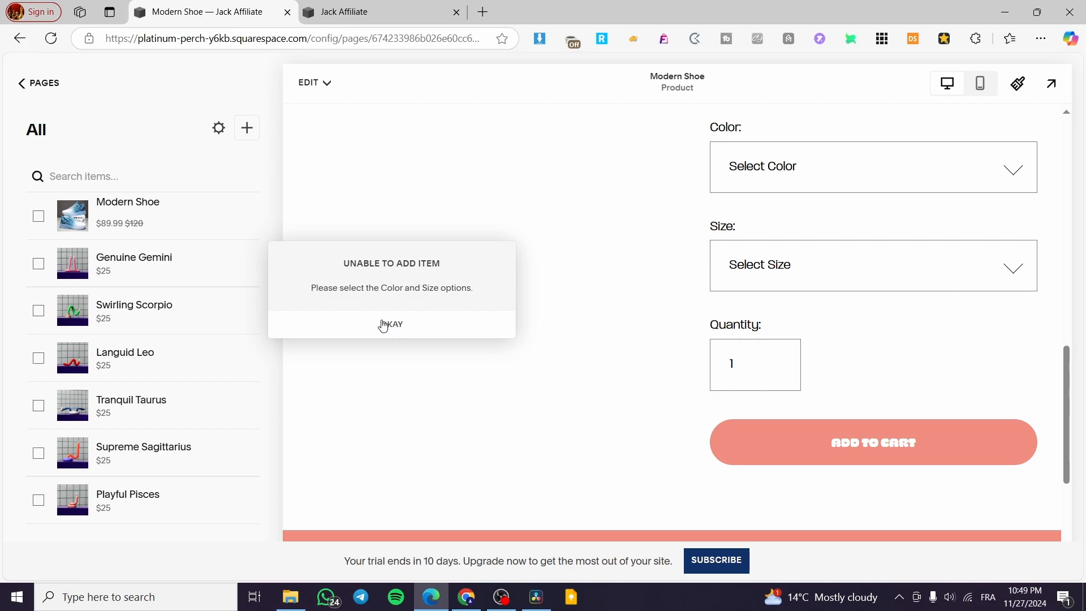
left_click(391, 325)
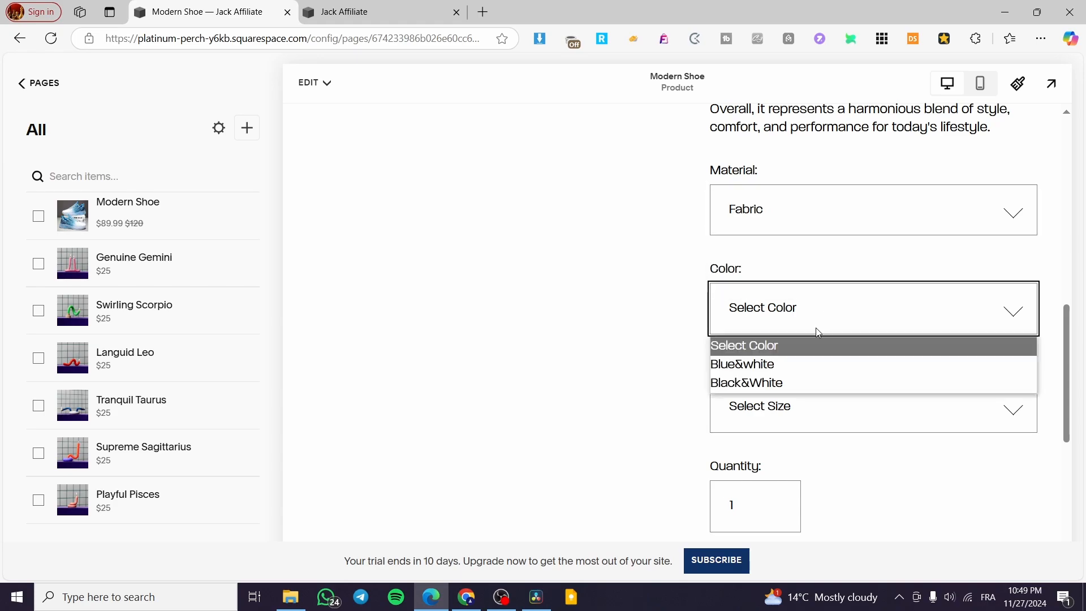
mouse_move(812, 361)
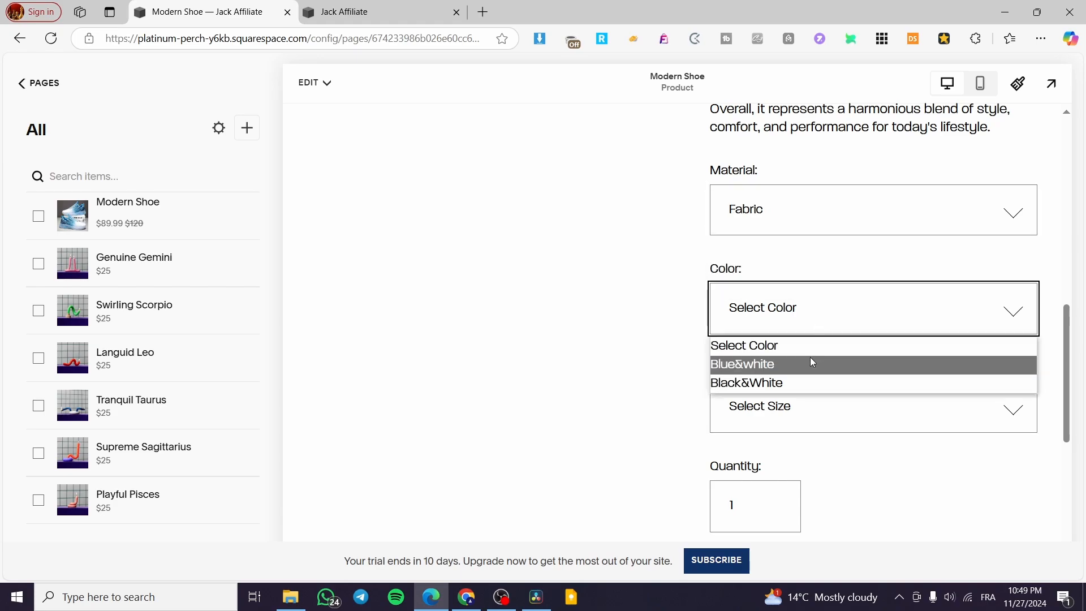
left_click(743, 364)
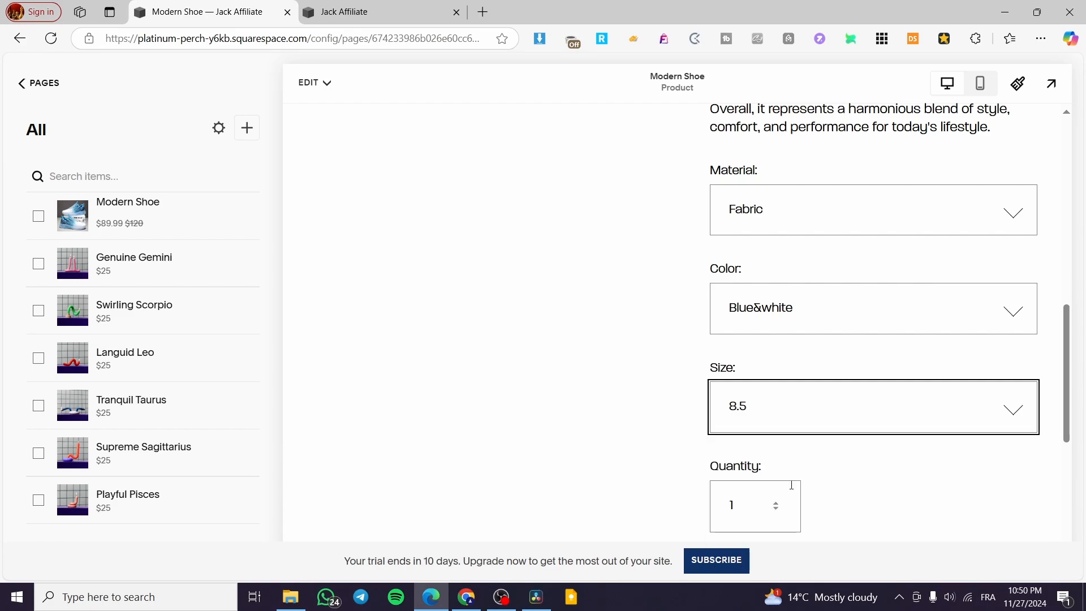
left_click(759, 382)
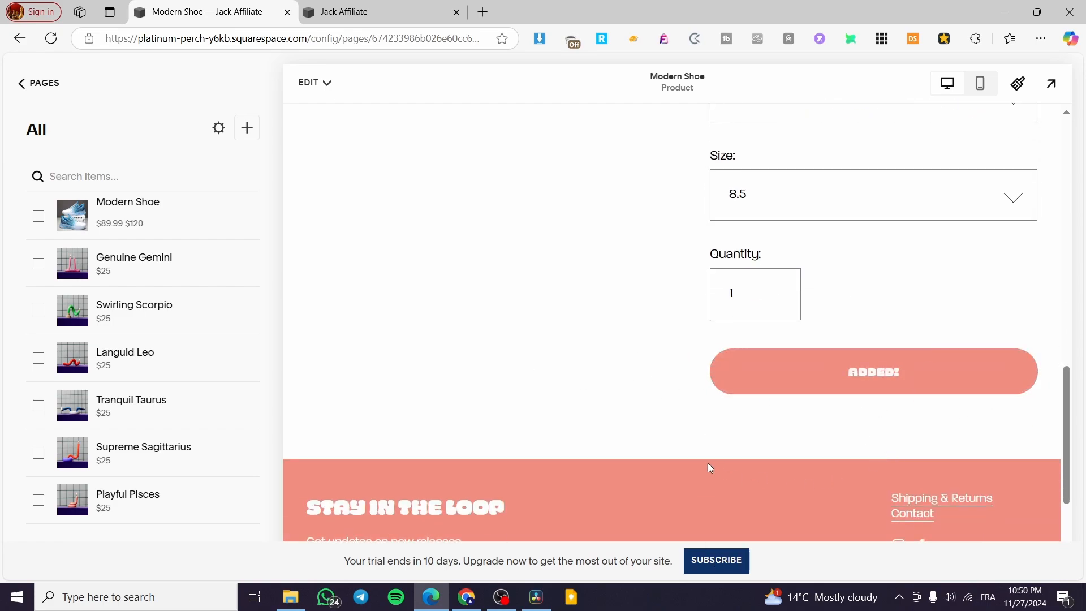
scroll("up", 3)
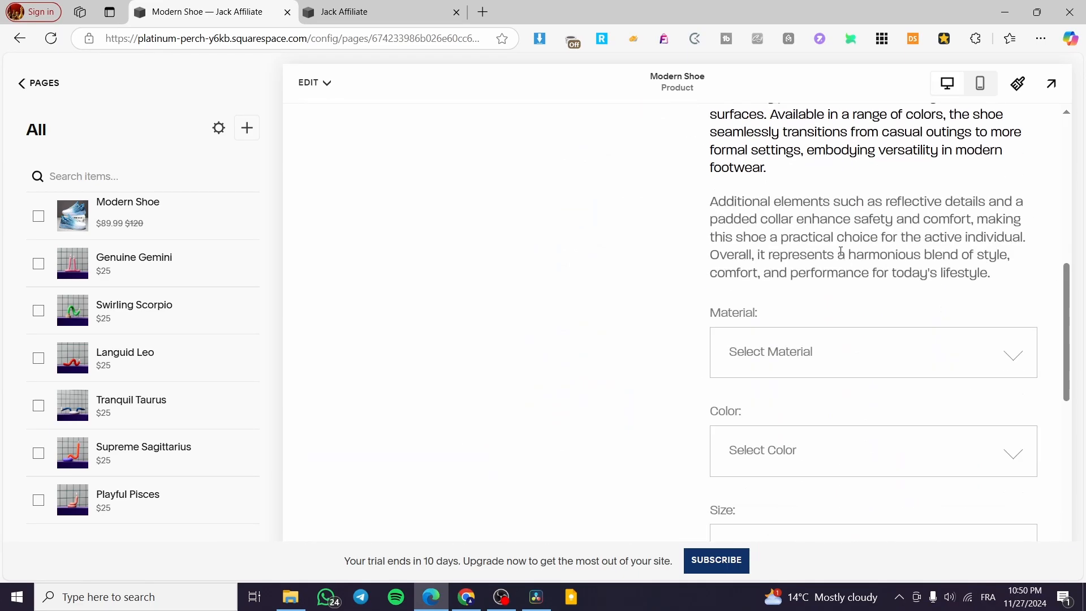
scroll("up", 3)
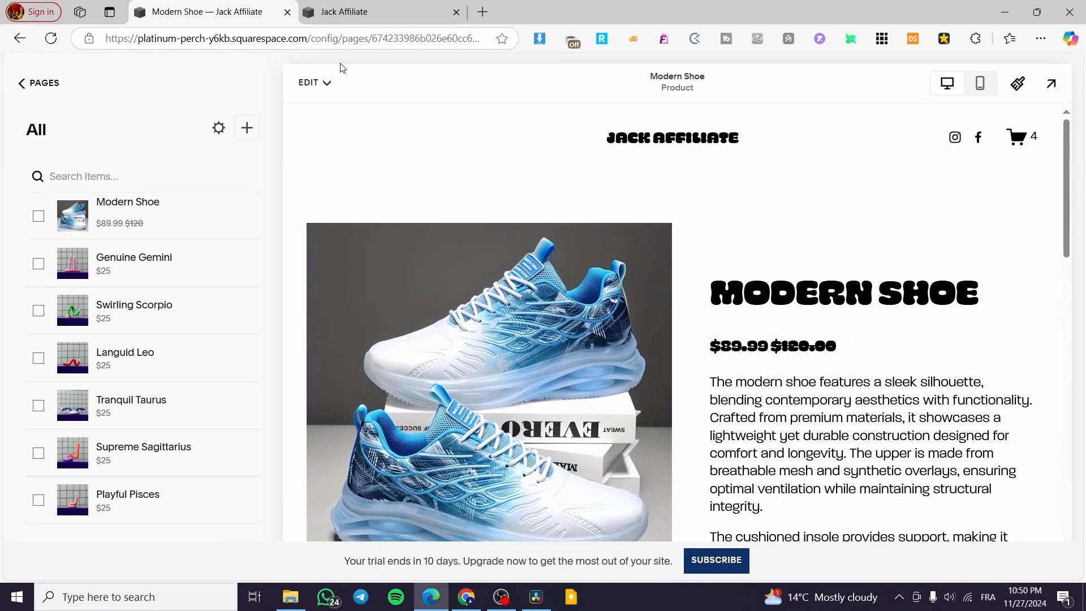
Go from Home to Products & Services > Products and open Supreme Sagittarius's ⋯ menu.
left_click(22, 83)
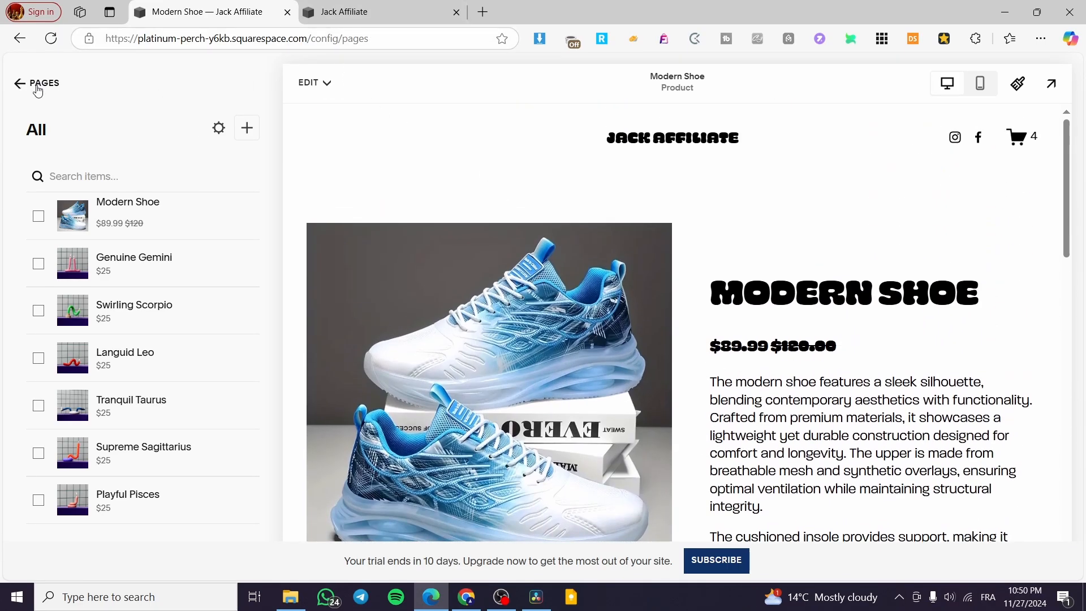
left_click(20, 83)
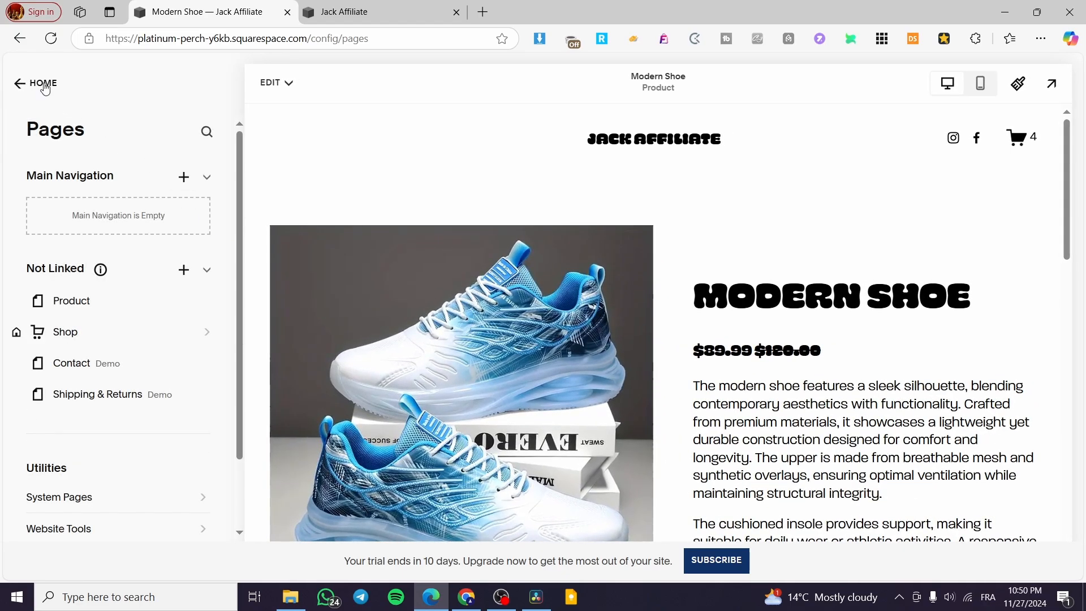
left_click(35, 83)
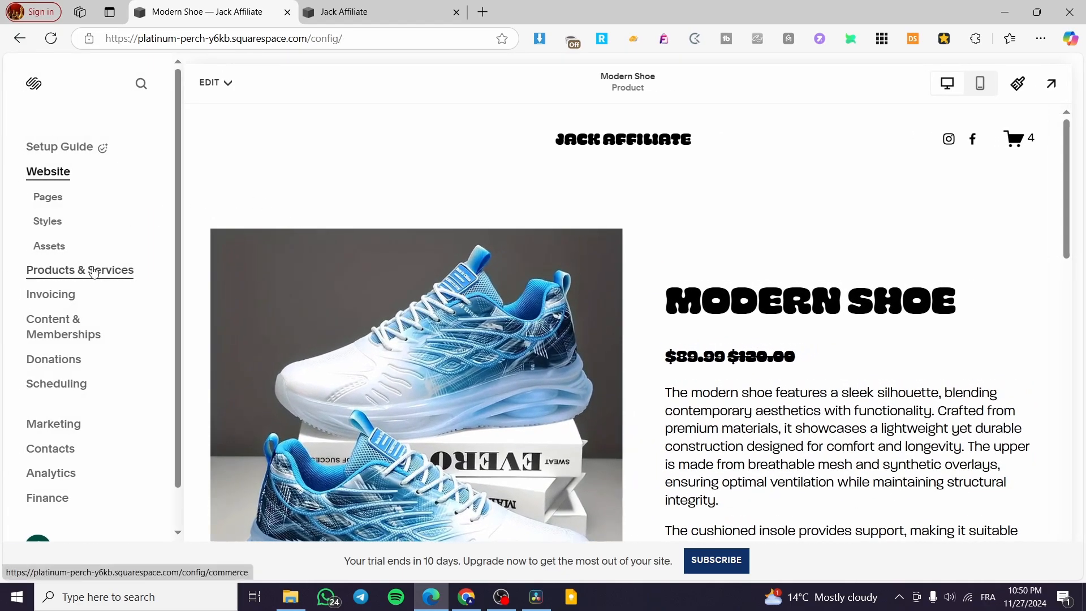
left_click(80, 270)
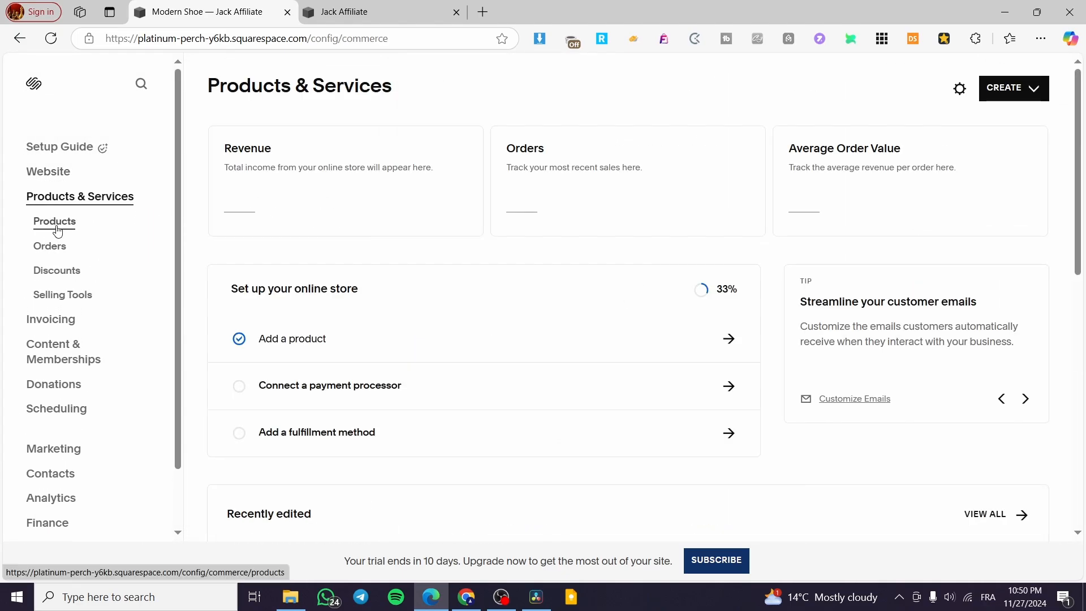
left_click(55, 221)
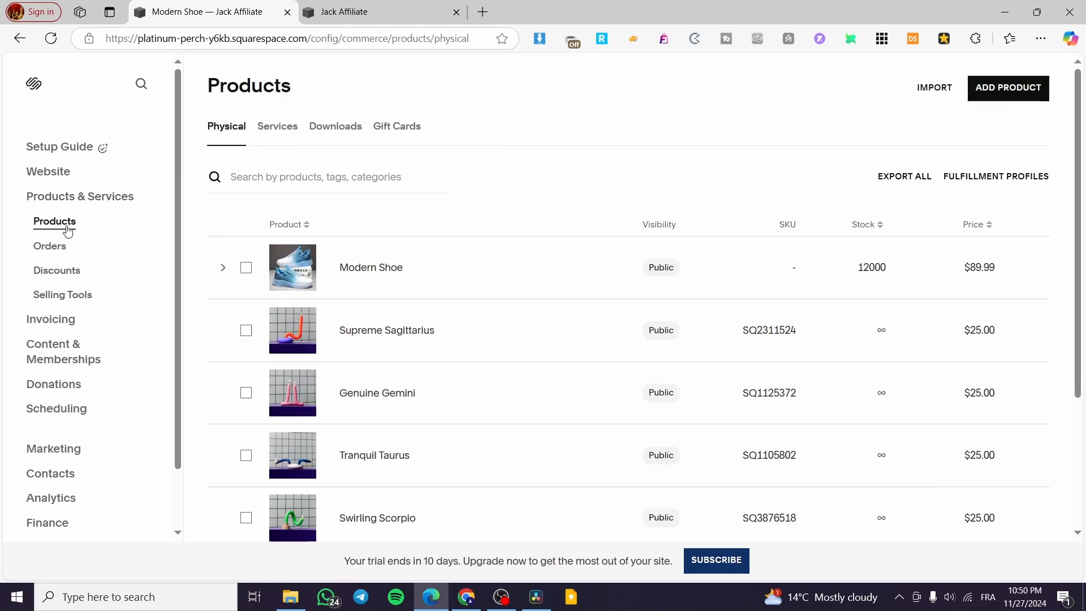
mouse_move(162, 201)
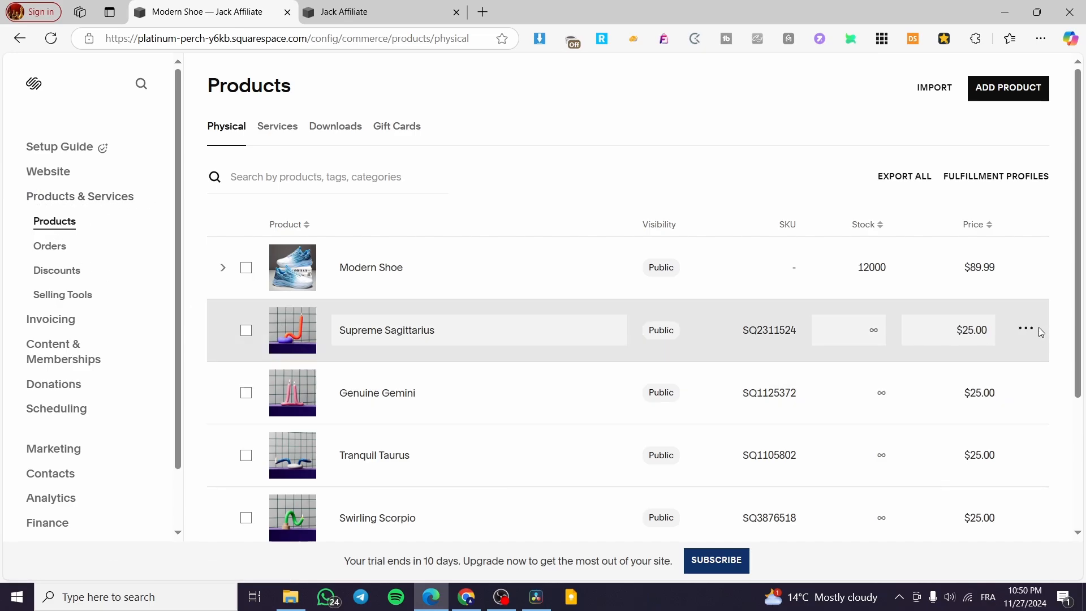
mouse_move(422, 316)
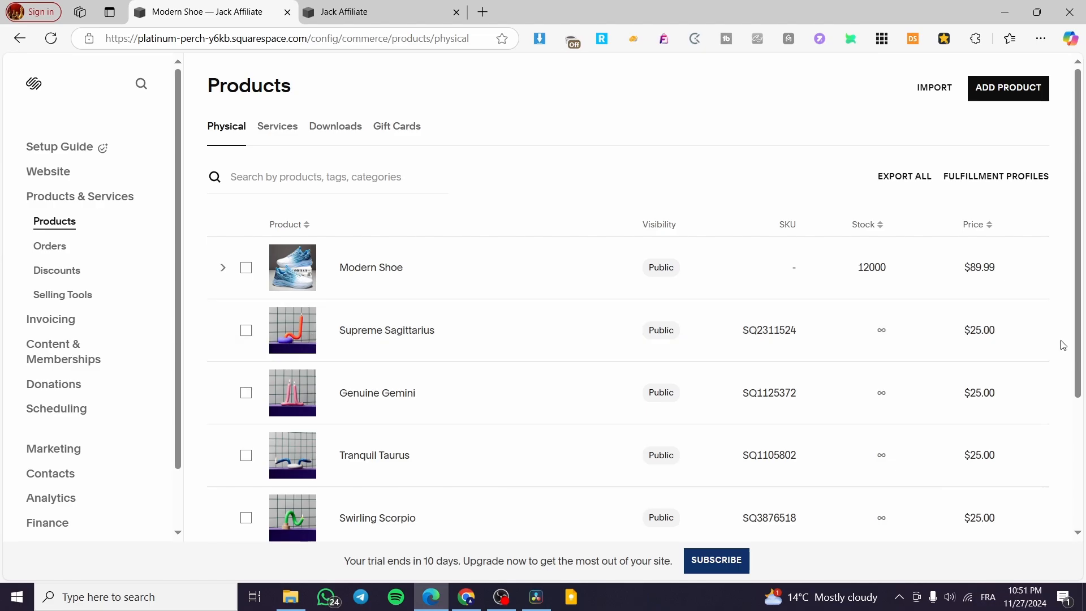
left_click(1037, 331)
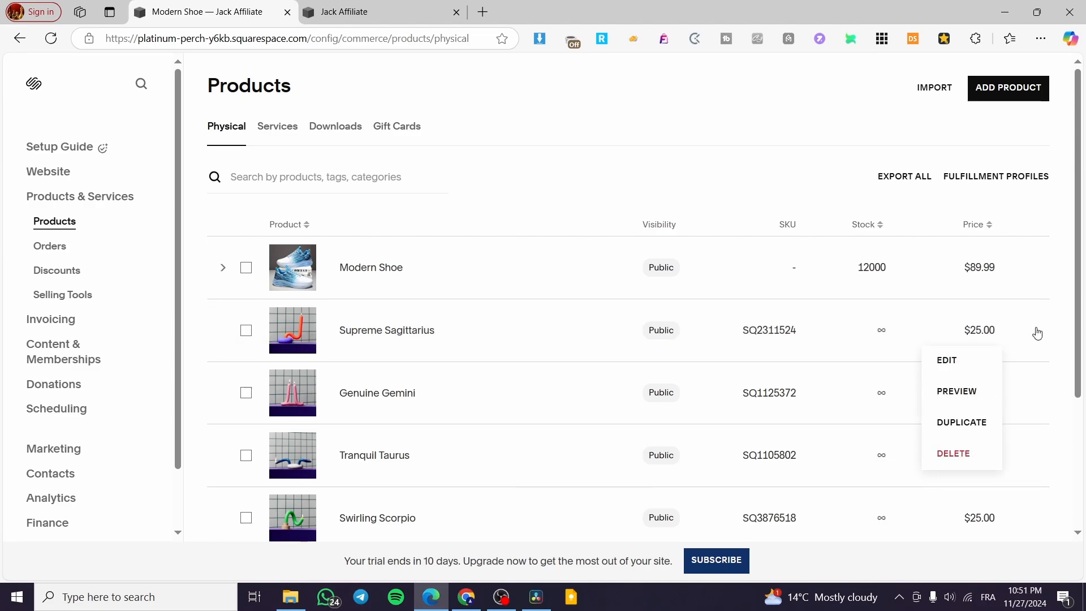
Edit Supreme Sagittarius, jump to Inventory, and open Add Options under Variants.
left_click(947, 360)
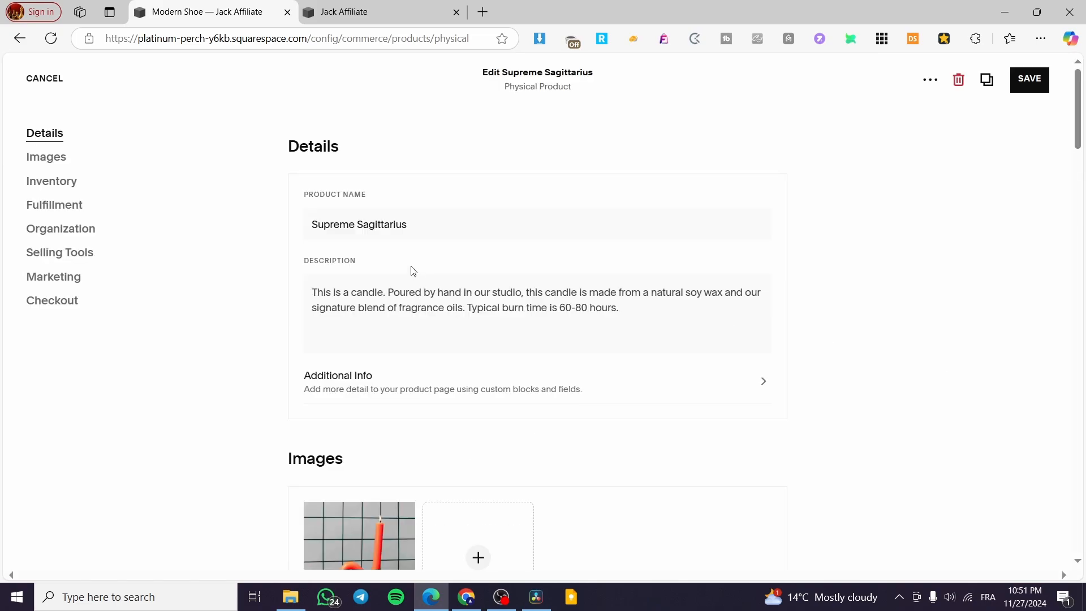
left_click(52, 181)
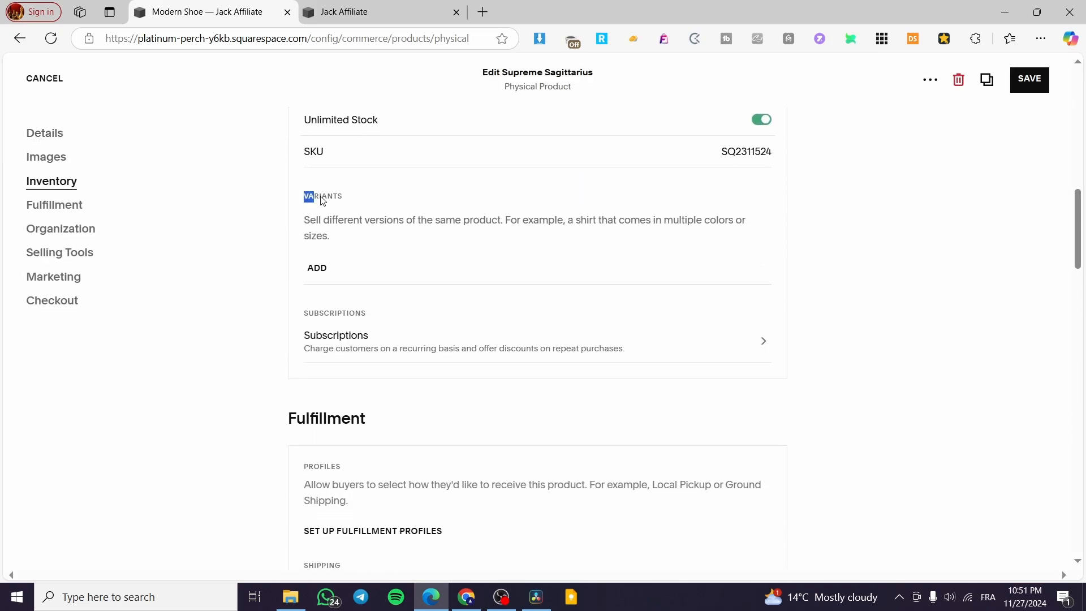
left_click(317, 267)
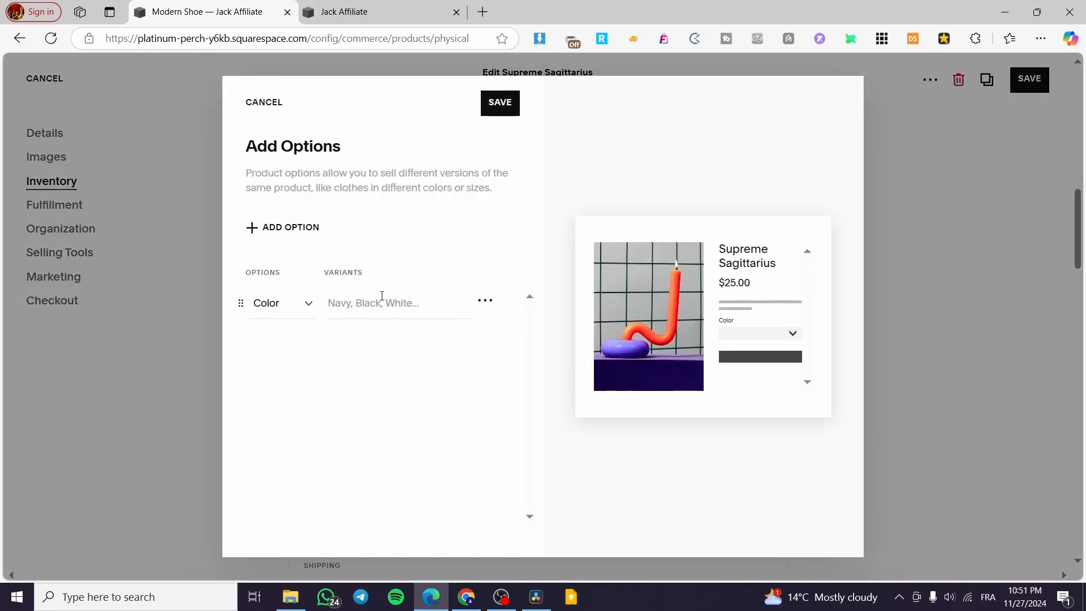
Enter Orange, Blue, Red and Green as Color values, removing the stray Oran chip.
left_click(382, 302)
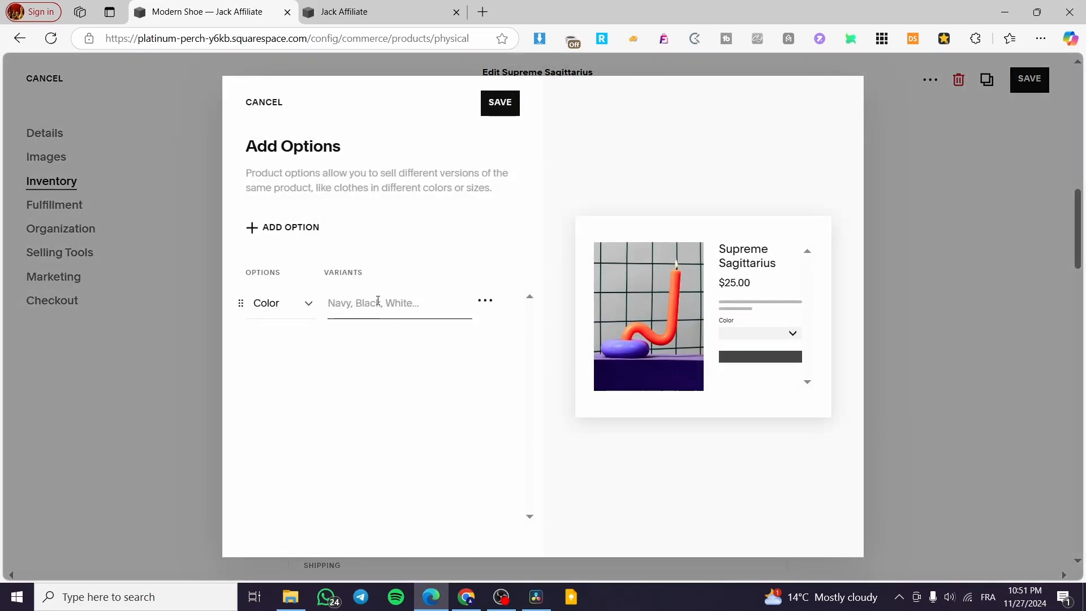
left_click(376, 303)
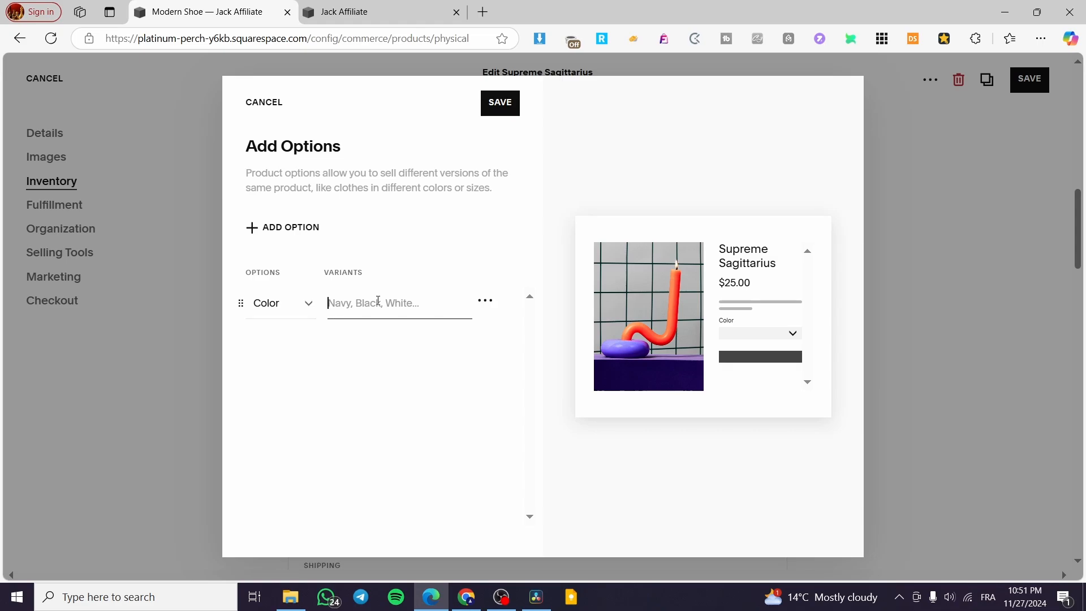
type("Oran")
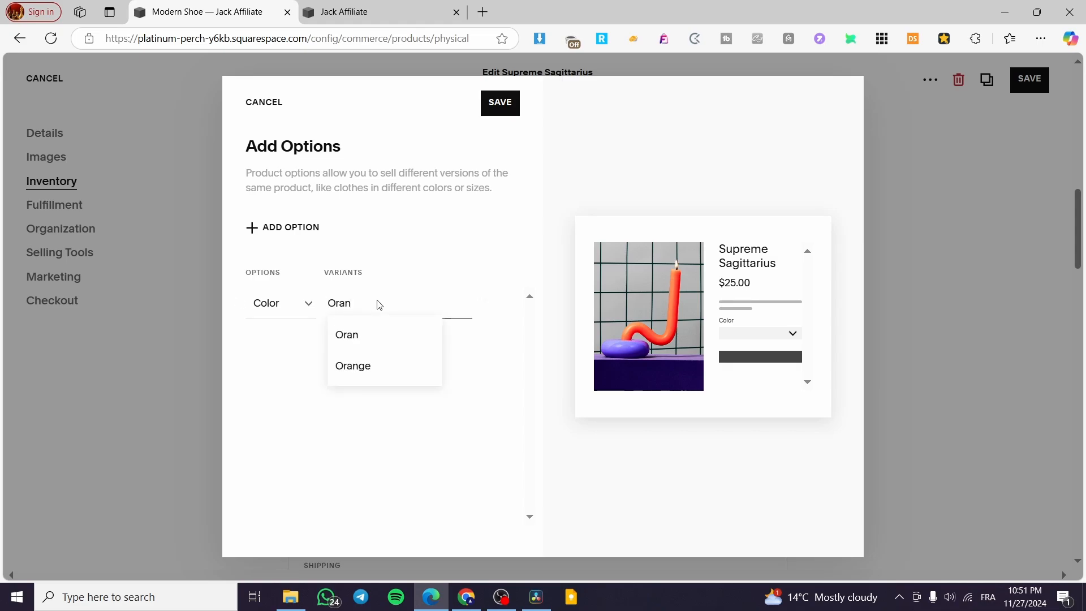
left_click(346, 335)
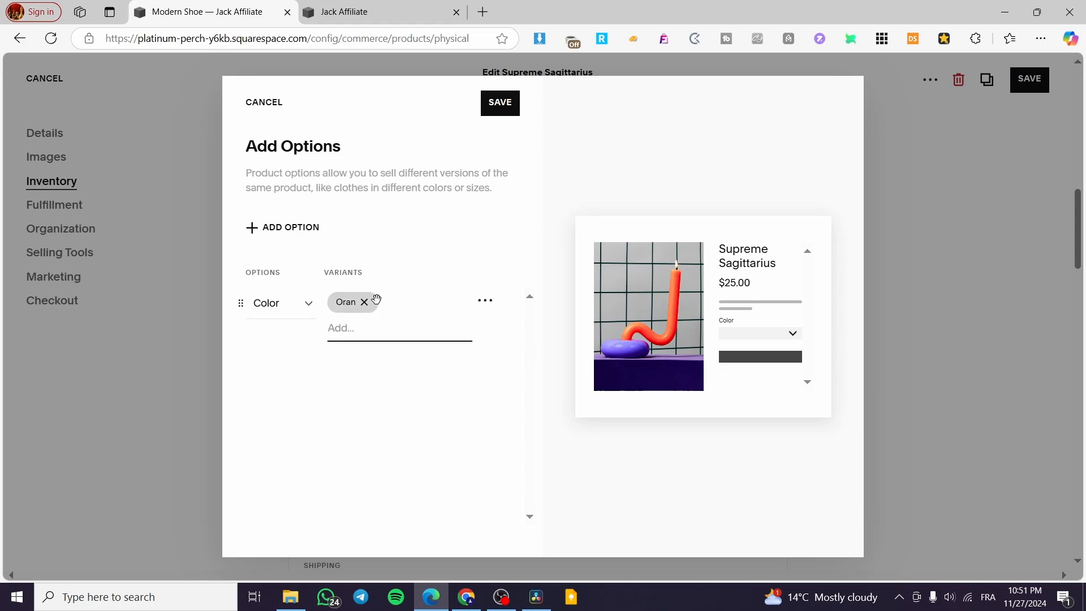
left_click(363, 302)
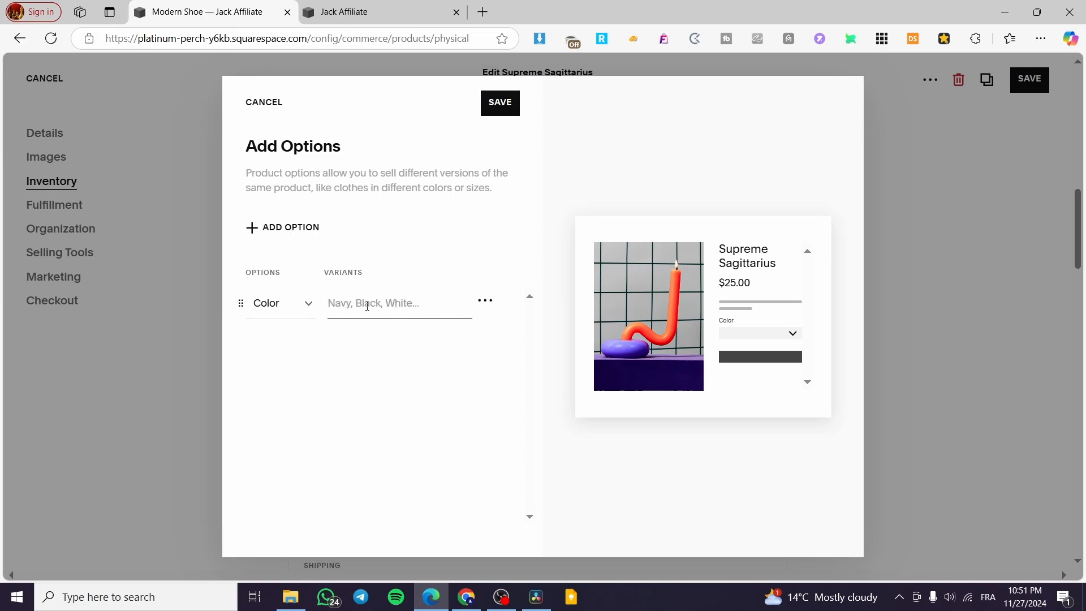
type("Orange")
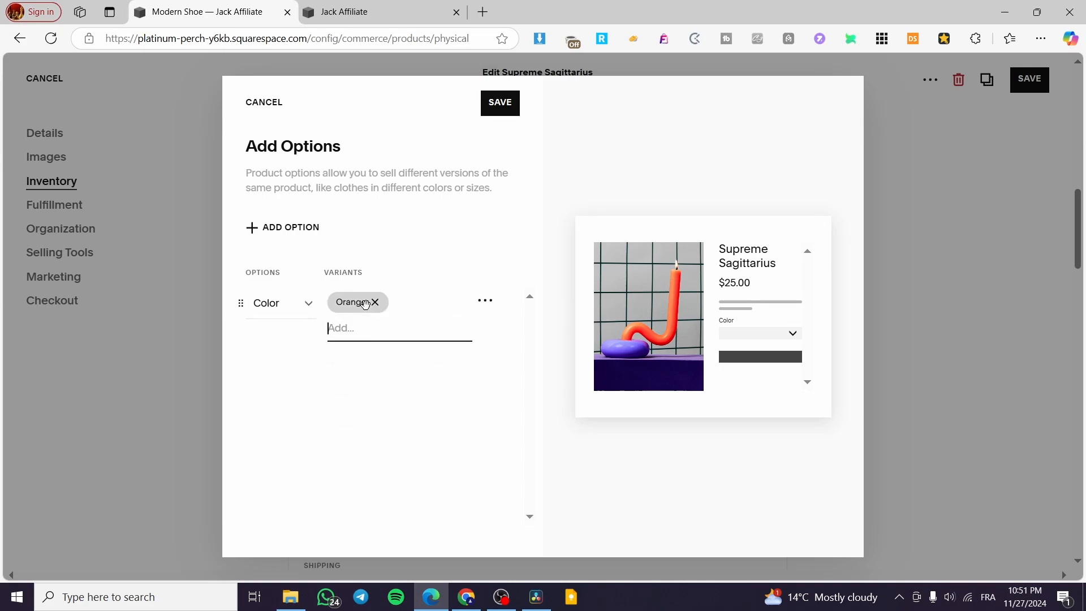
type("Blue")
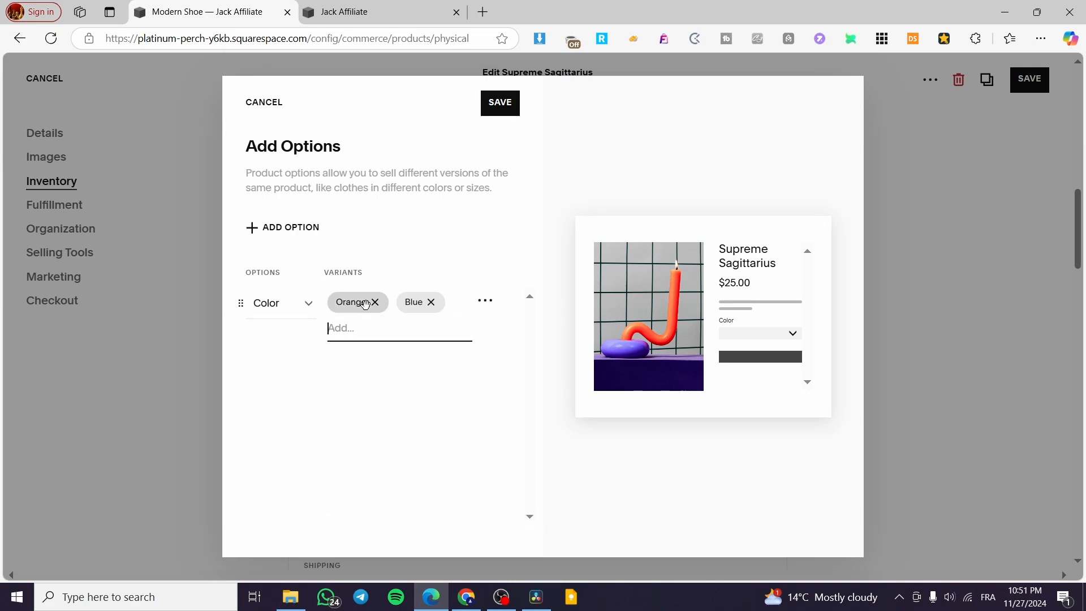
type("Red")
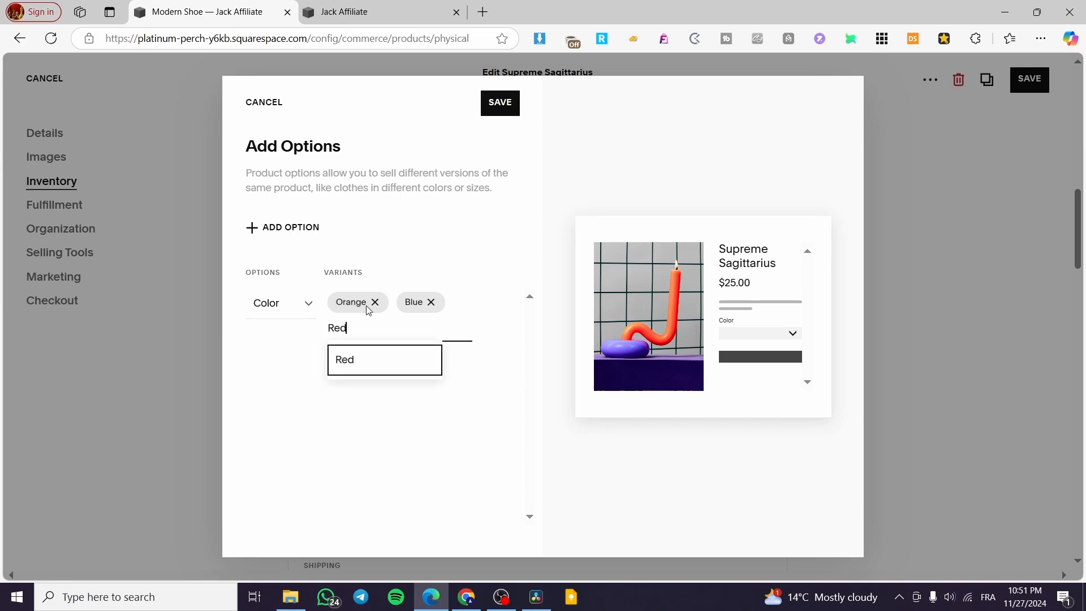
type("Gre")
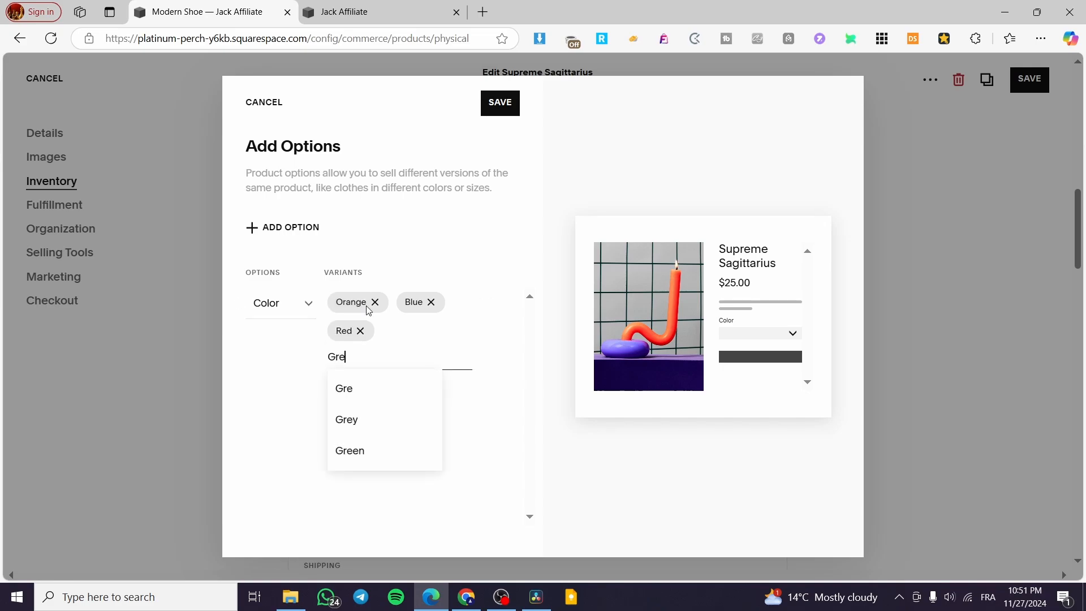
left_click(350, 450)
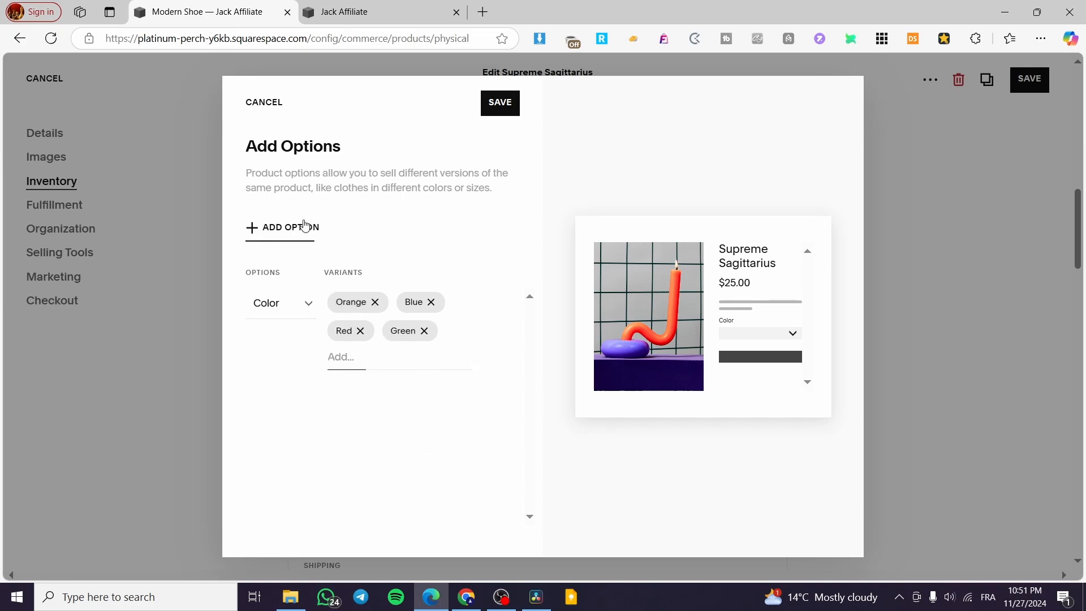
Add a custom option named Lenght with 10 cm and 15 cm values.
left_click(282, 227)
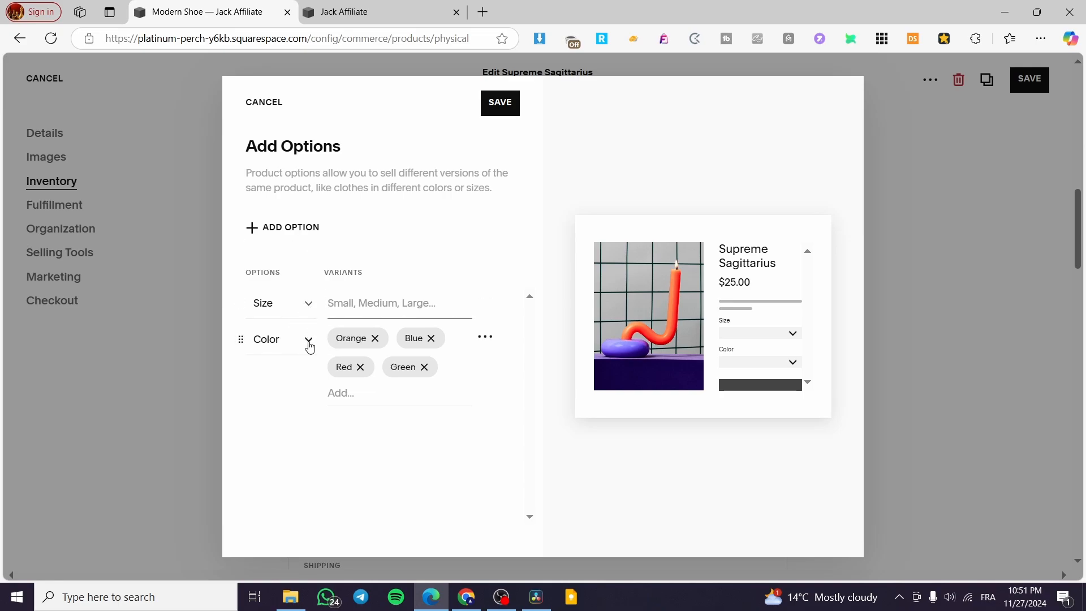
left_click(308, 344)
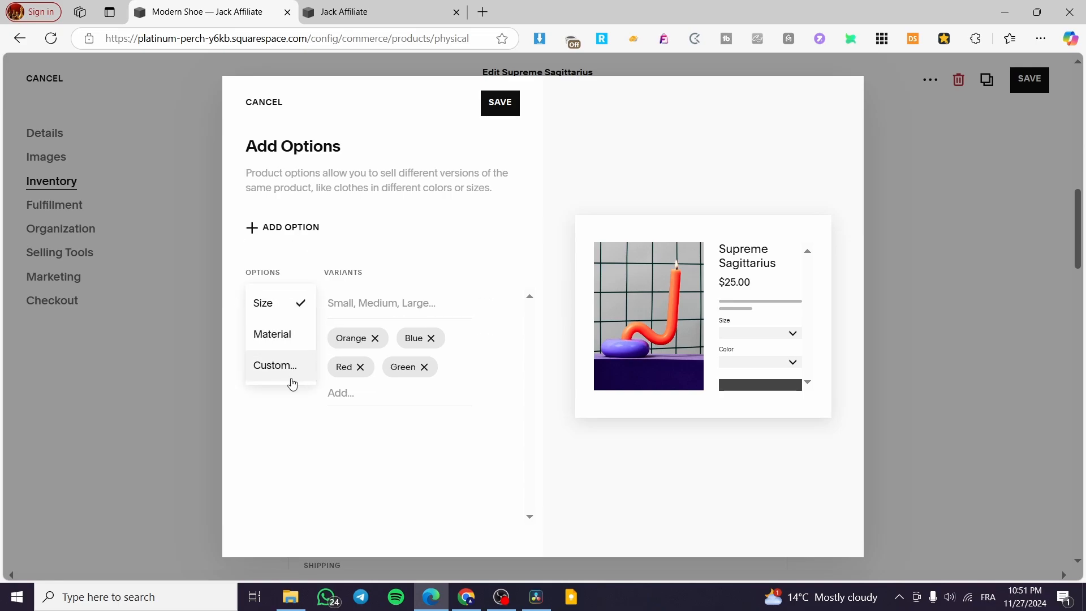
left_click(274, 366)
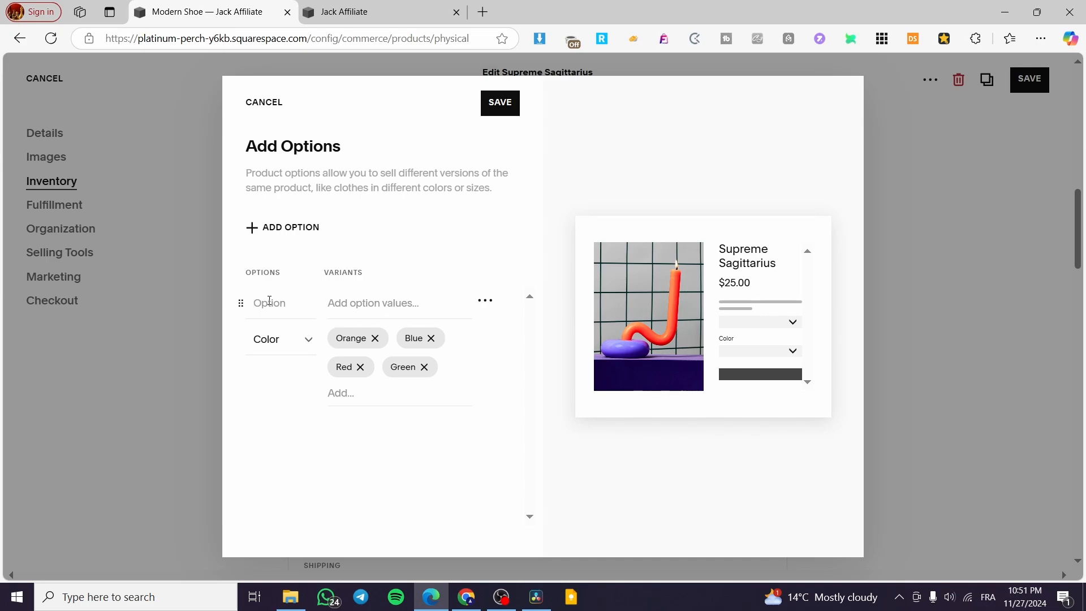
type("Lenght")
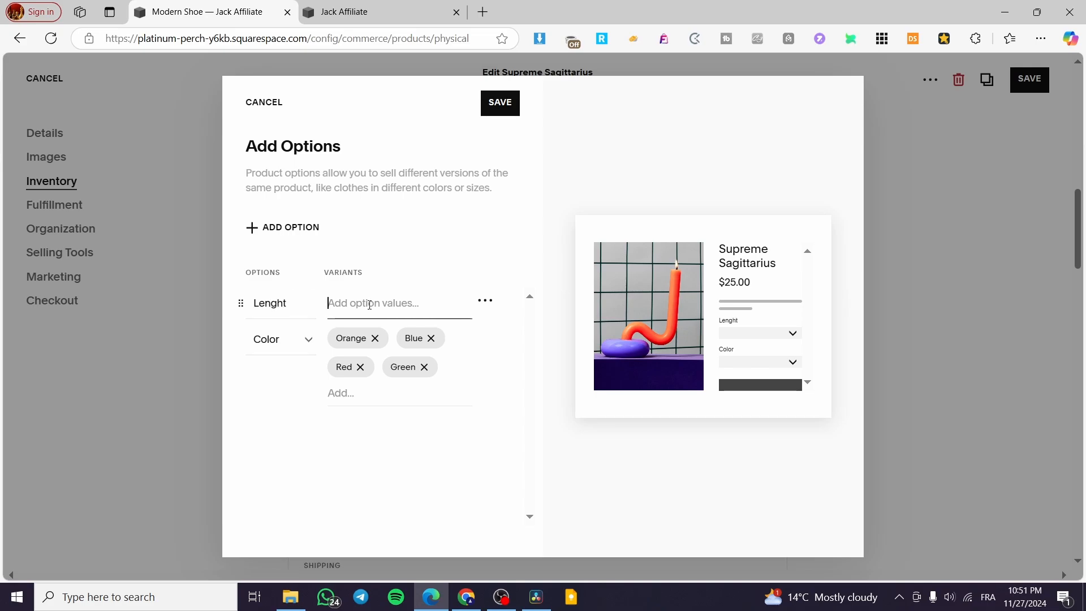
type("1")
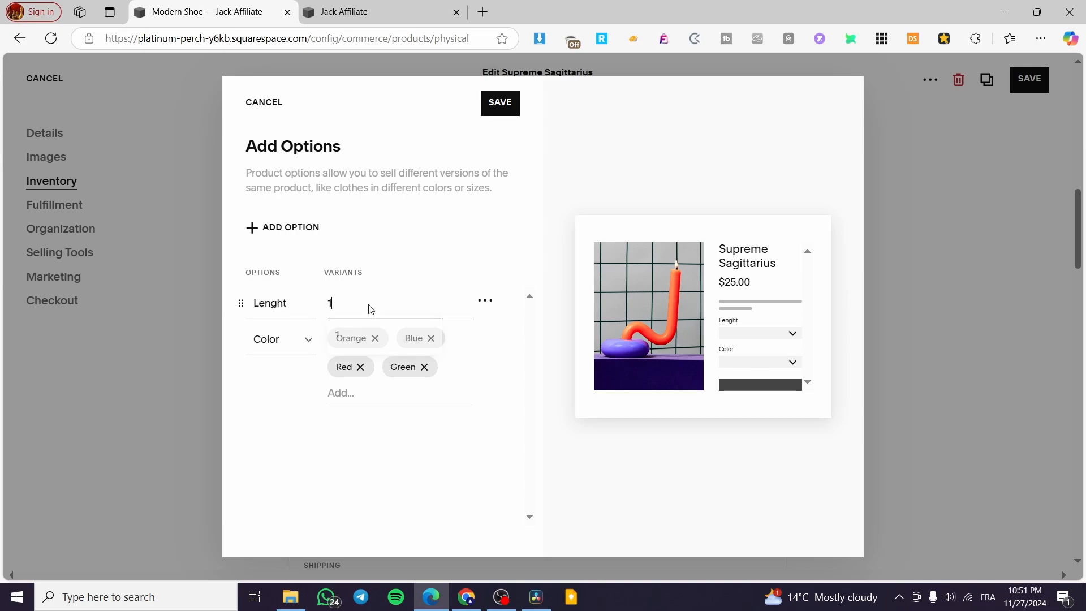
type("0 cm")
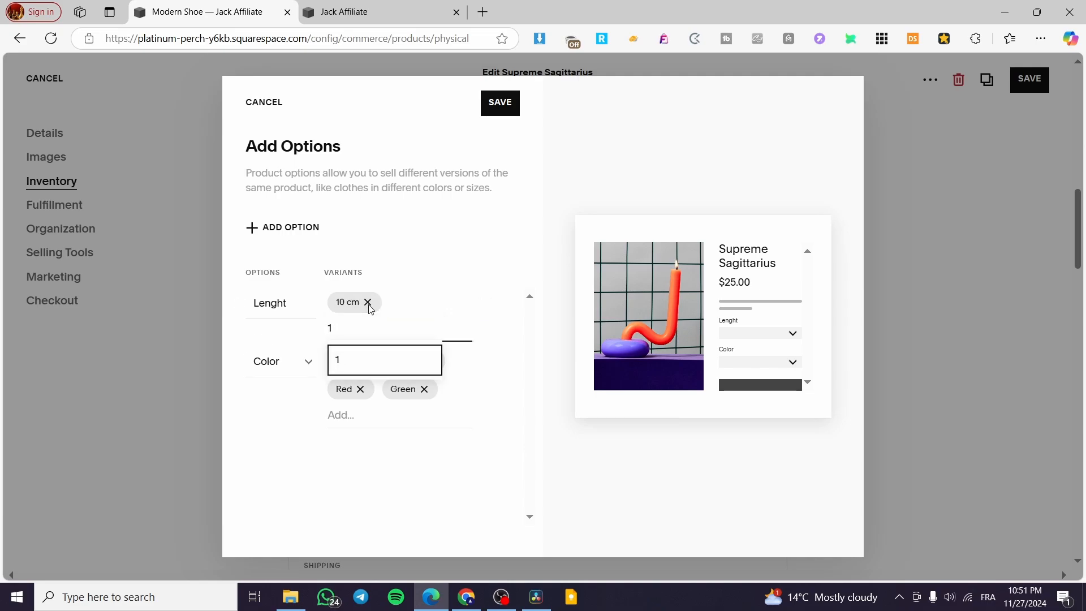
type("15 cm")
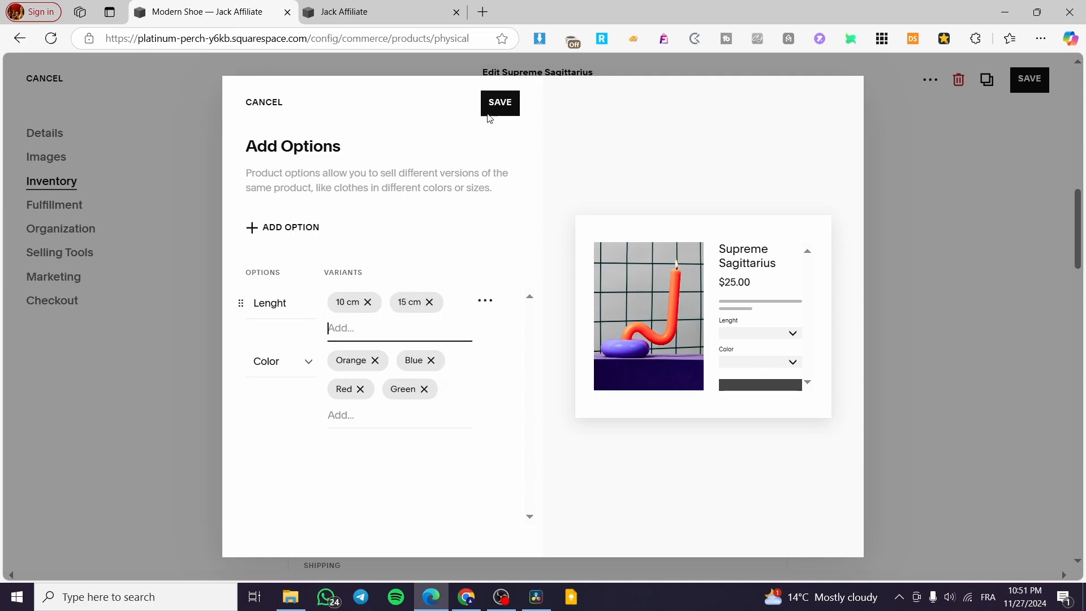
Apply the Color and Lenght options to create 8 variants, then save the product.
left_click(500, 102)
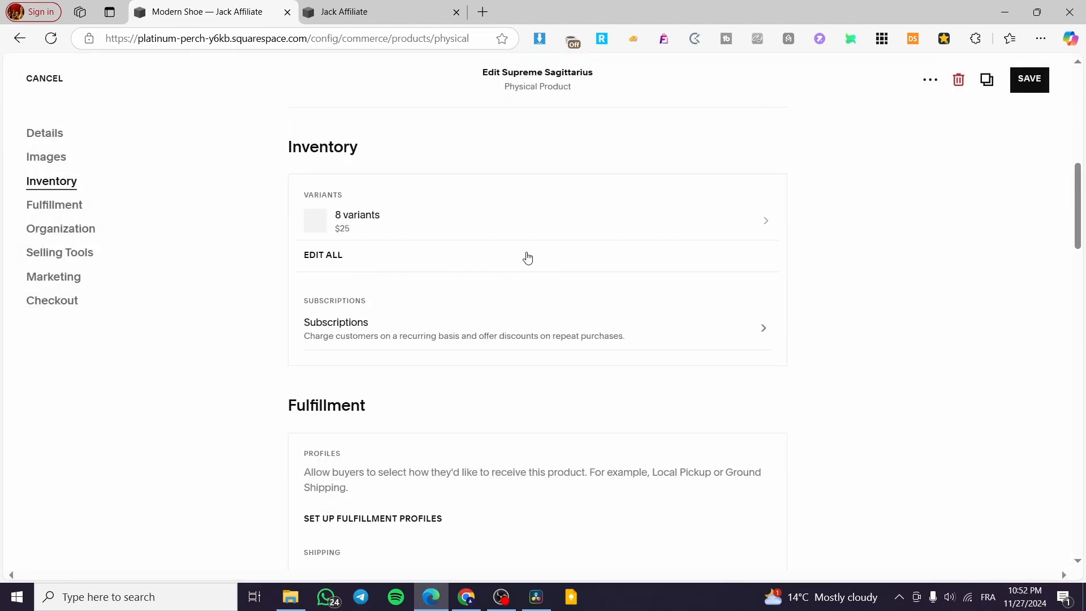
mouse_move(934, 329)
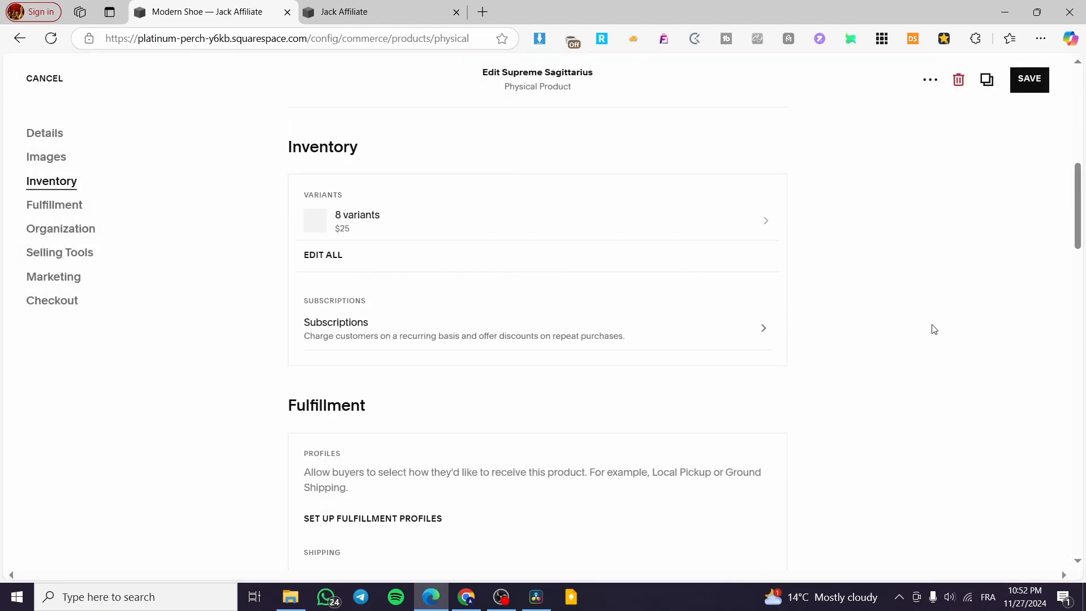
mouse_move(810, 334)
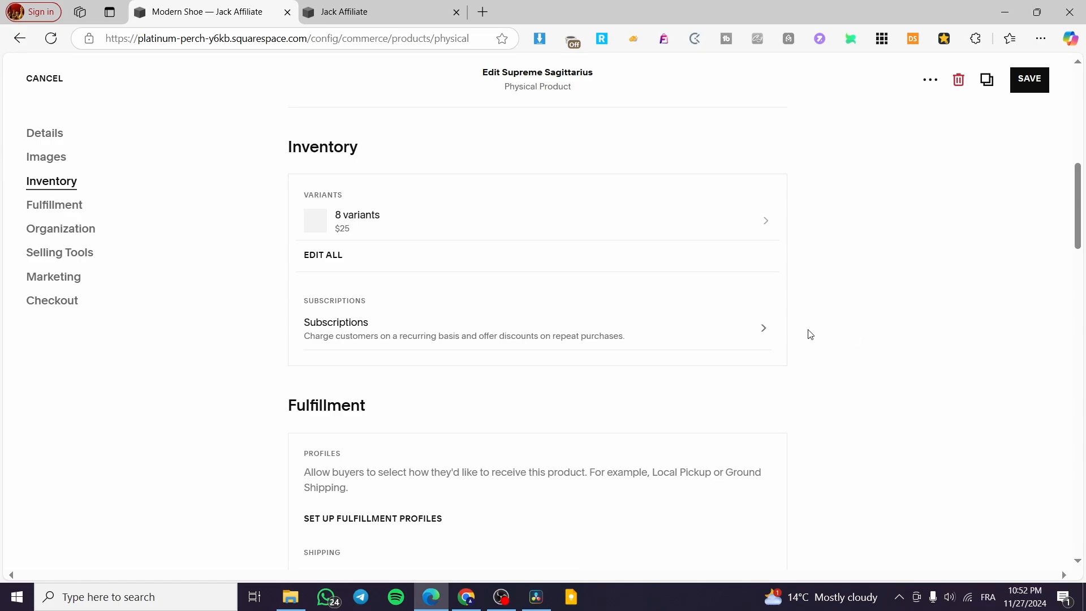
left_click(1029, 79)
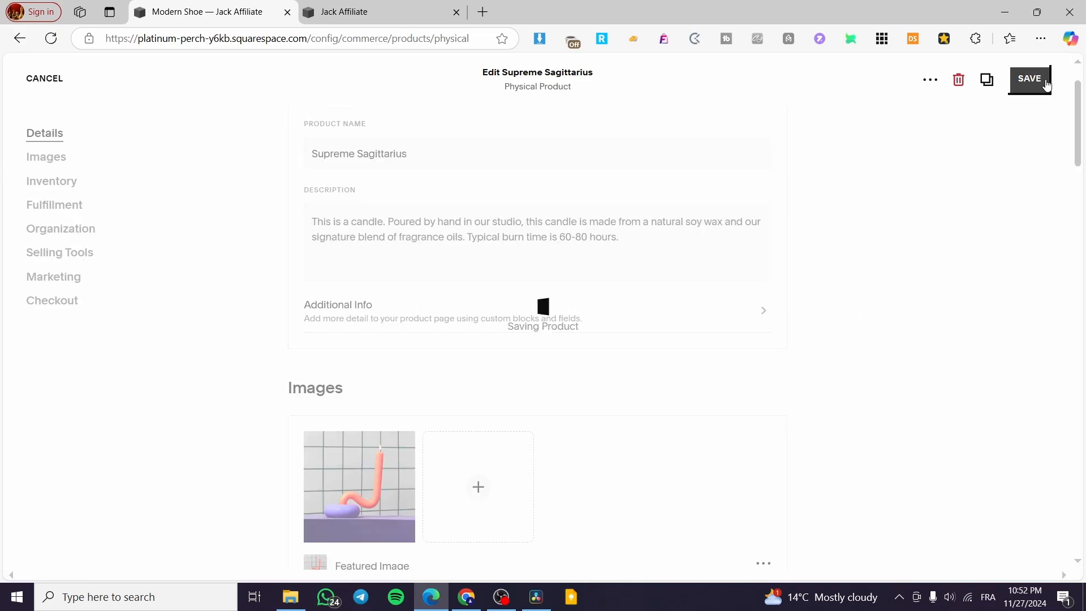
Complete the Supreme Sagittarius save and return to the physical products list.
left_click(1029, 79)
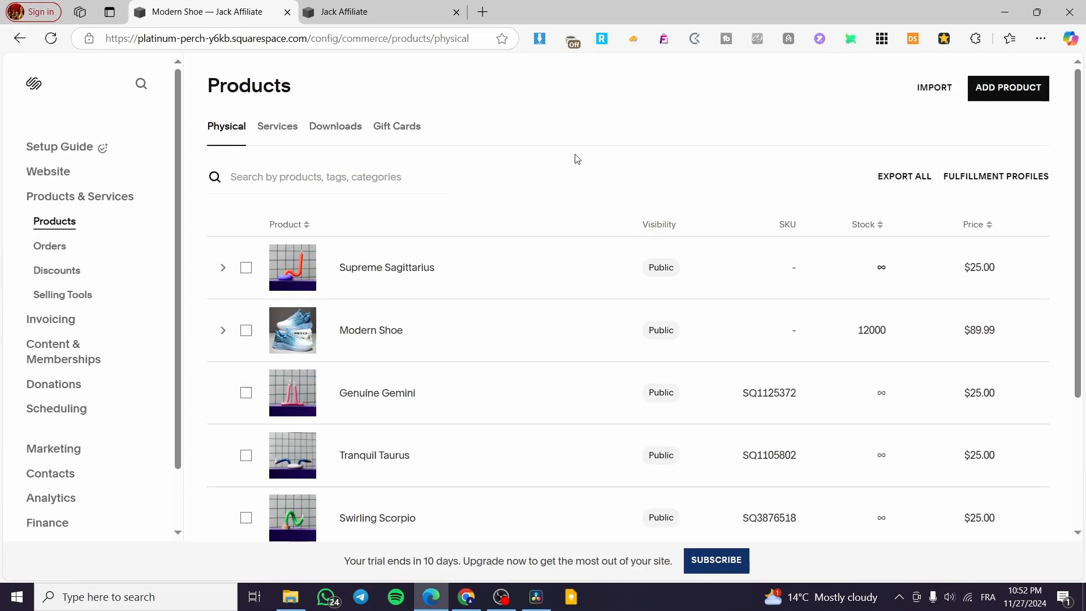
mouse_move(599, 134)
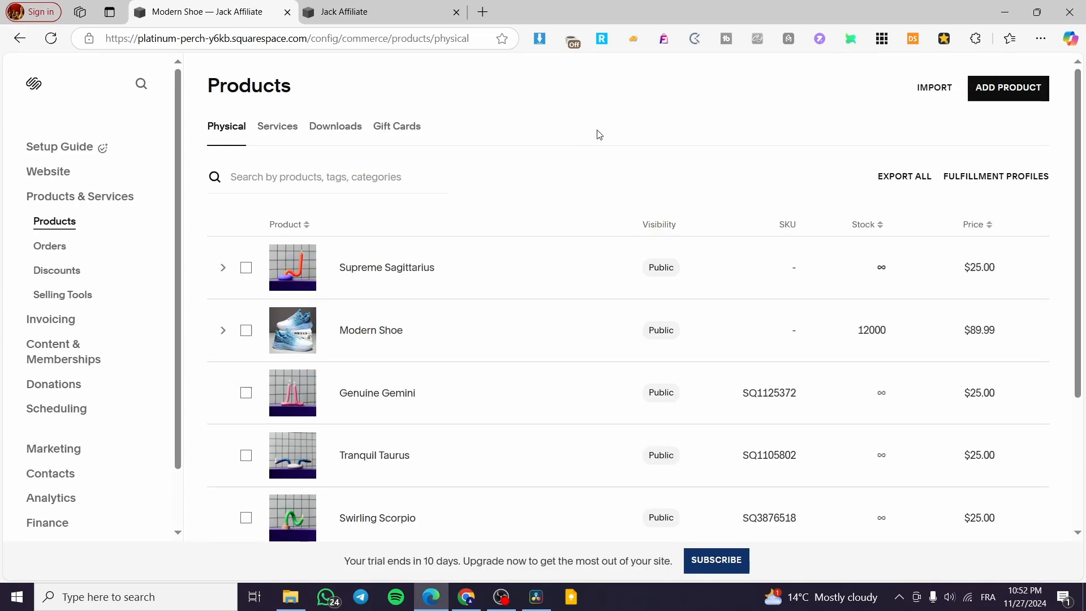
mouse_move(596, 131)
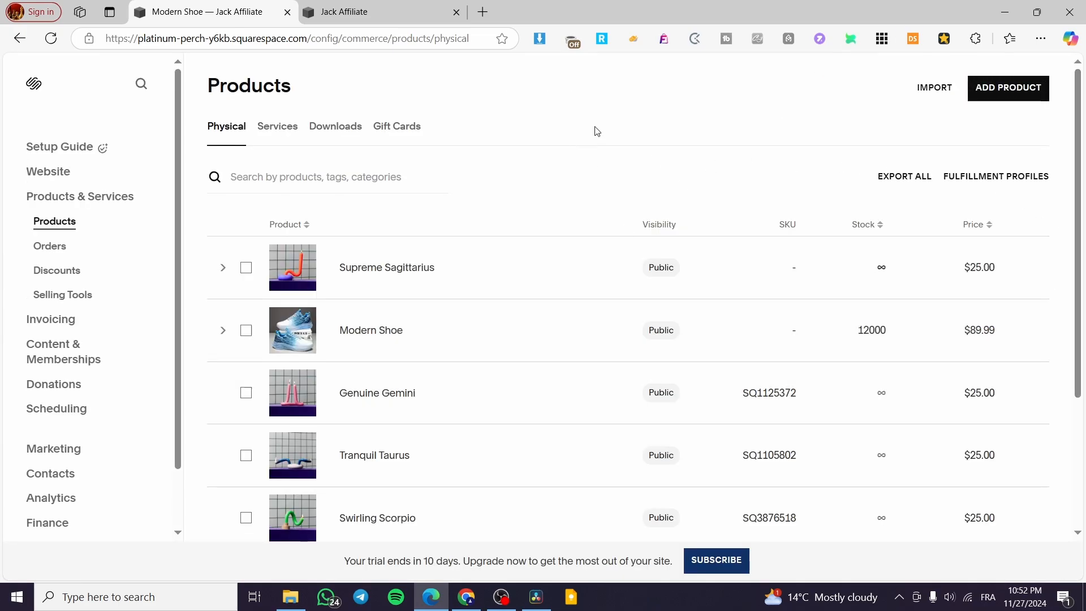